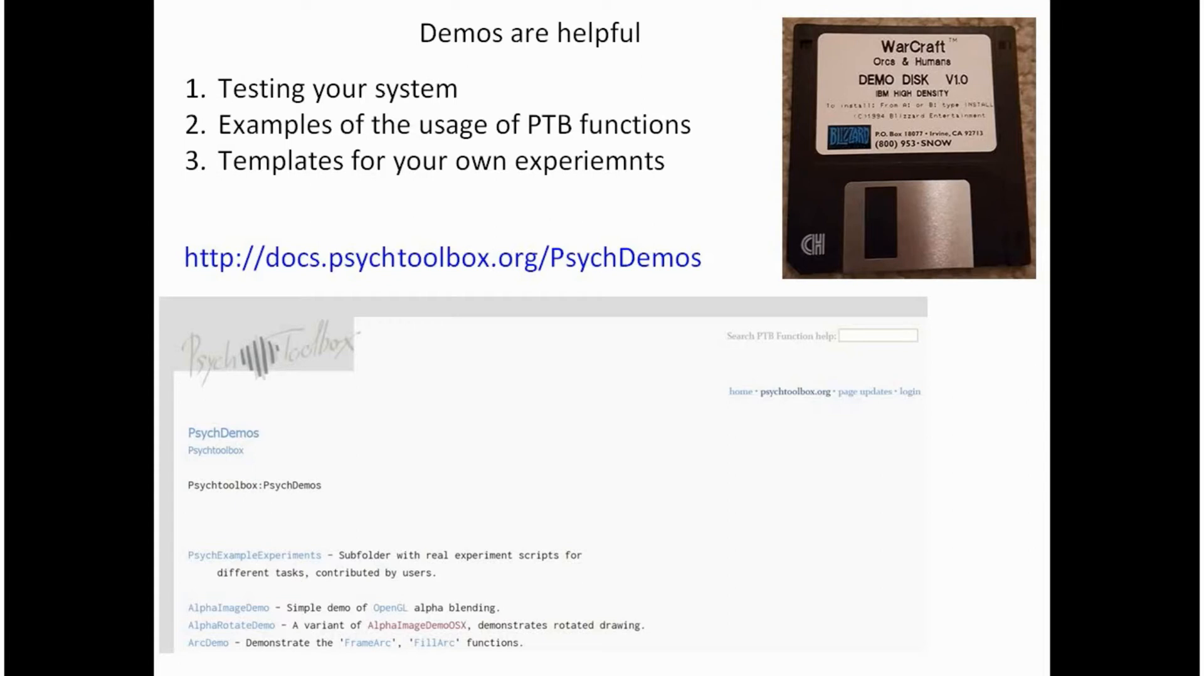
{"action": "mouse_move", "coordinate": [588, 268]}
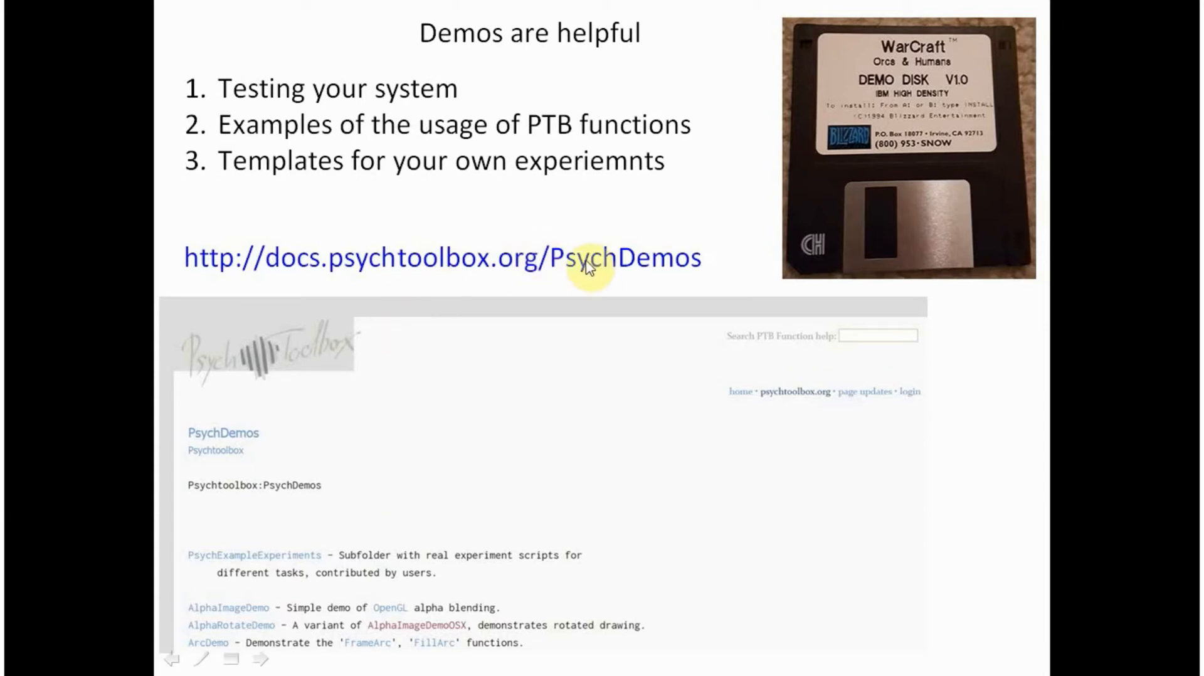
{"action": "mouse_move", "coordinate": [543, 370]}
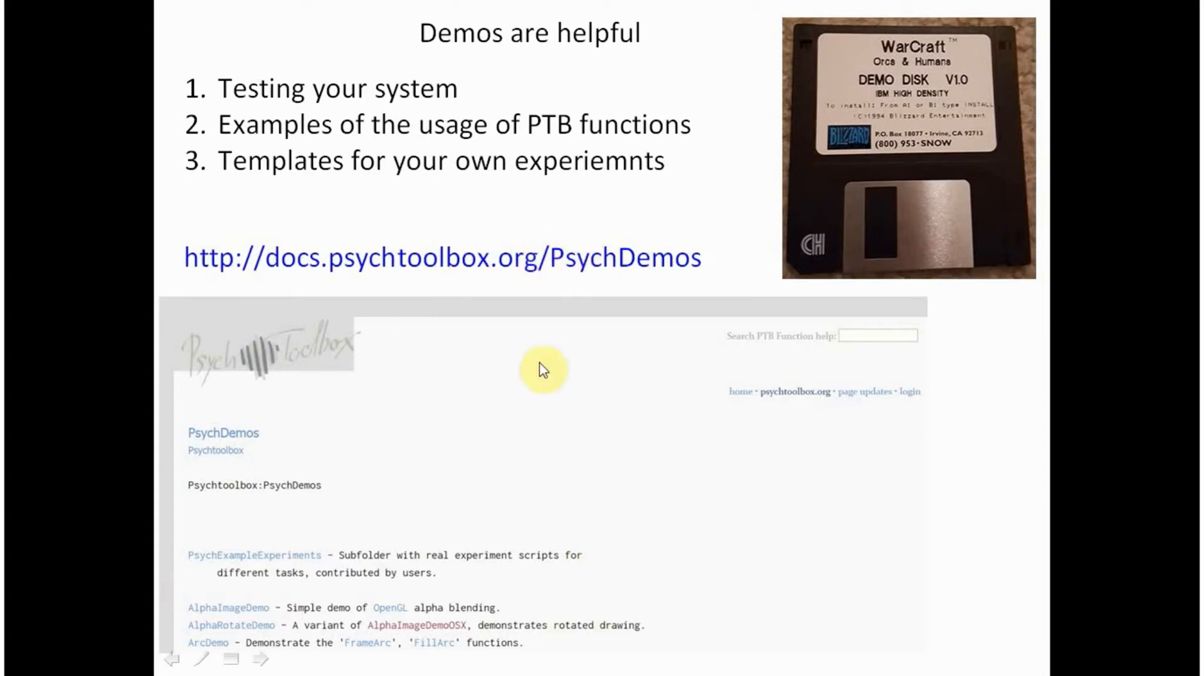
Exit the Psychtoolbox demos slide show to head over to the web browser.
{"action": "key", "text": "Escape"}
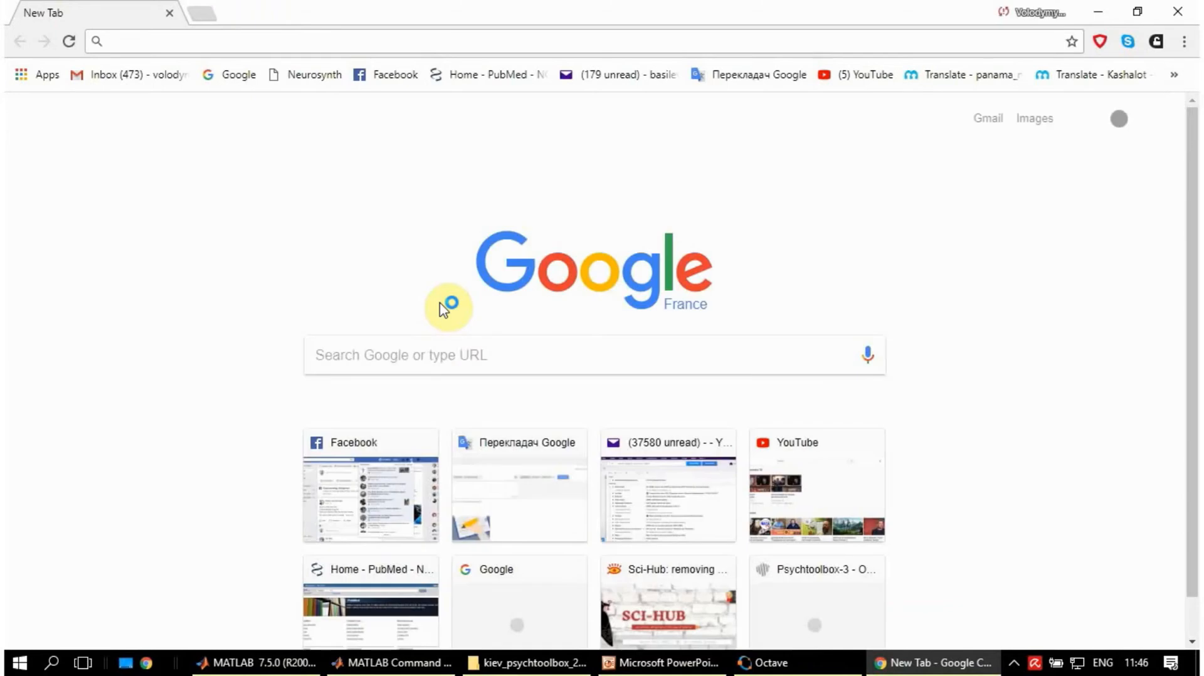
Run a Google search for 'psychtoolbox demos' from Chrome's address bar.
{"action": "type", "text": "psychtolbox"}
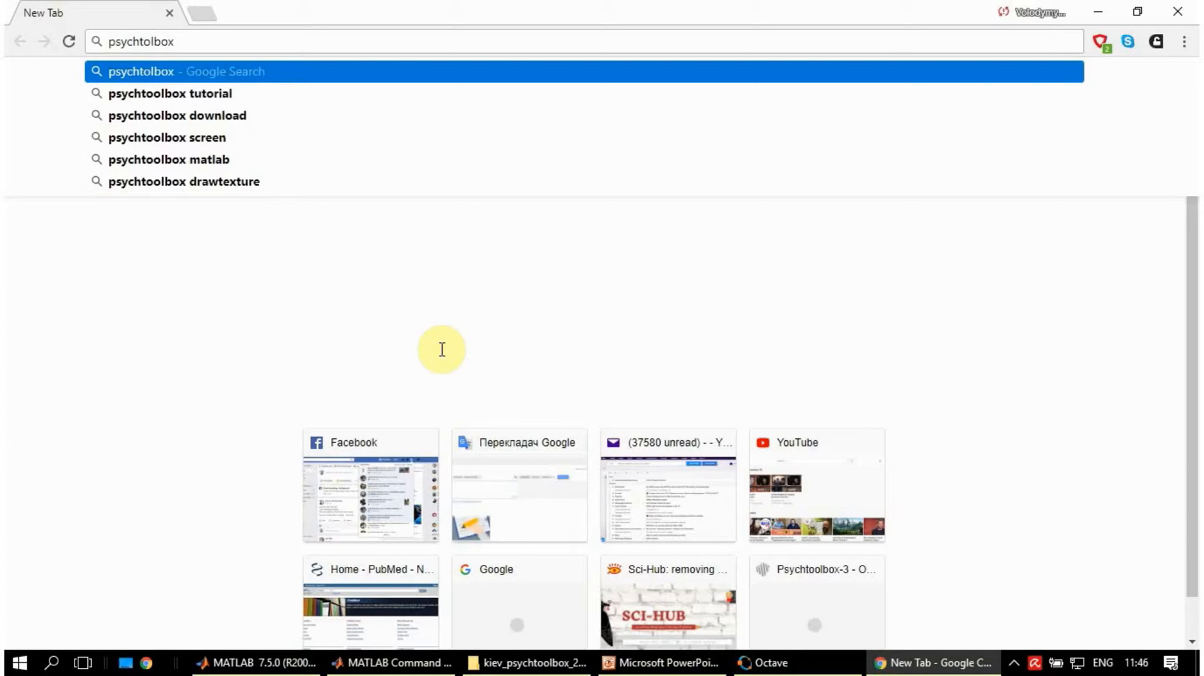
{"action": "type", "text": "demo"}
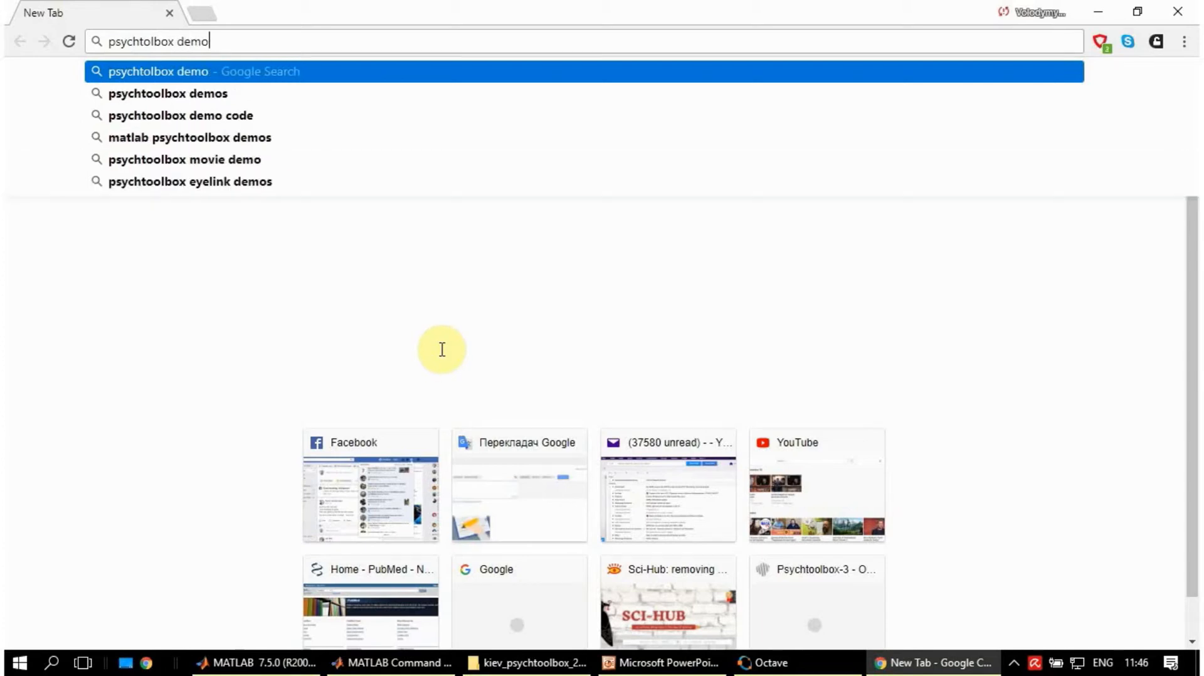
{"action": "left_click", "coordinate": [167, 93]}
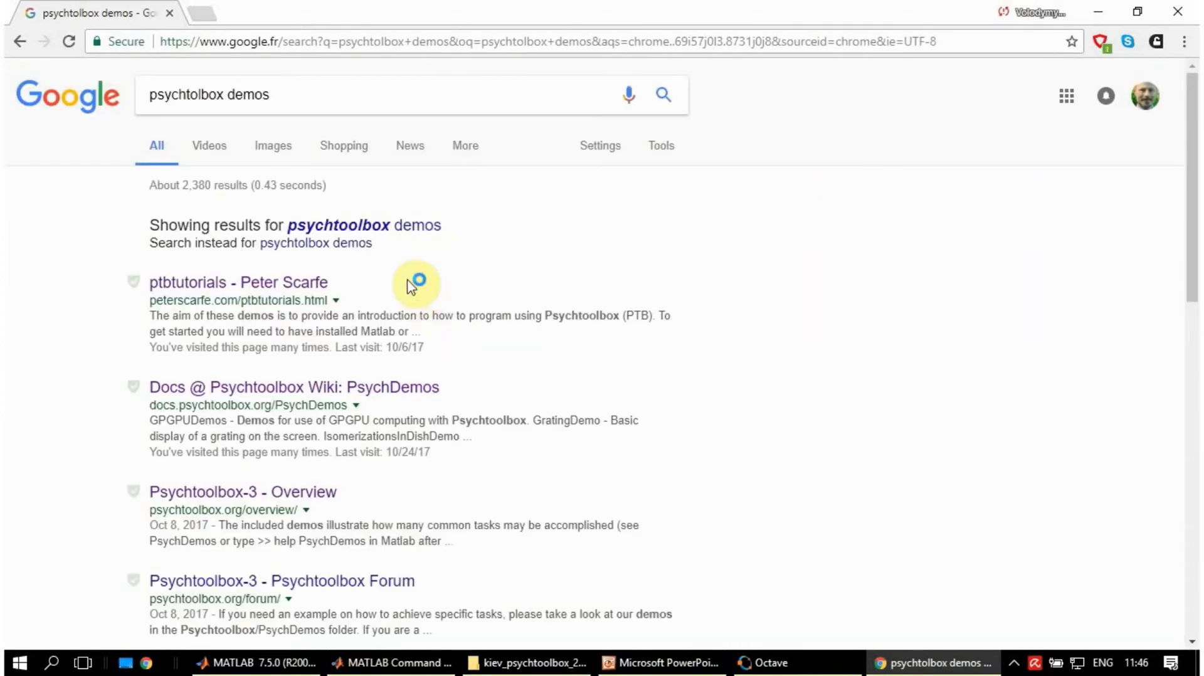
{"action": "mouse_move", "coordinate": [367, 392]}
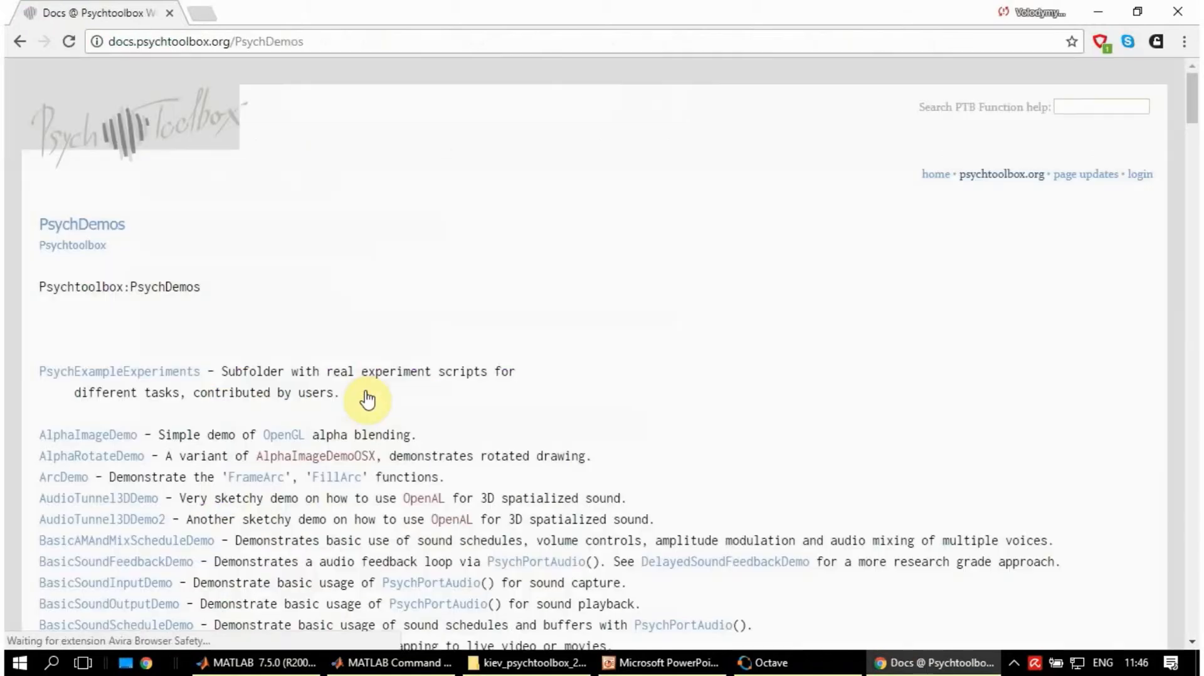
Scroll down through the PsychDemos demo list and back up to the top.
{"action": "scroll", "scroll_direction": "down", "scroll_amount": 3}
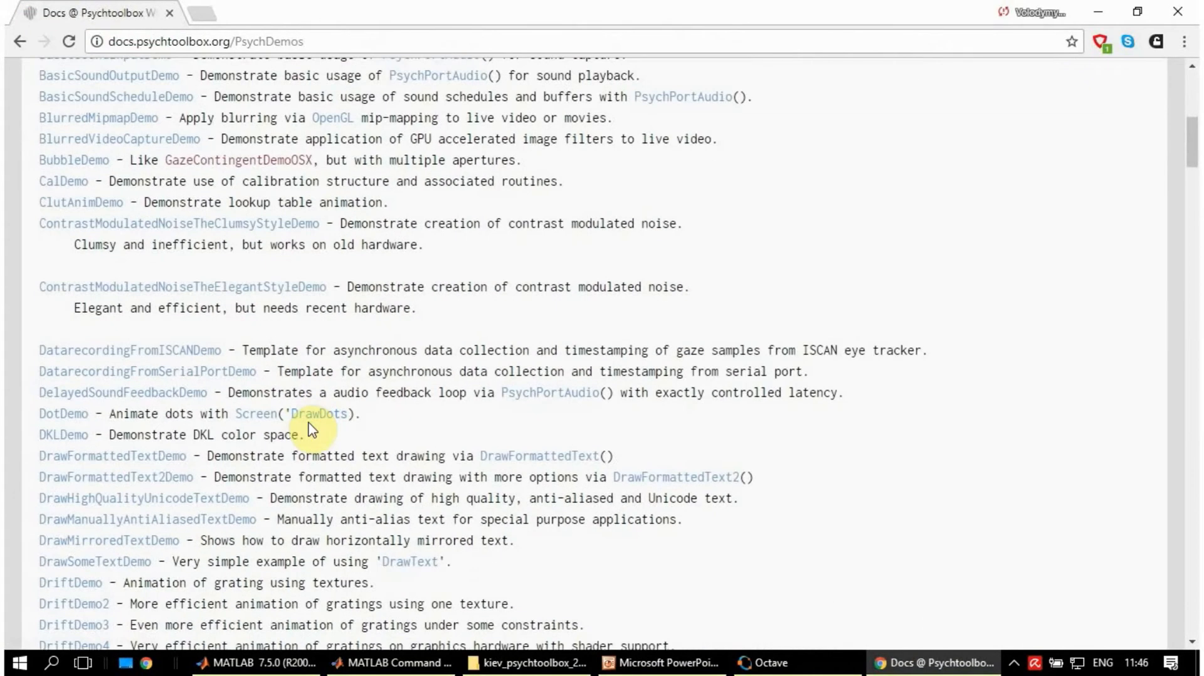
{"action": "scroll", "scroll_direction": "down", "scroll_amount": 3}
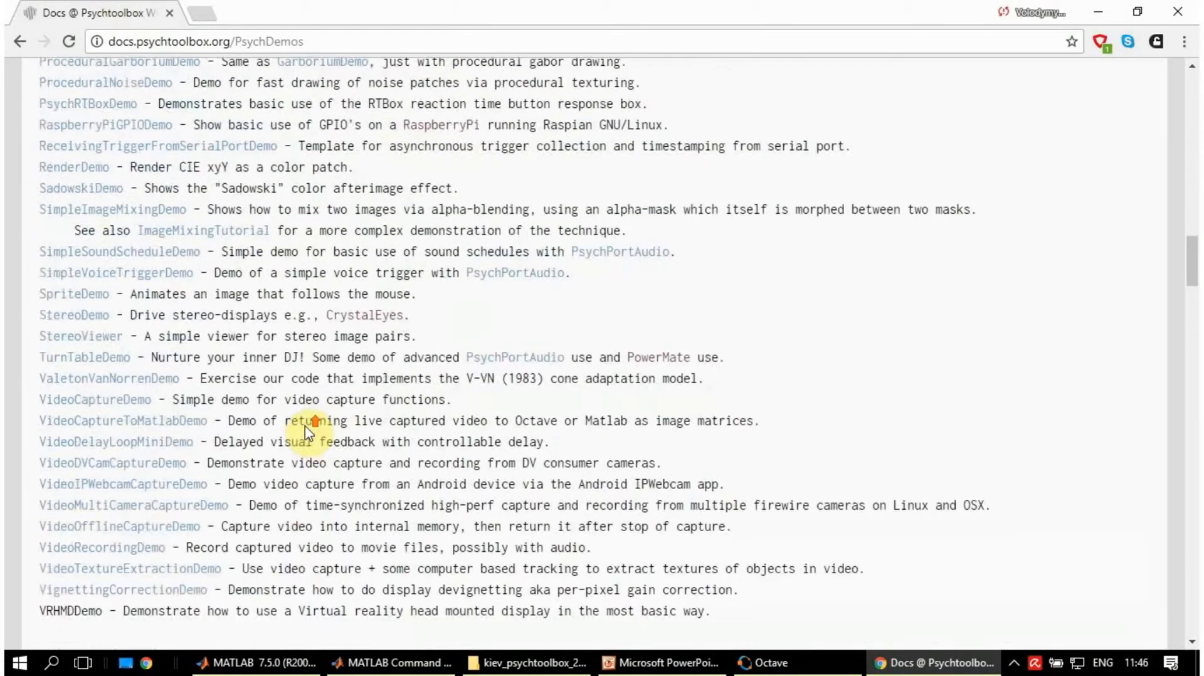
{"action": "scroll", "scroll_direction": "up", "scroll_amount": 3}
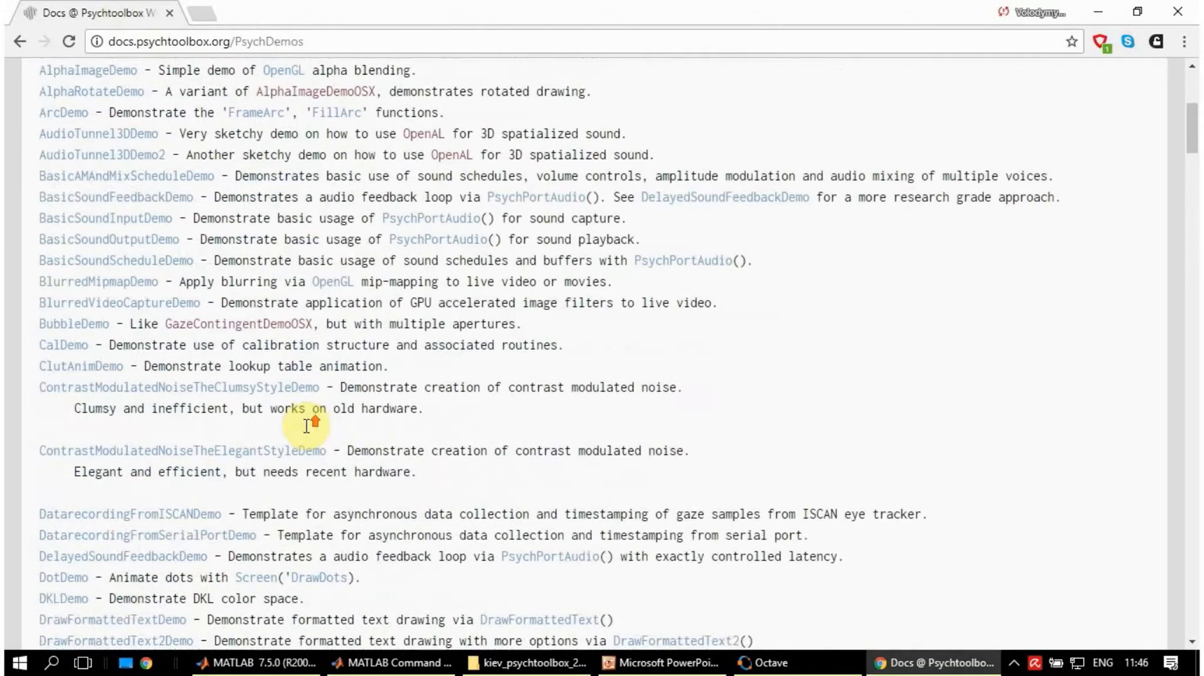
{"action": "scroll", "scroll_direction": "up", "scroll_amount": 3}
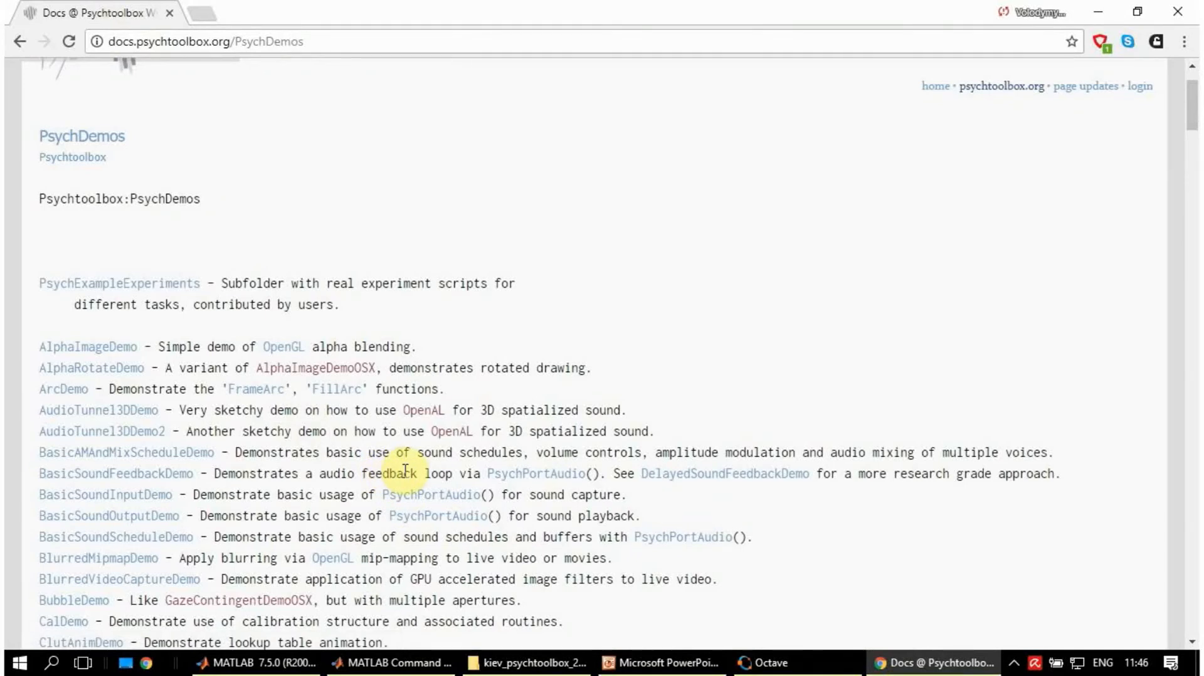
{"action": "mouse_move", "coordinate": [633, 639]}
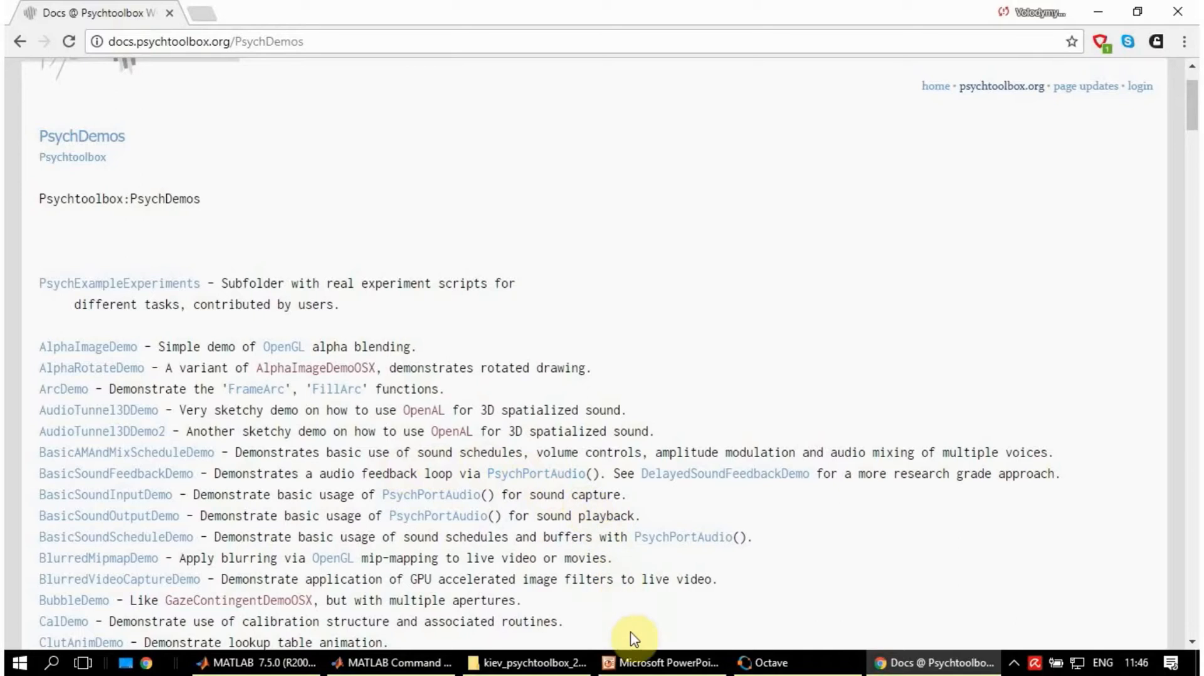
{"action": "mouse_move", "coordinate": [667, 662]}
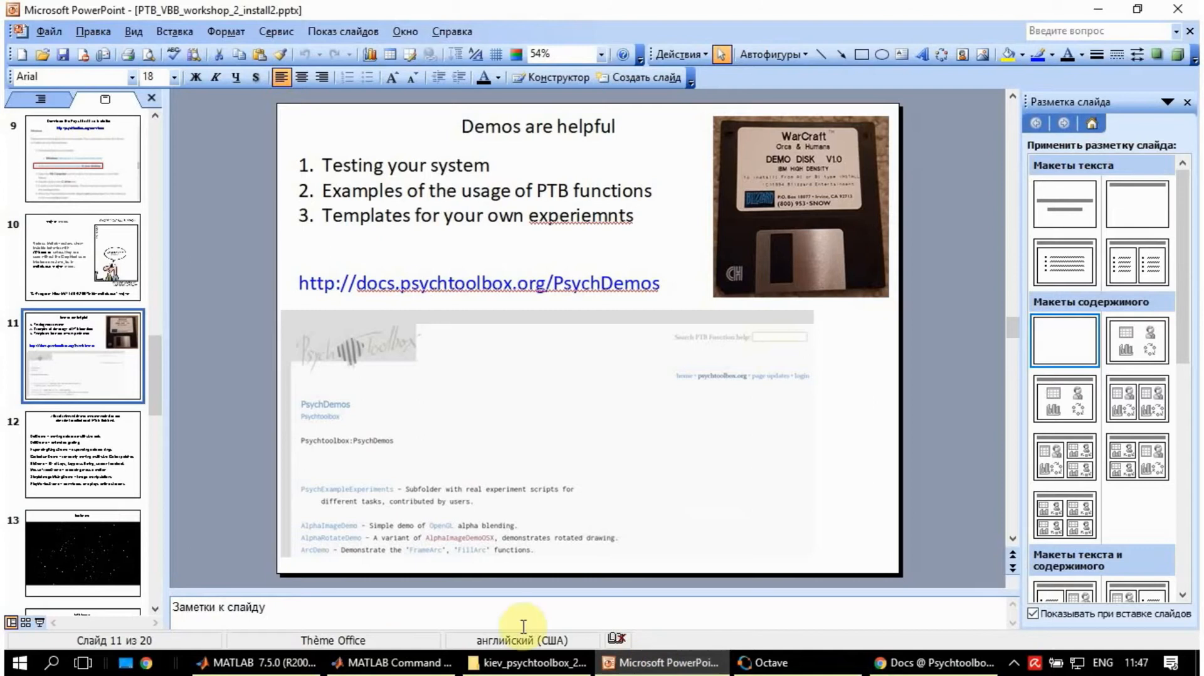
Select slide 12 of recommended demos and start the slide show from it.
{"action": "left_click", "coordinate": [82, 453]}
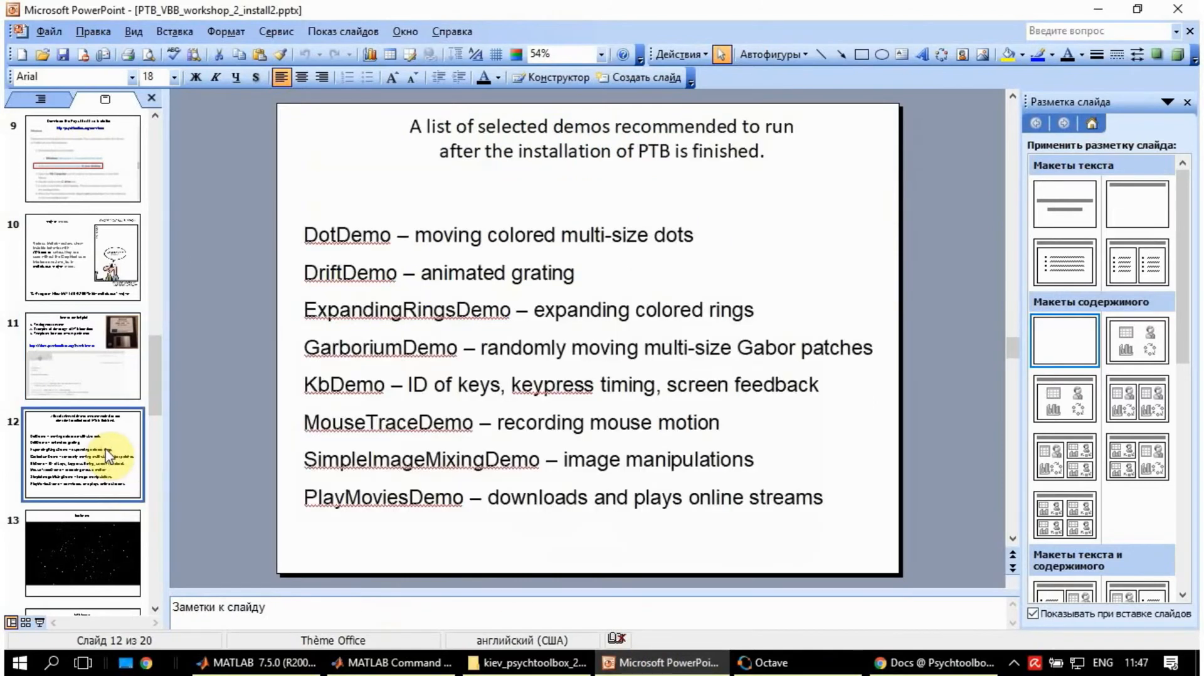
{"action": "key", "text": "F5"}
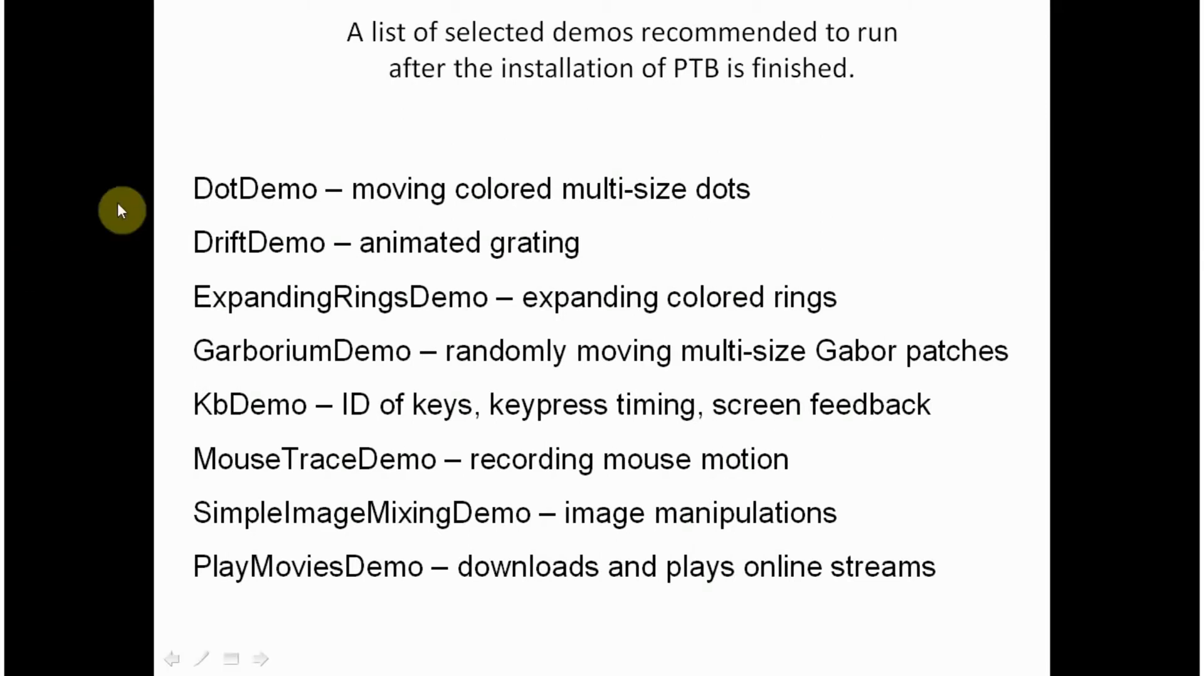
{"action": "mouse_move", "coordinate": [328, 206]}
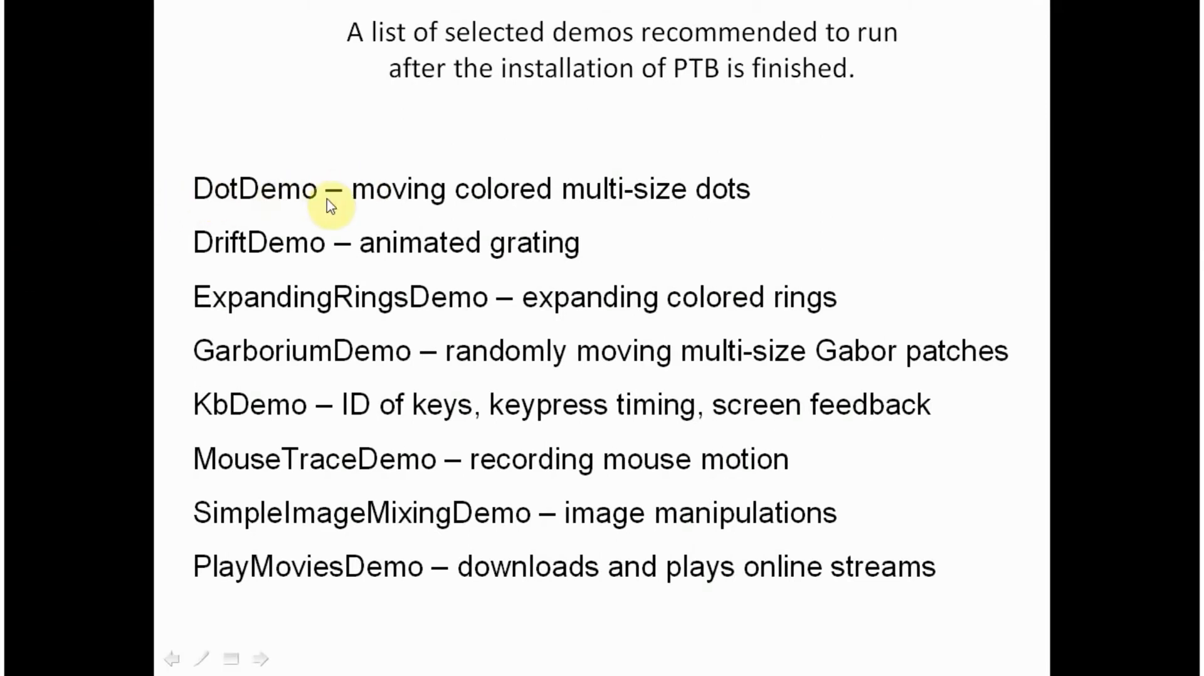
{"action": "mouse_move", "coordinate": [749, 190]}
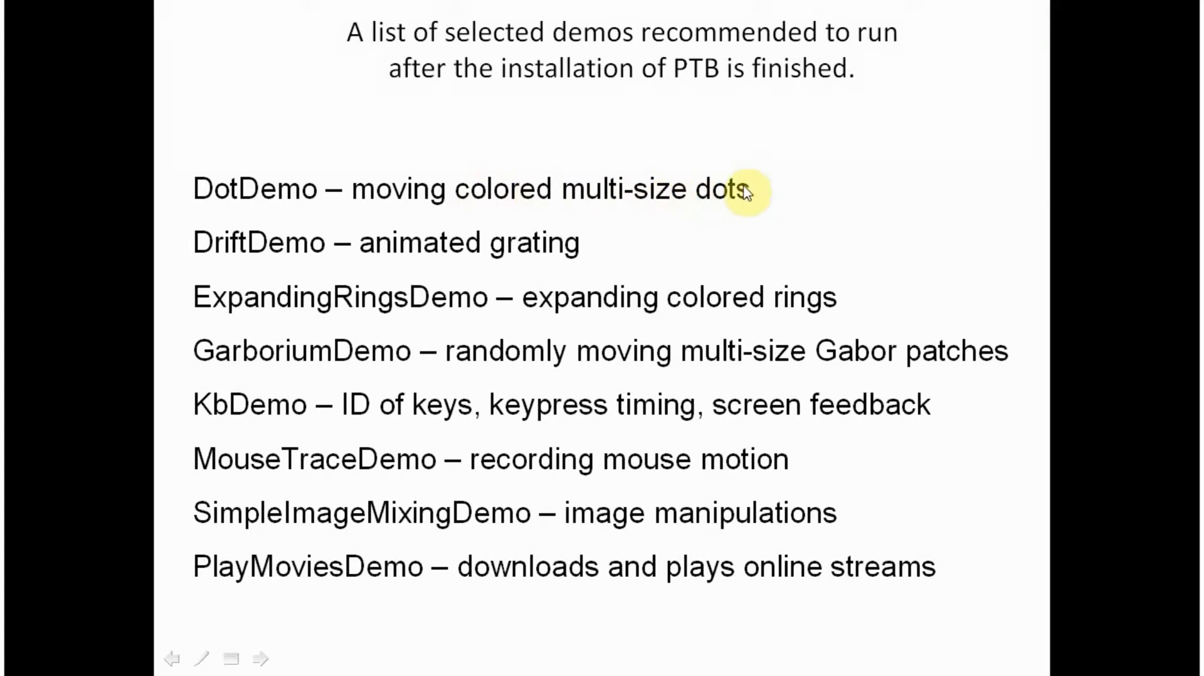
{"action": "mouse_move", "coordinate": [741, 206]}
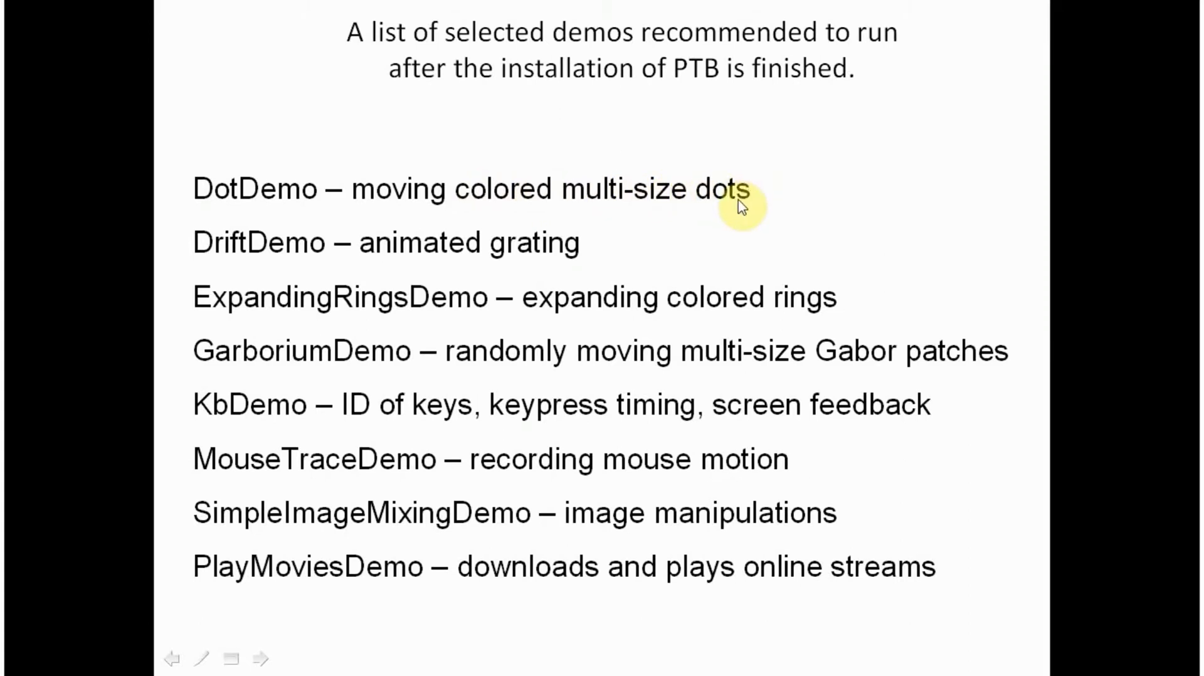
{"action": "mouse_move", "coordinate": [315, 250]}
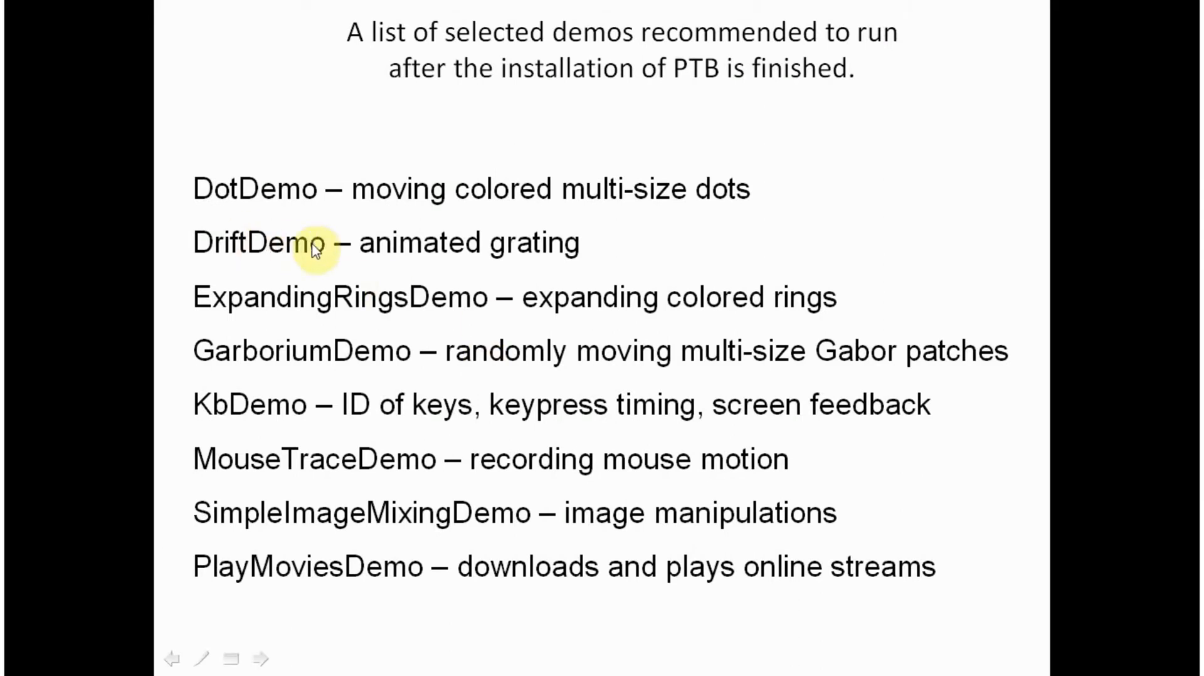
{"action": "mouse_move", "coordinate": [530, 367]}
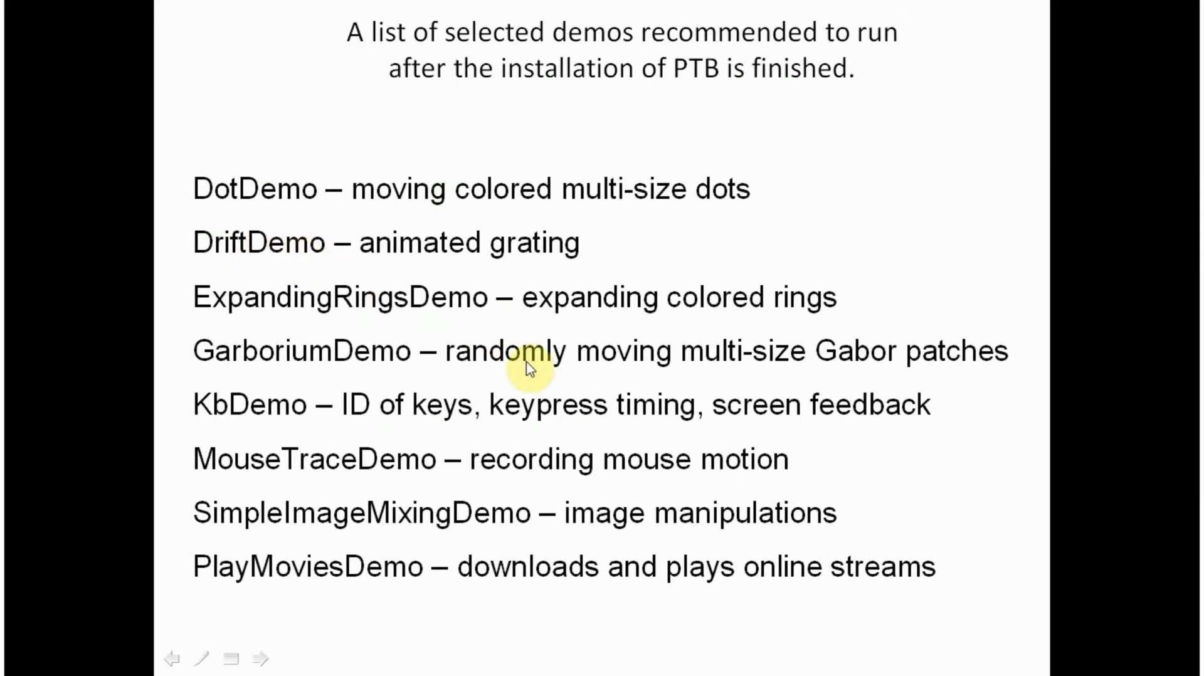
{"action": "mouse_move", "coordinate": [461, 311]}
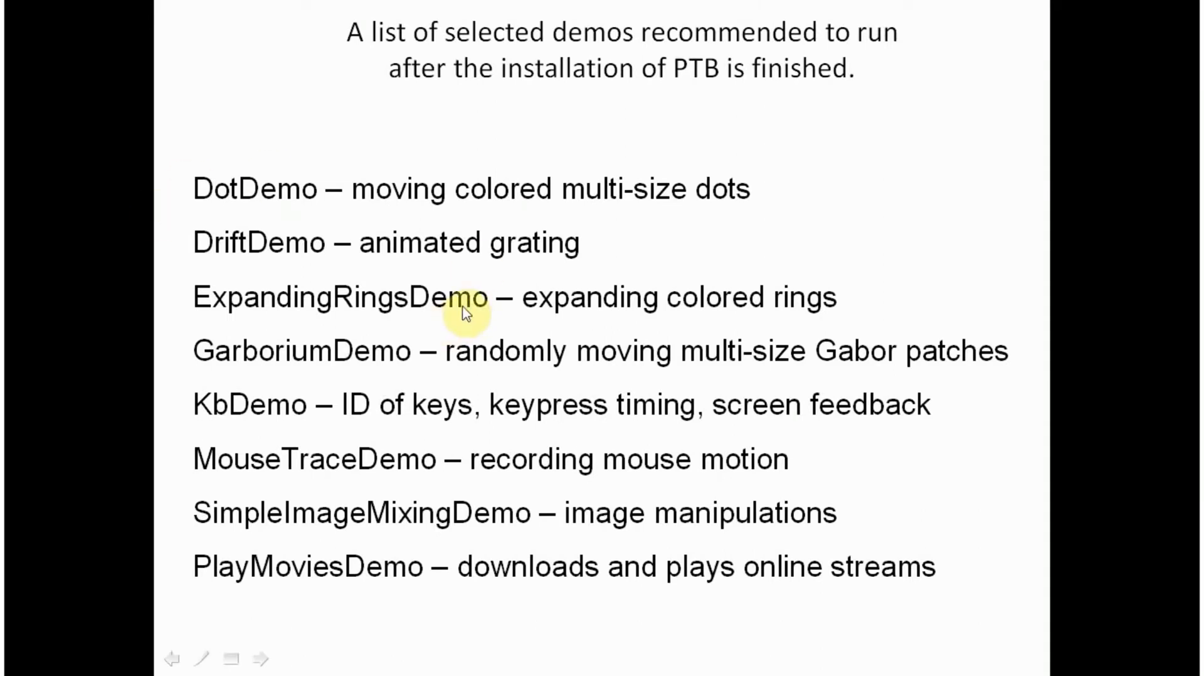
{"action": "mouse_move", "coordinate": [365, 384]}
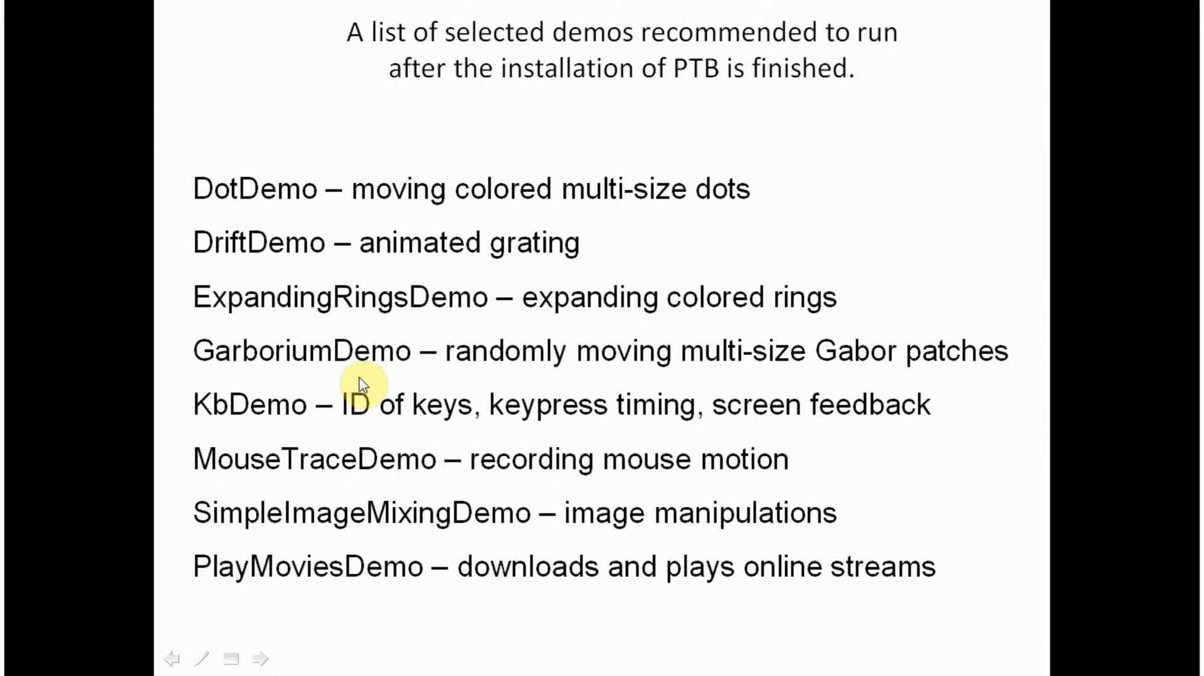
{"action": "mouse_move", "coordinate": [100, 338]}
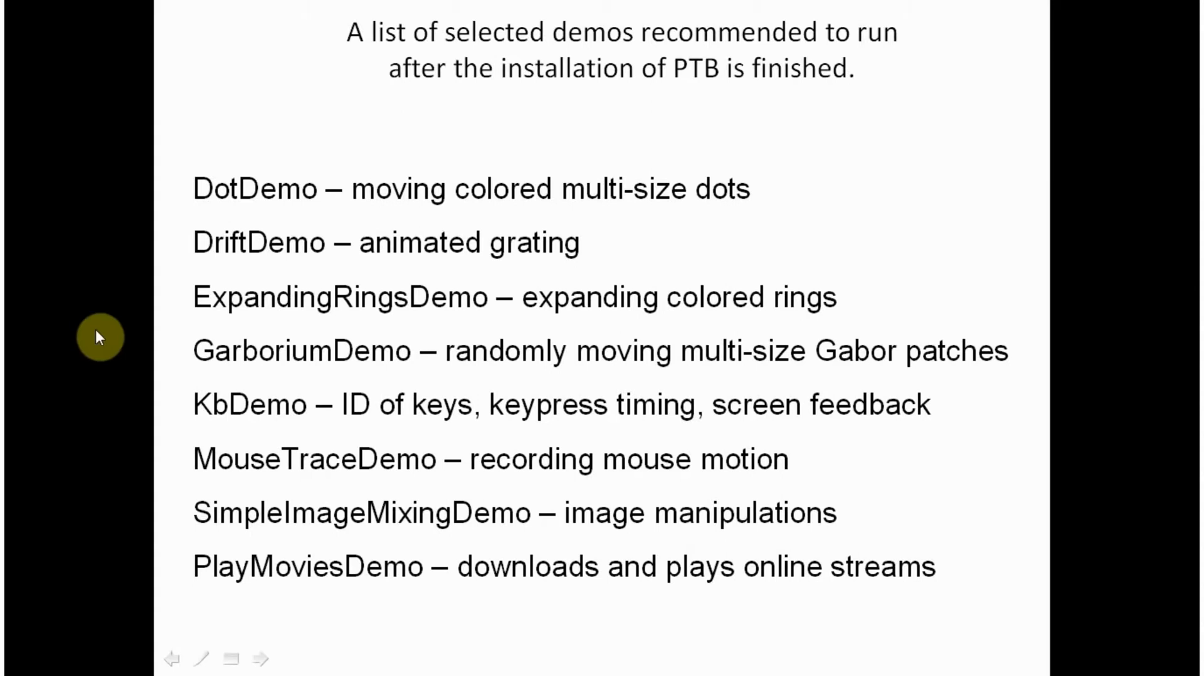
{"action": "mouse_move", "coordinate": [368, 365]}
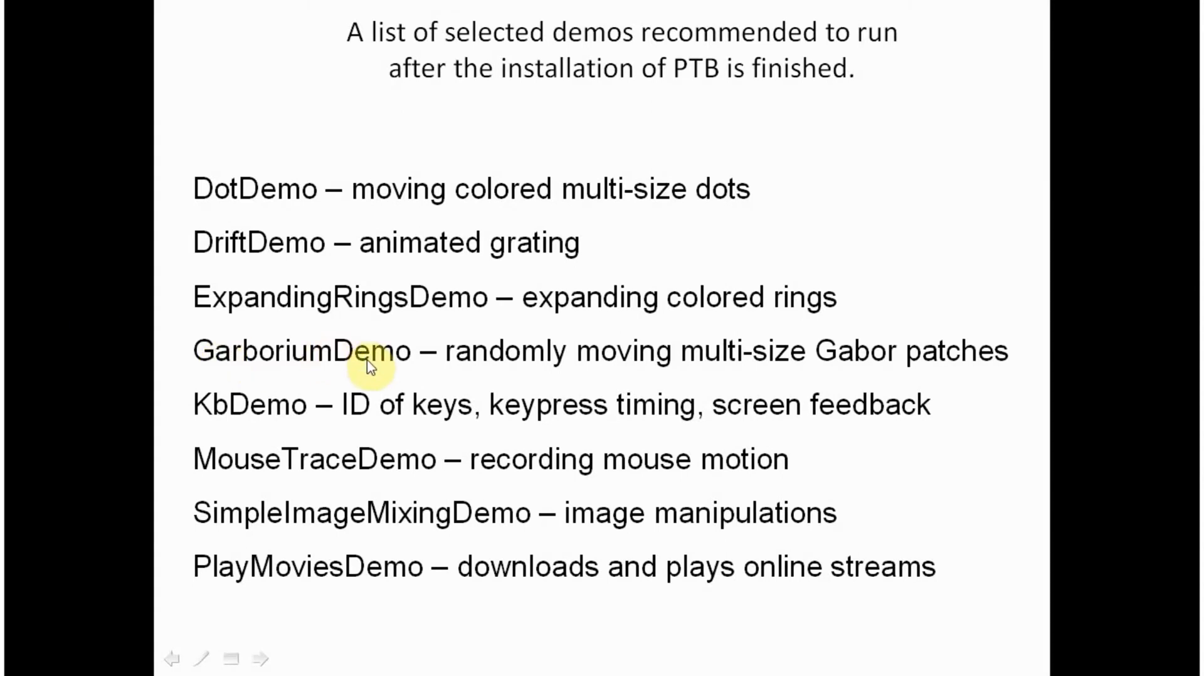
{"action": "mouse_move", "coordinate": [411, 376]}
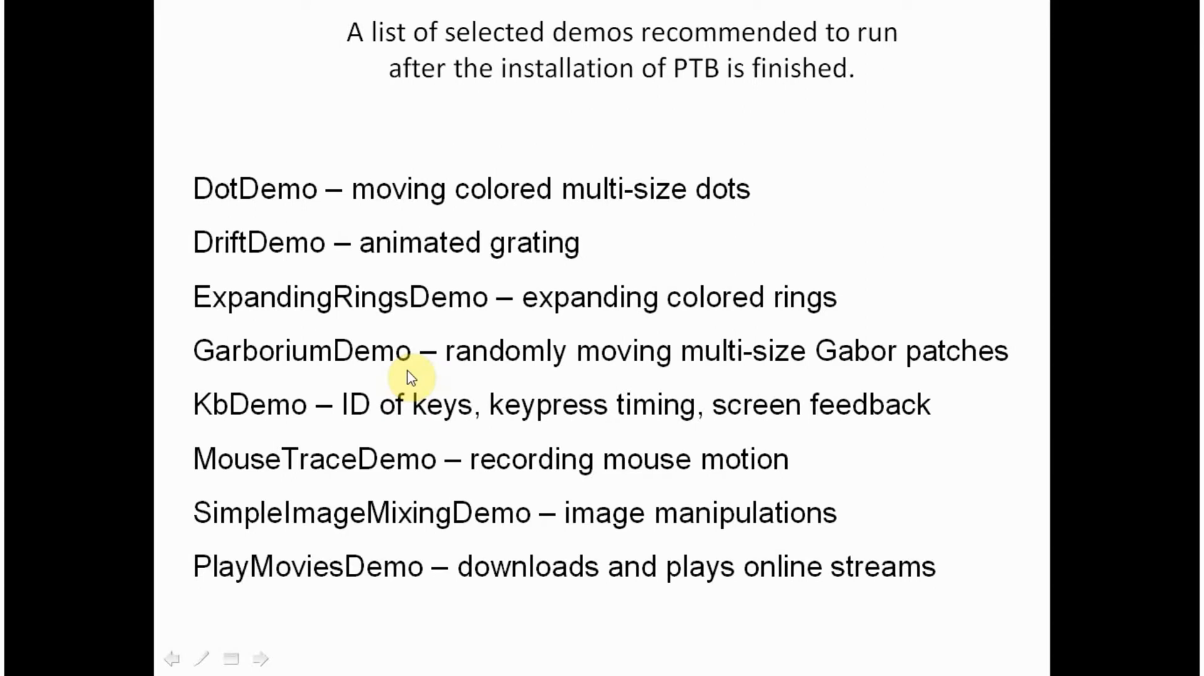
{"action": "mouse_move", "coordinate": [242, 431]}
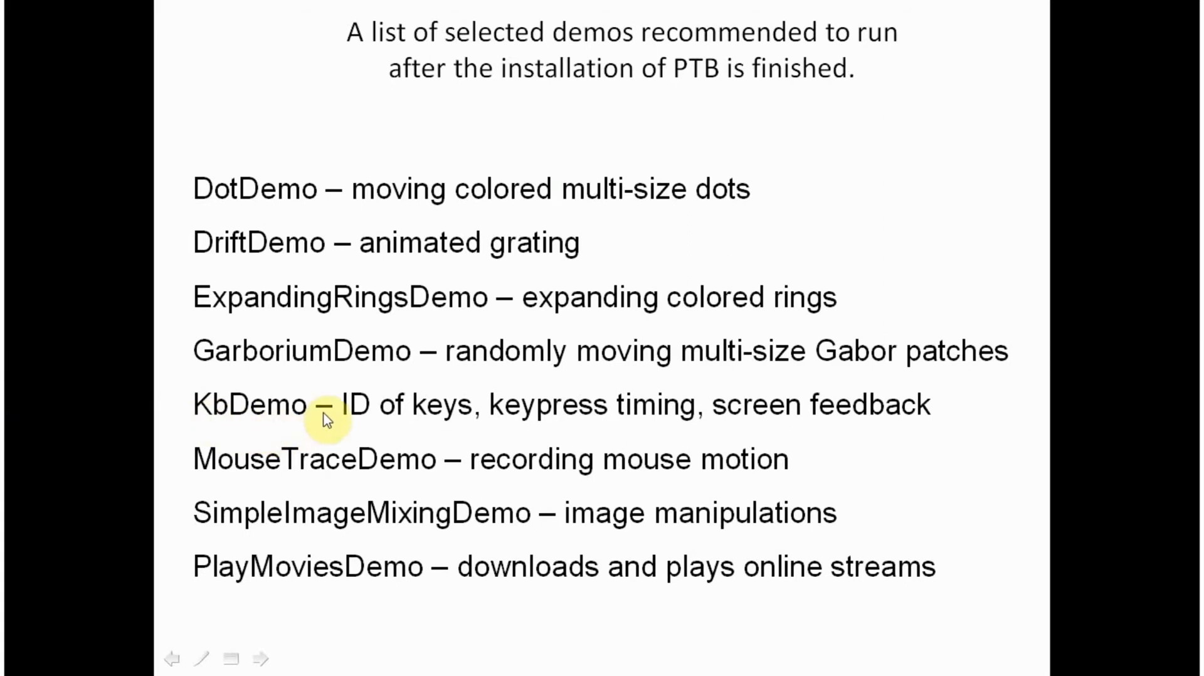
{"action": "left_click", "coordinate": [259, 659]}
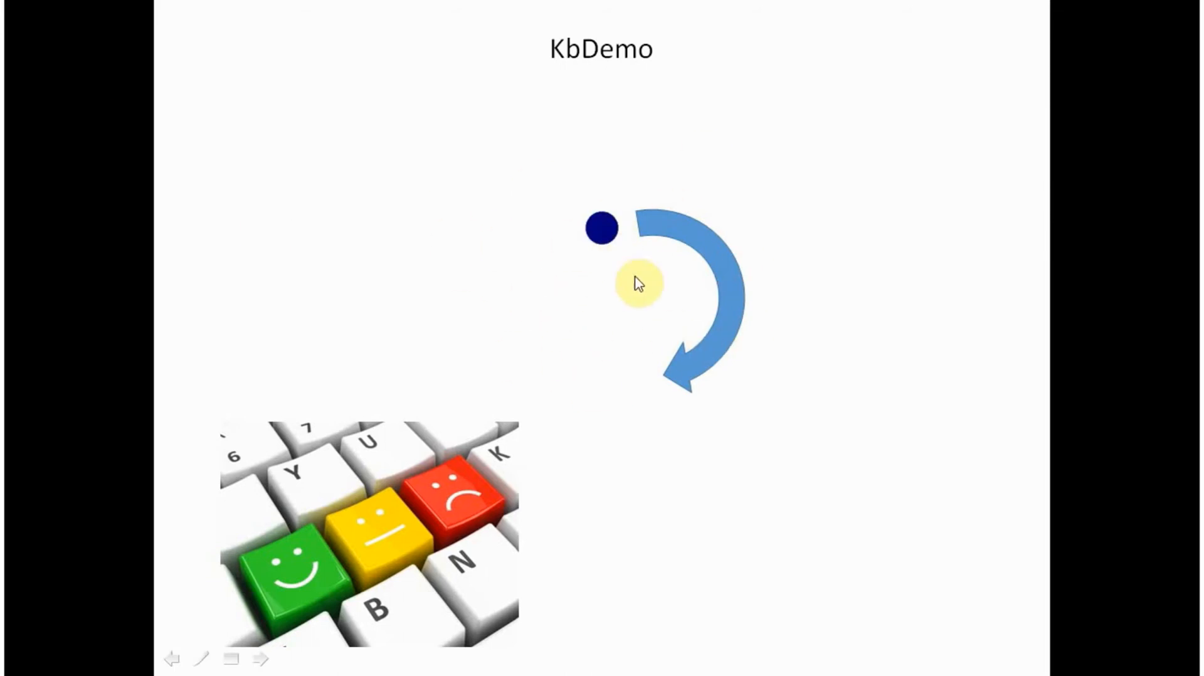
{"action": "mouse_move", "coordinate": [553, 424]}
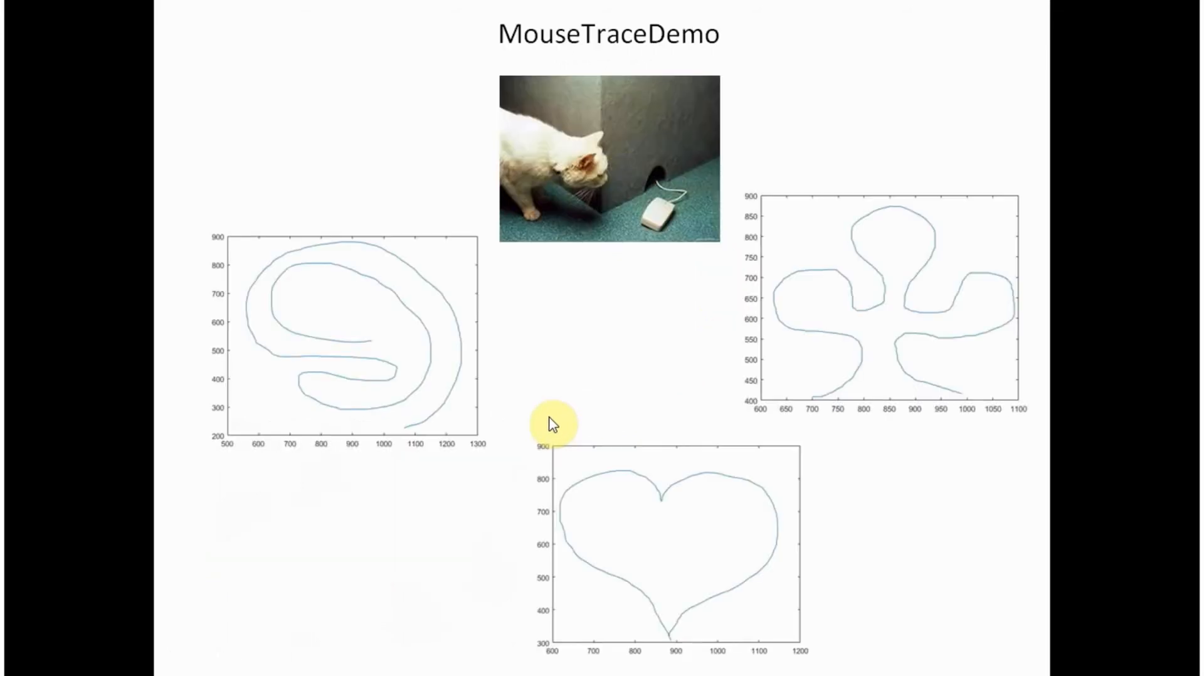
{"action": "mouse_move", "coordinate": [553, 424]}
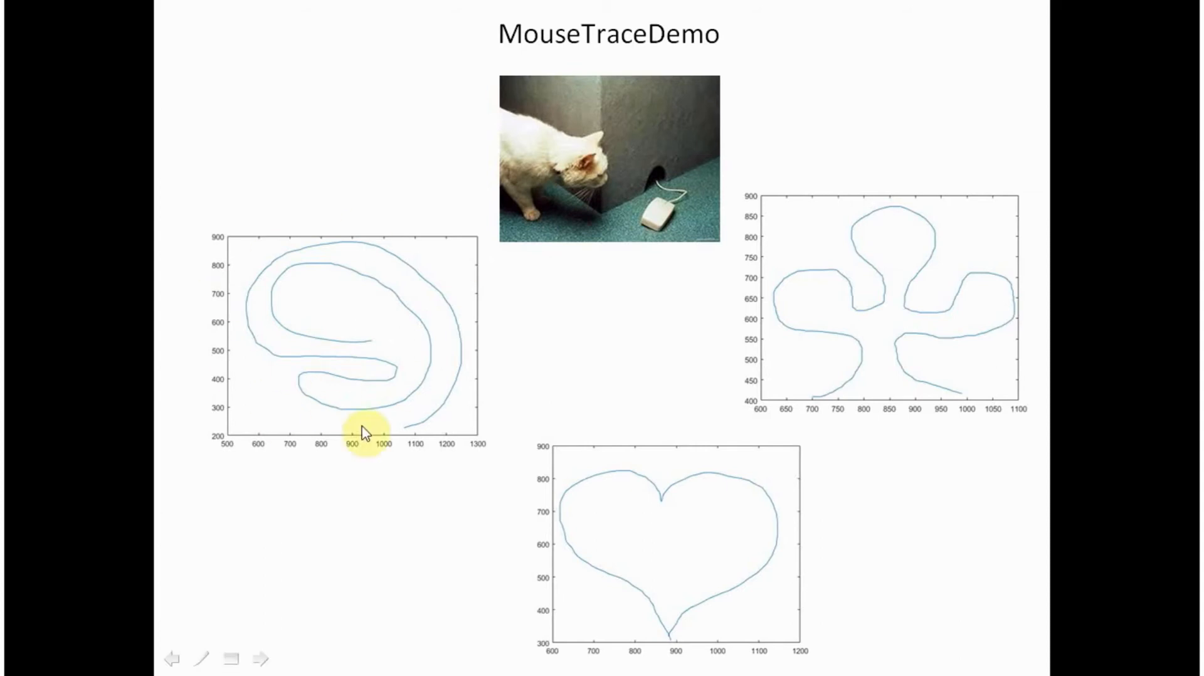
{"action": "mouse_move", "coordinate": [366, 461]}
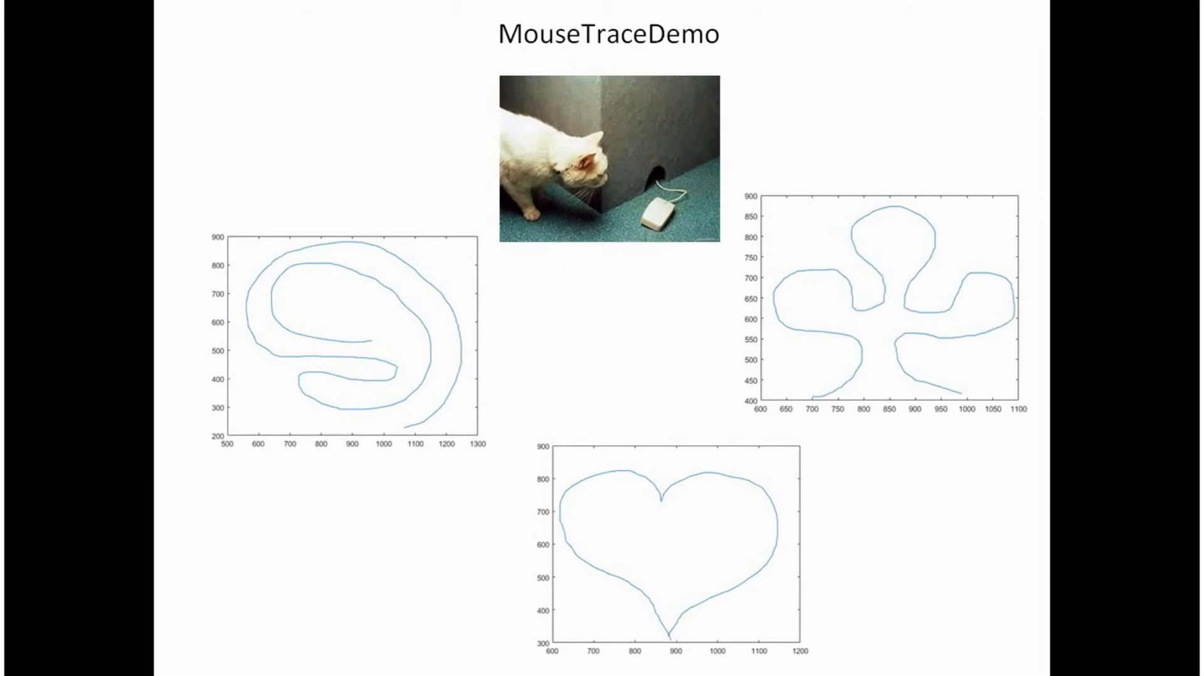
Advance the slide show past MouseTraceDemo to the SimpleImageMixingDemo slide.
{"action": "left_click", "coordinate": [261, 659]}
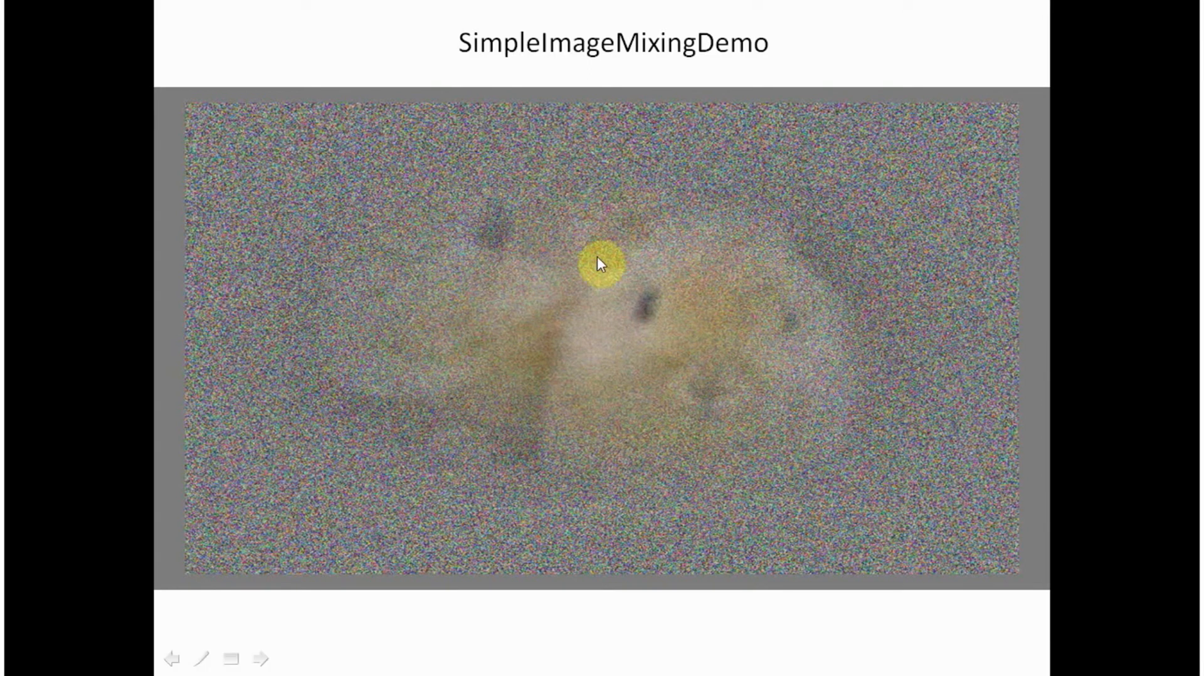
{"action": "mouse_move", "coordinate": [540, 461]}
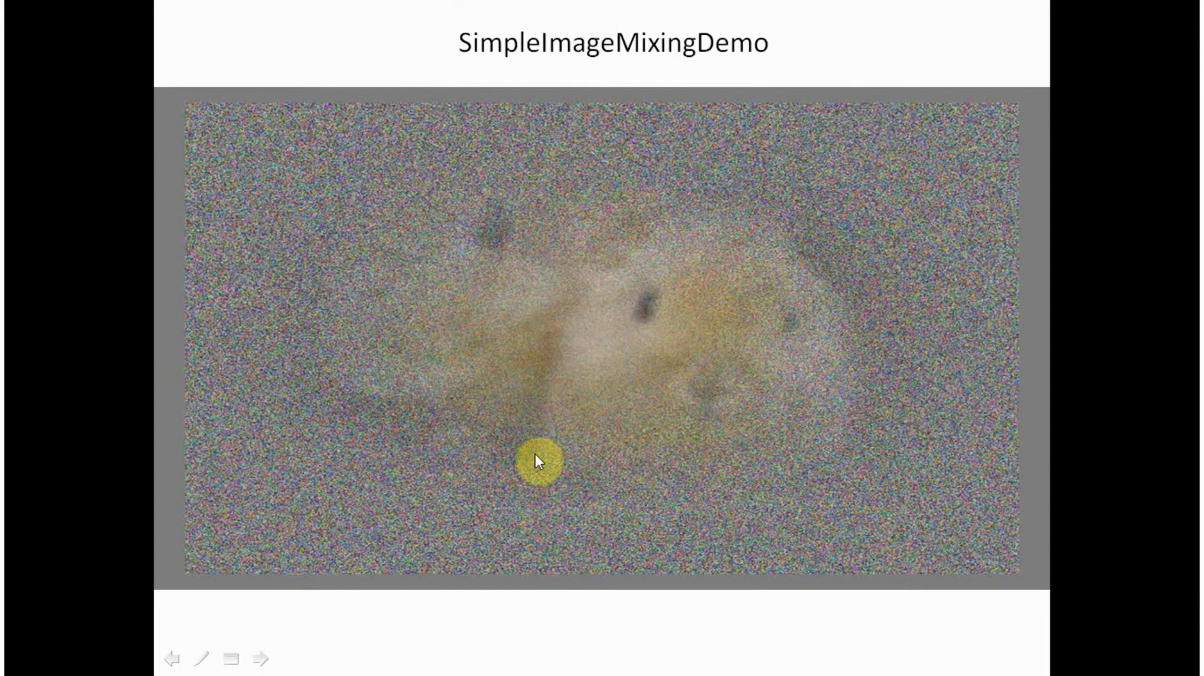
End the show on the DotDemo slide and scroll Chrome's PsychDemos page to DotDemo.
{"action": "left_click", "coordinate": [267, 659]}
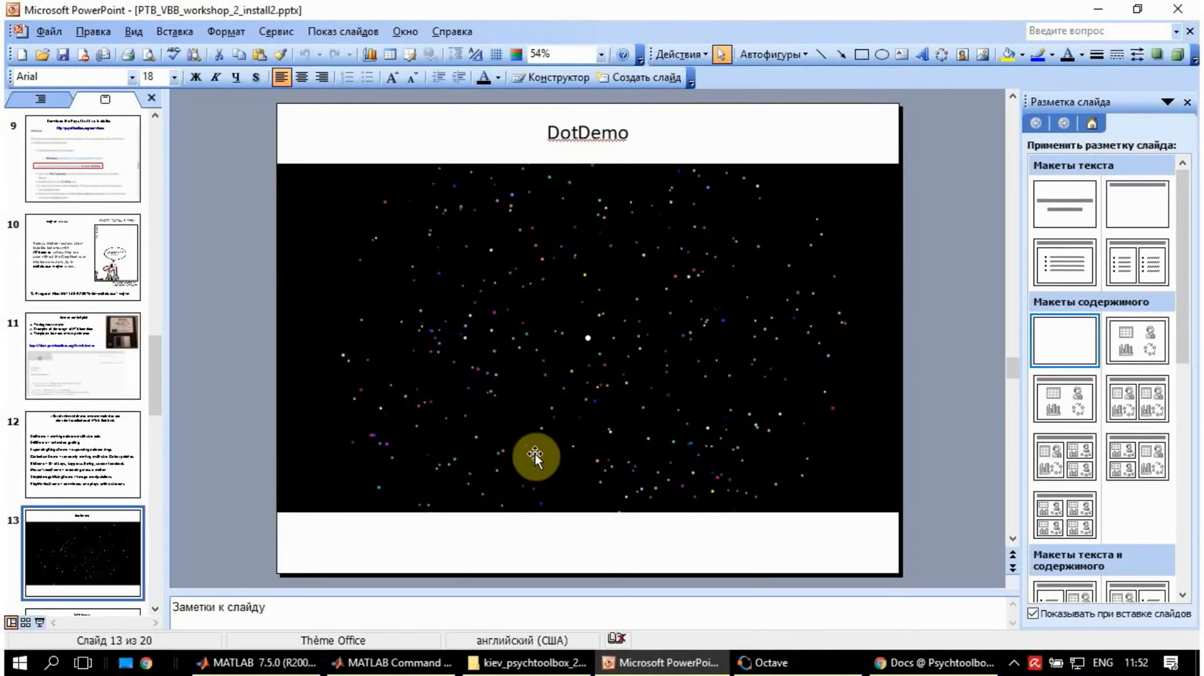
{"action": "mouse_move", "coordinate": [541, 461]}
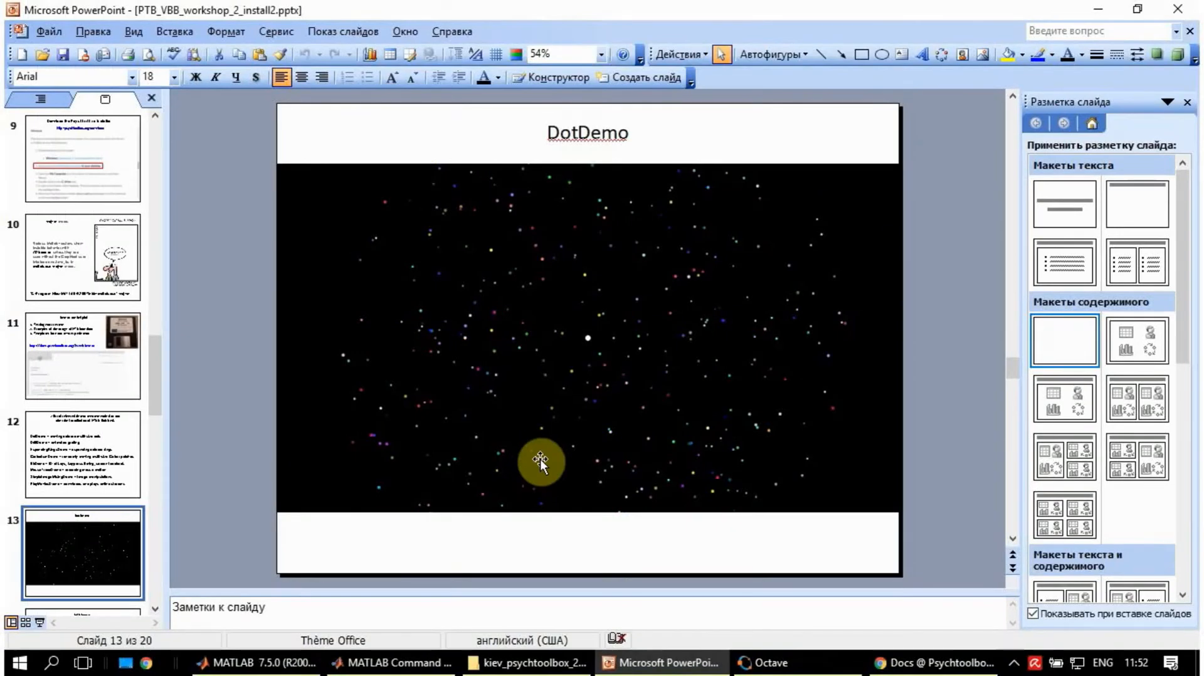
{"action": "mouse_move", "coordinate": [586, 138]}
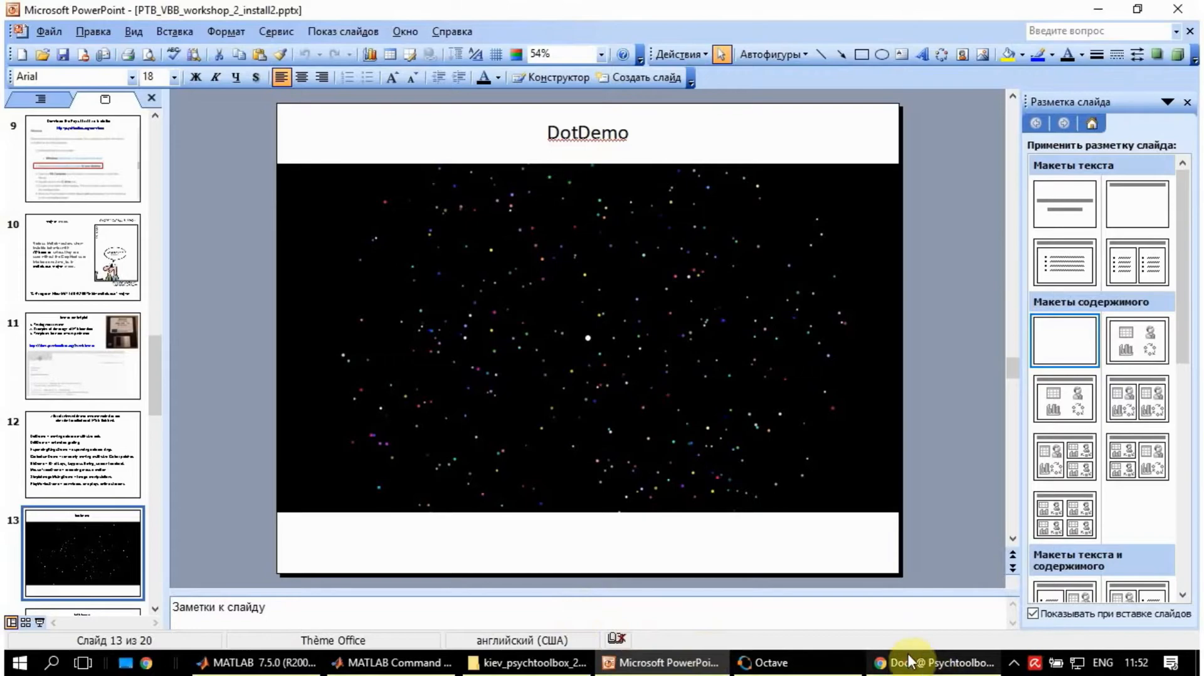
{"action": "left_click", "coordinate": [935, 662]}
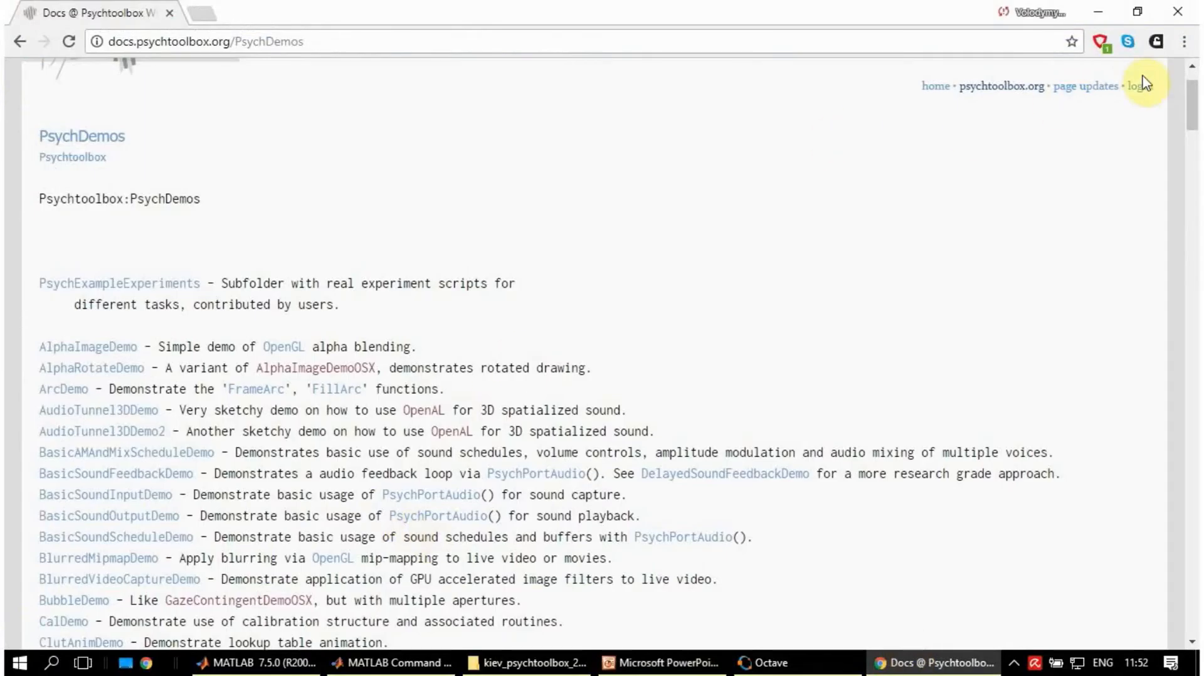
{"action": "scroll", "scroll_direction": "down", "scroll_amount": 3}
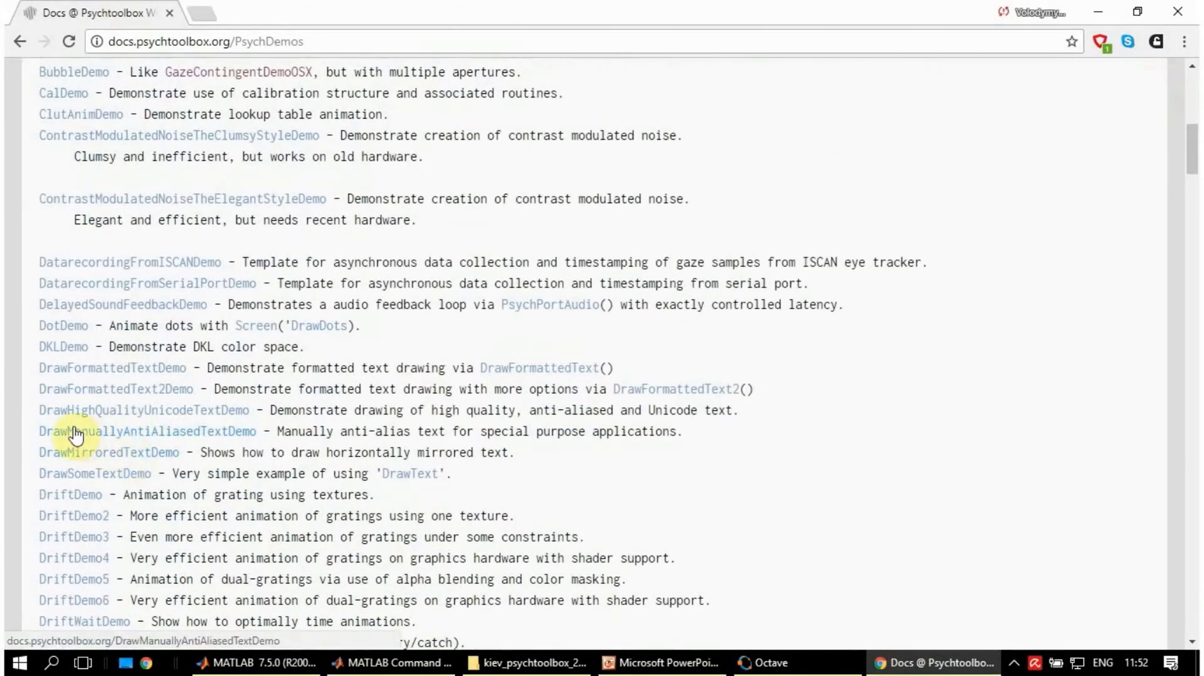
{"action": "mouse_move", "coordinate": [63, 325]}
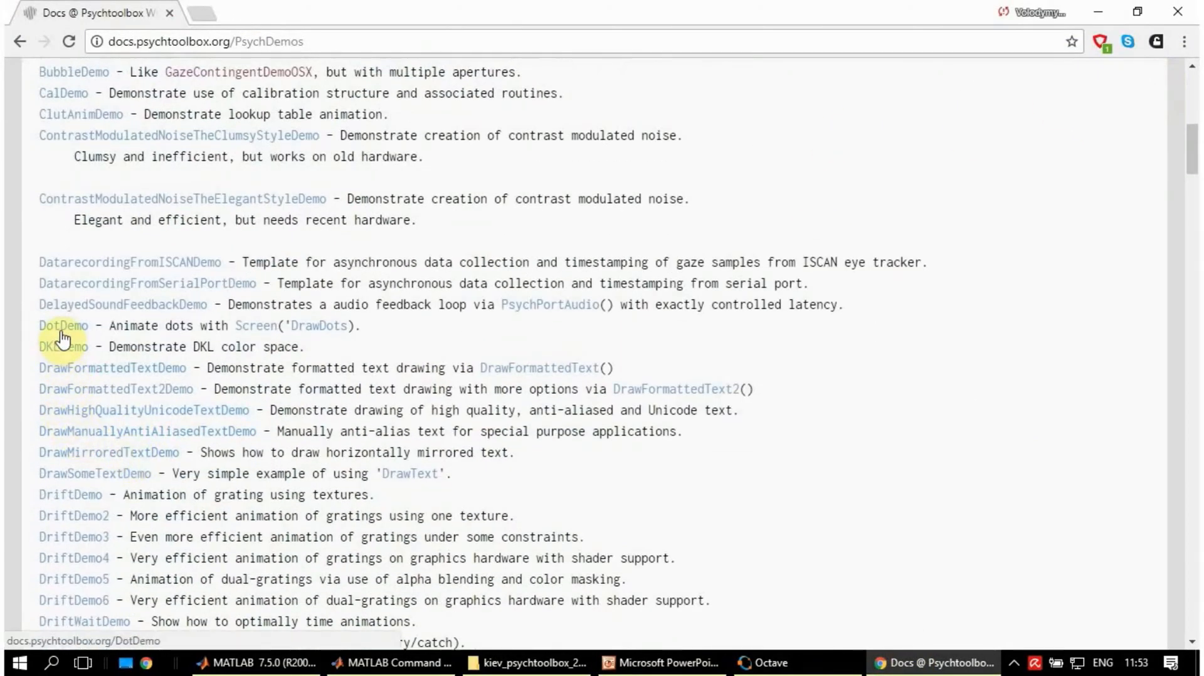
Open the DotDemo documentation page, skim it, and select the DotDemo title.
{"action": "left_click", "coordinate": [63, 325]}
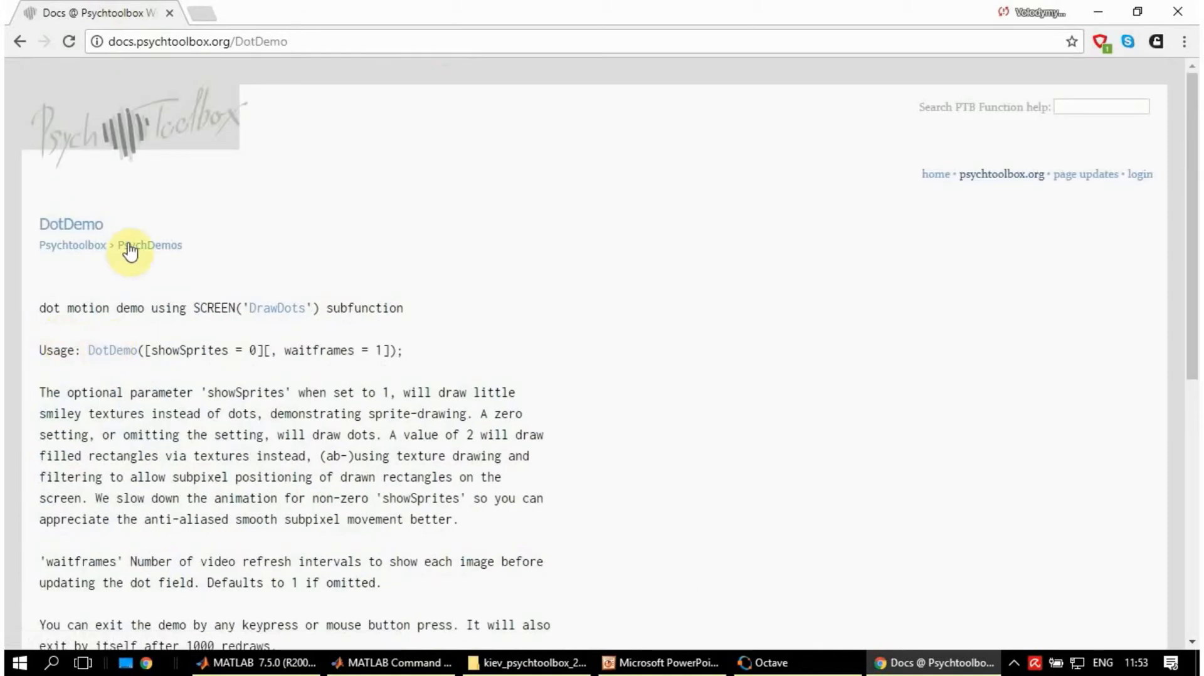
{"action": "scroll", "scroll_direction": "down", "scroll_amount": 3}
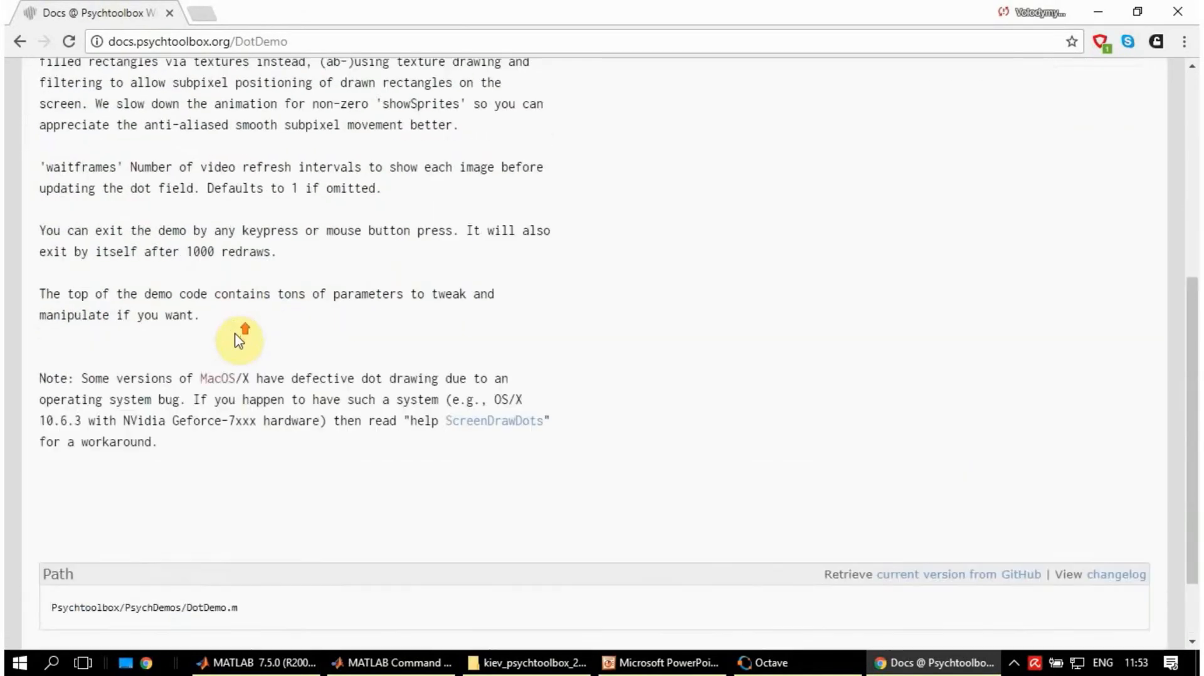
{"action": "scroll", "scroll_direction": "up", "scroll_amount": 3}
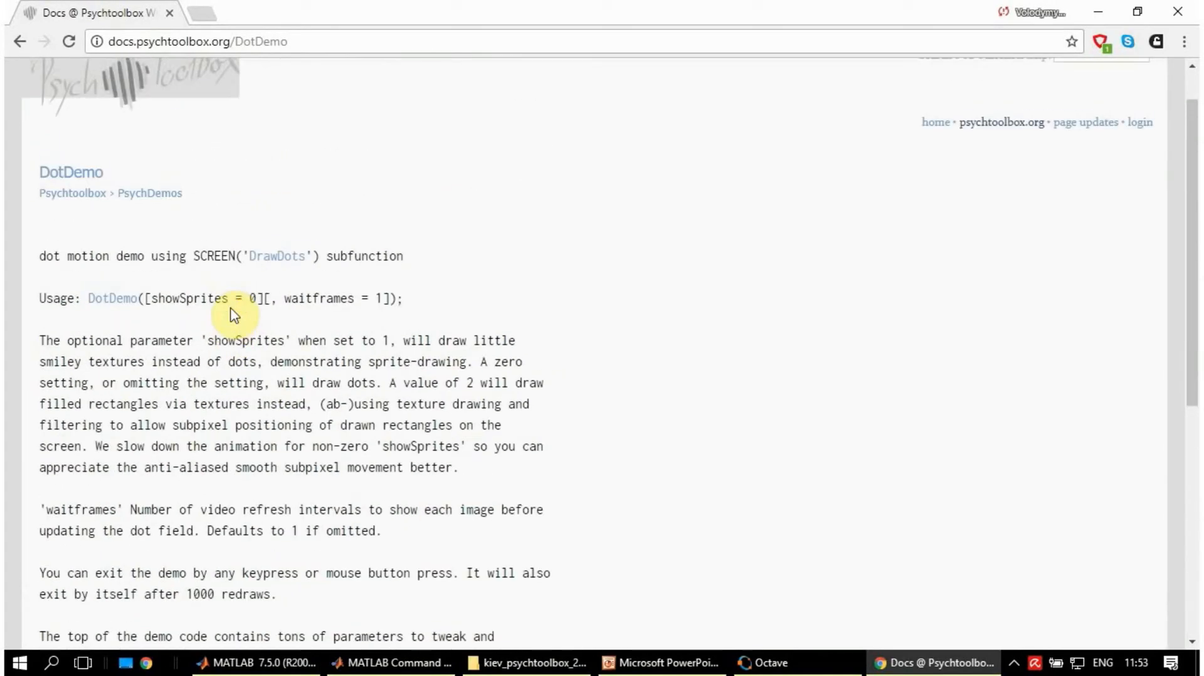
{"action": "mouse_move", "coordinate": [110, 175]}
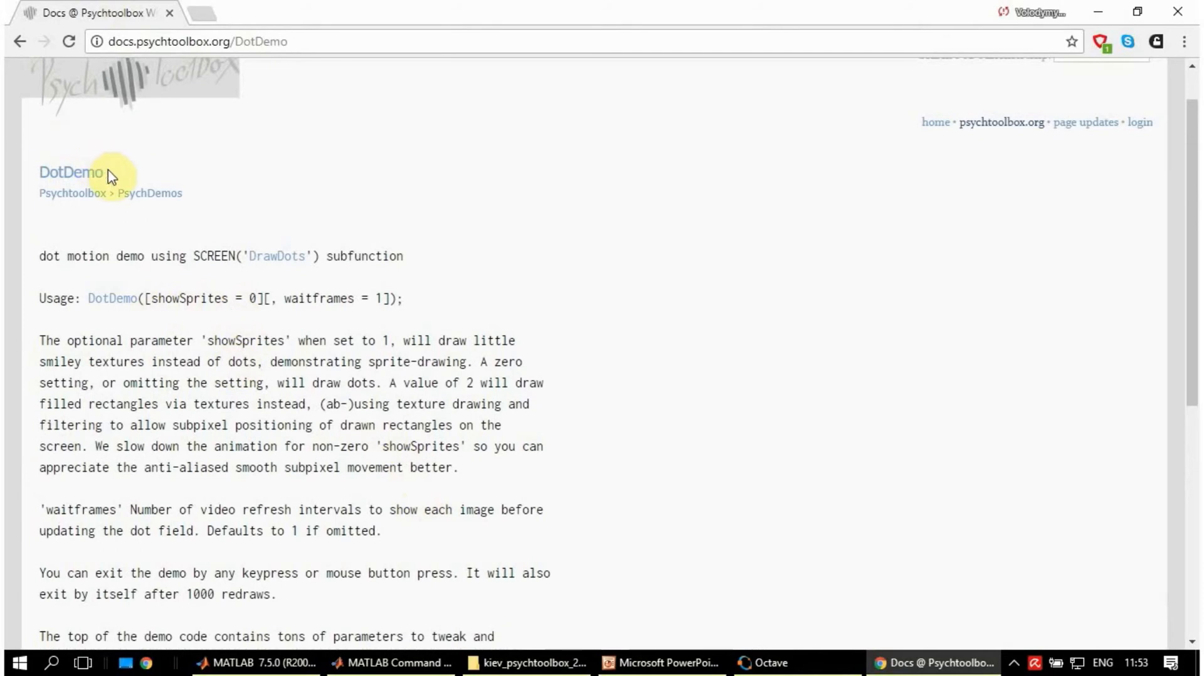
{"action": "double_click", "coordinate": [71, 171]}
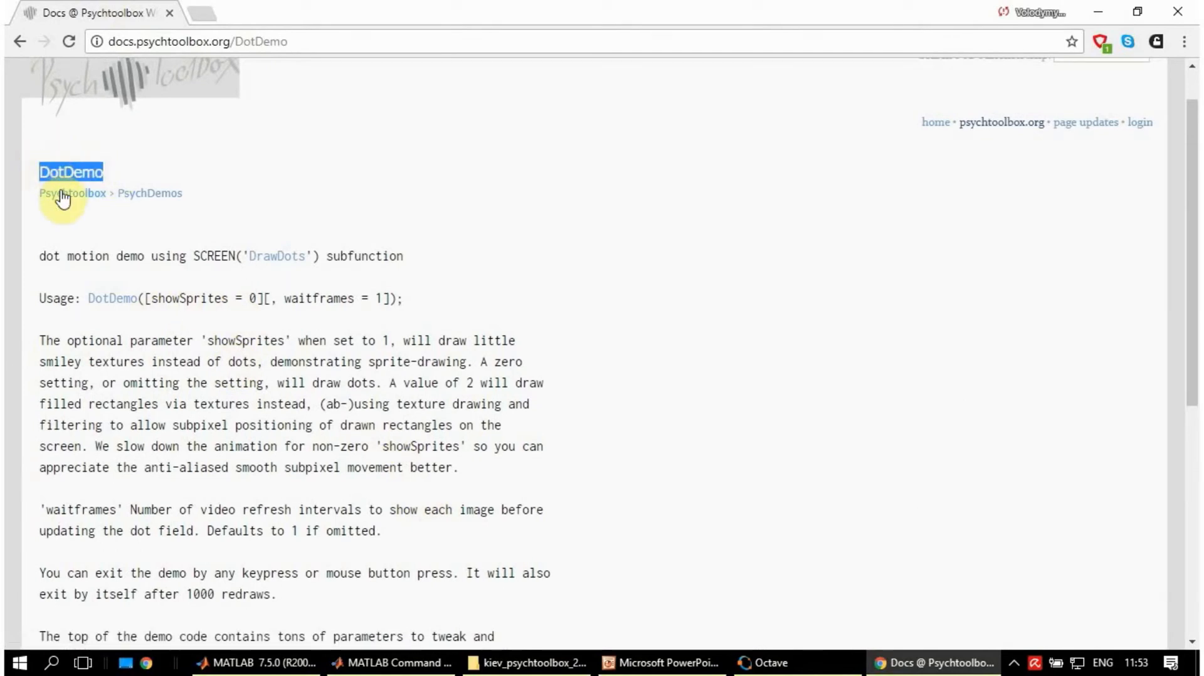
{"action": "mouse_move", "coordinate": [150, 348]}
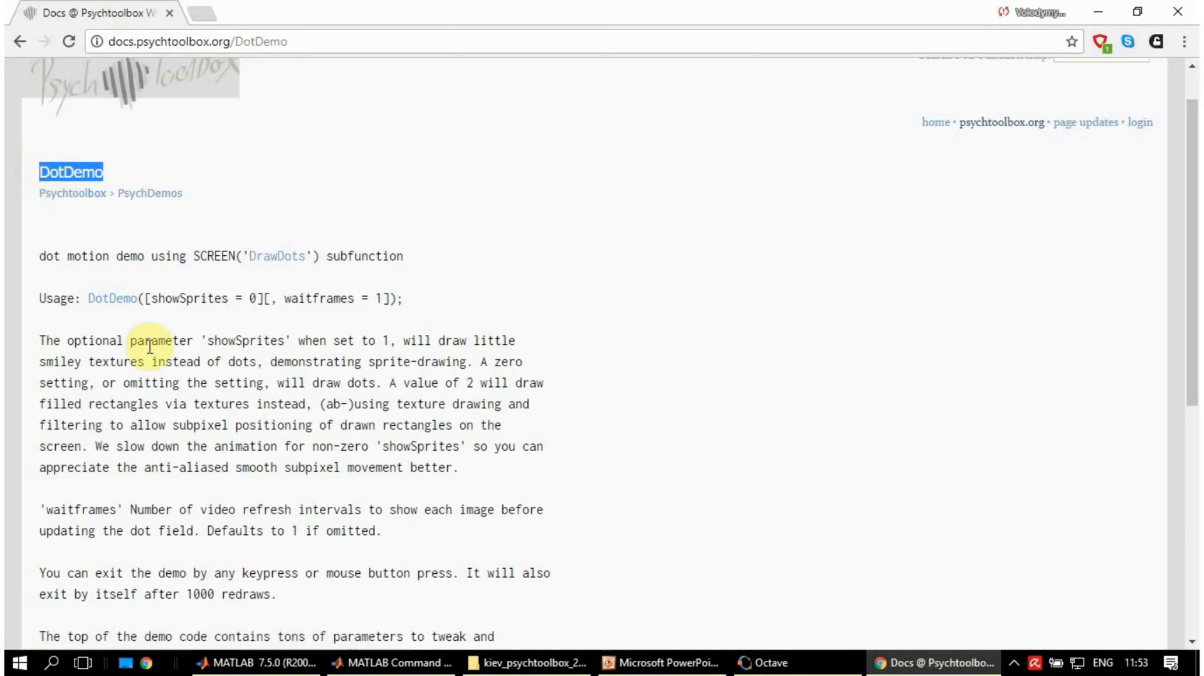
{"action": "mouse_move", "coordinate": [311, 571]}
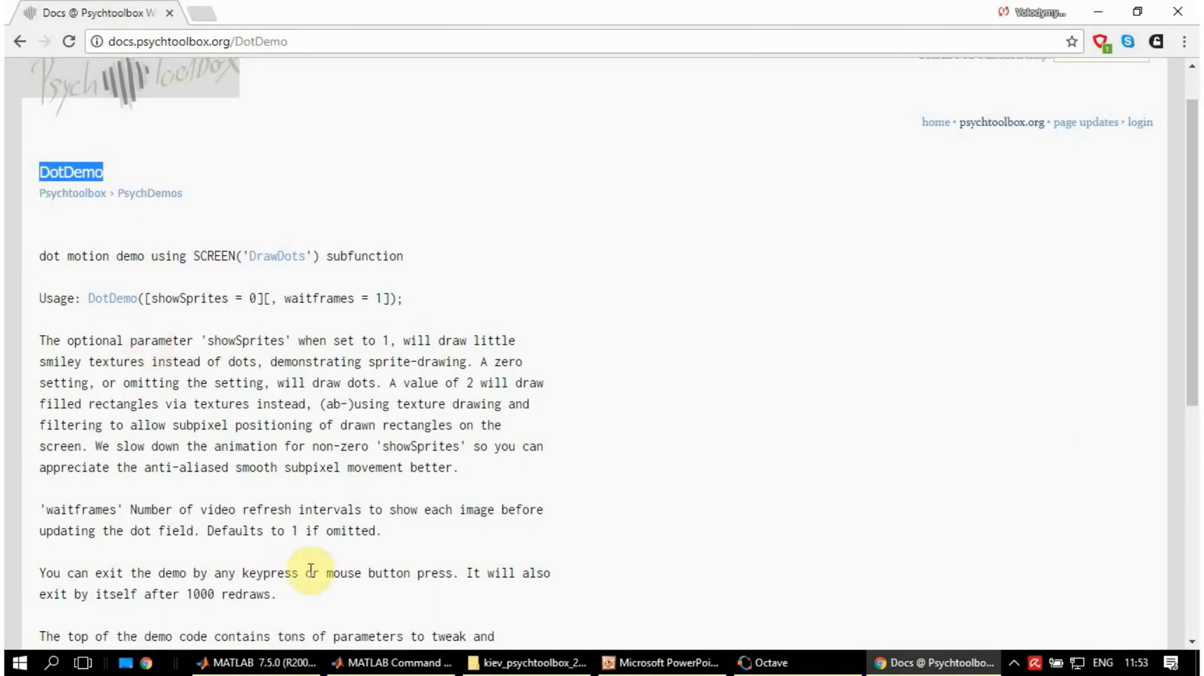
{"action": "mouse_move", "coordinate": [334, 569]}
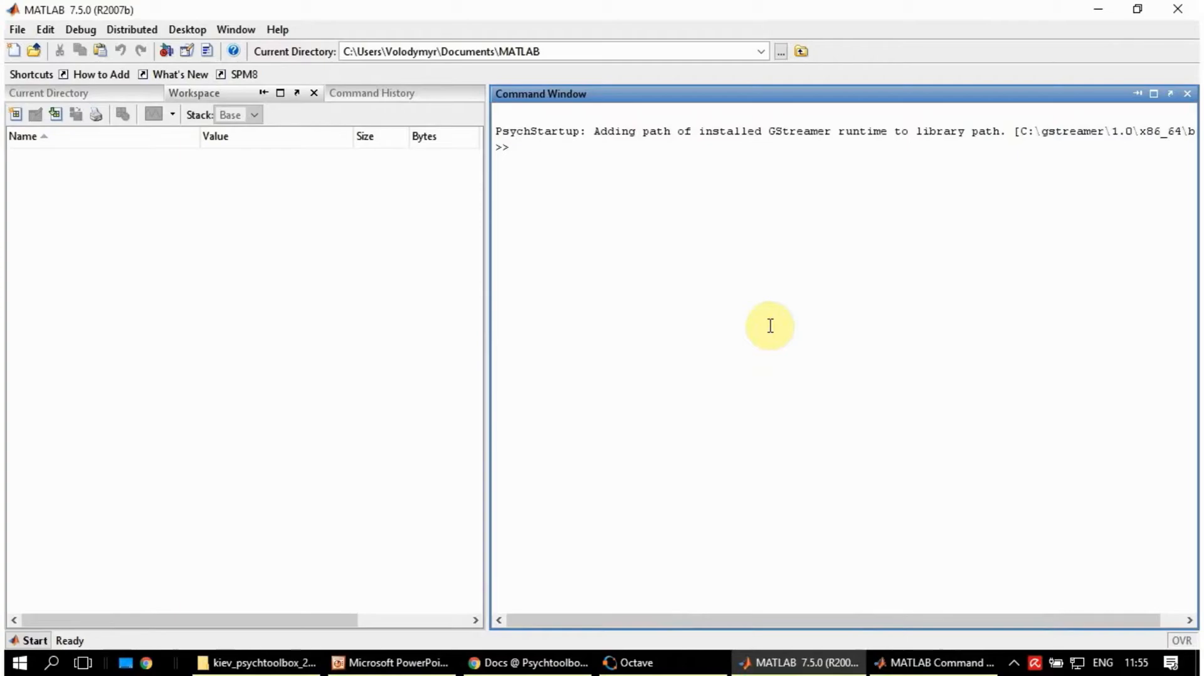
Run DotDemo in MATLAB's Command Window until it prints its timing report.
{"action": "type", "text": "DotDemo"}
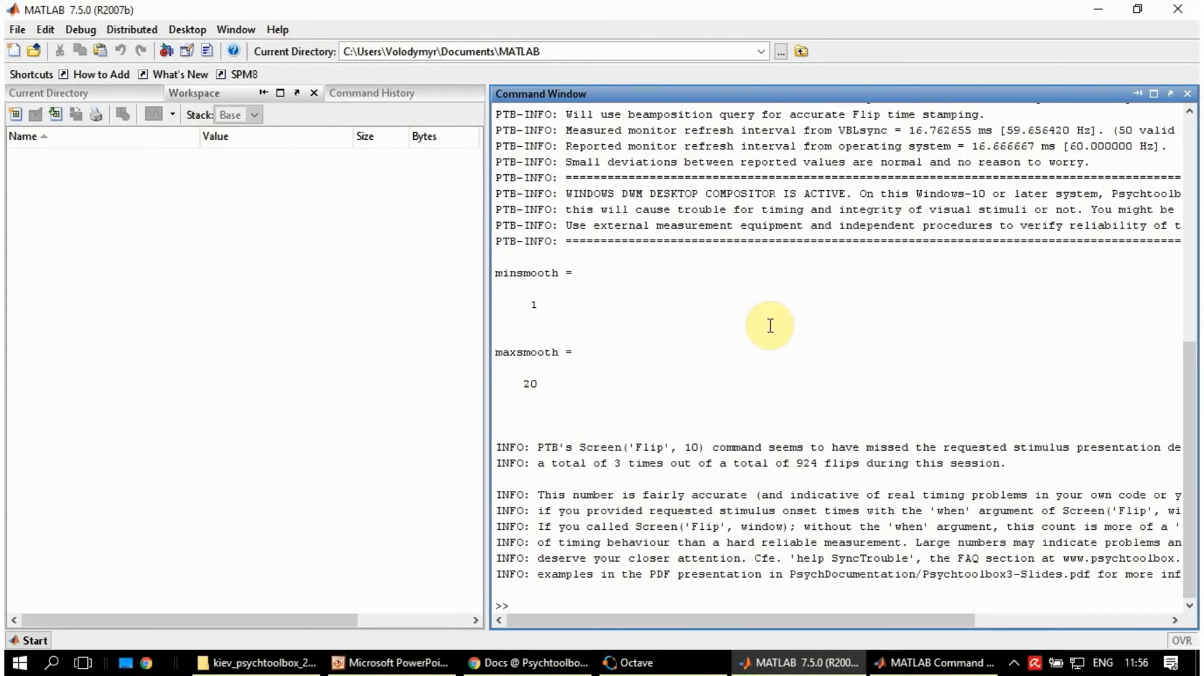
{"action": "left_click", "coordinate": [516, 605]}
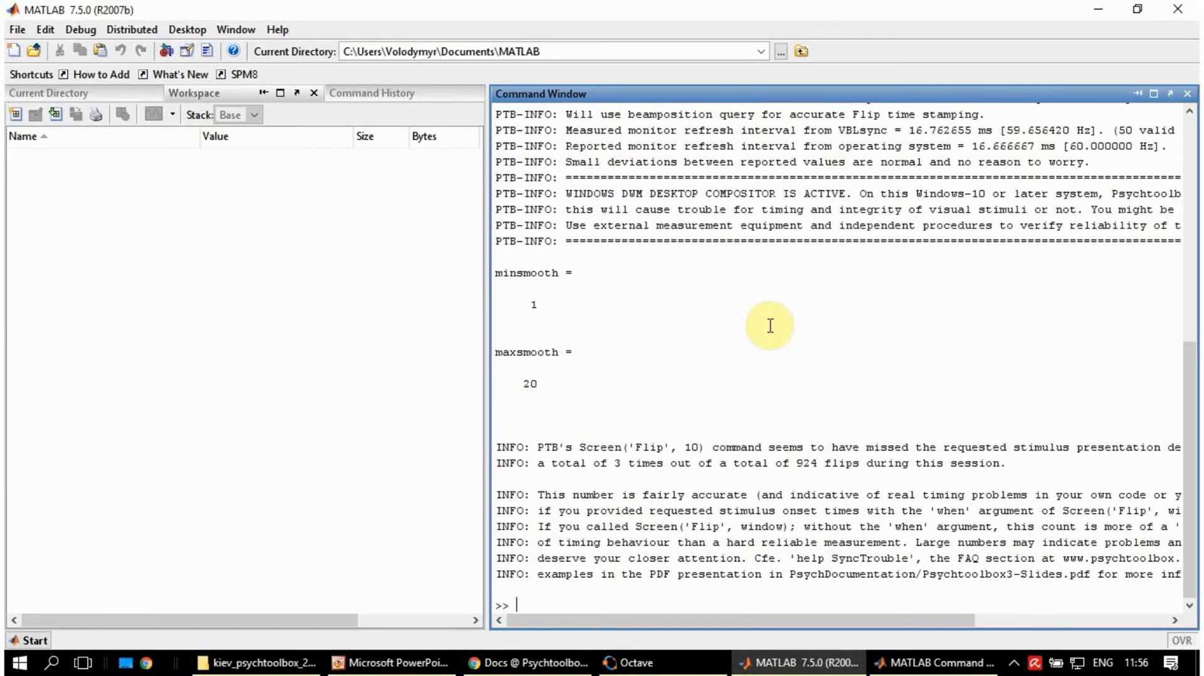
{"action": "mouse_move", "coordinate": [828, 592]}
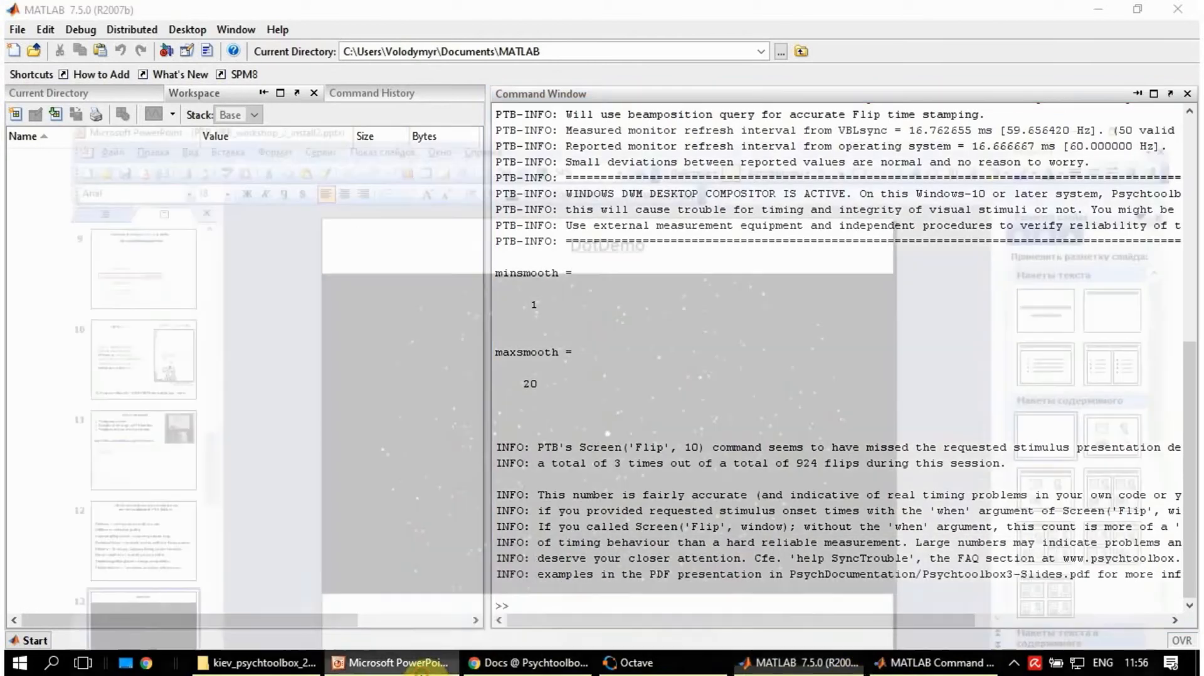
Return to the PowerPoint presentation to show slide 14, DriftDemo.
{"action": "left_click", "coordinate": [391, 662]}
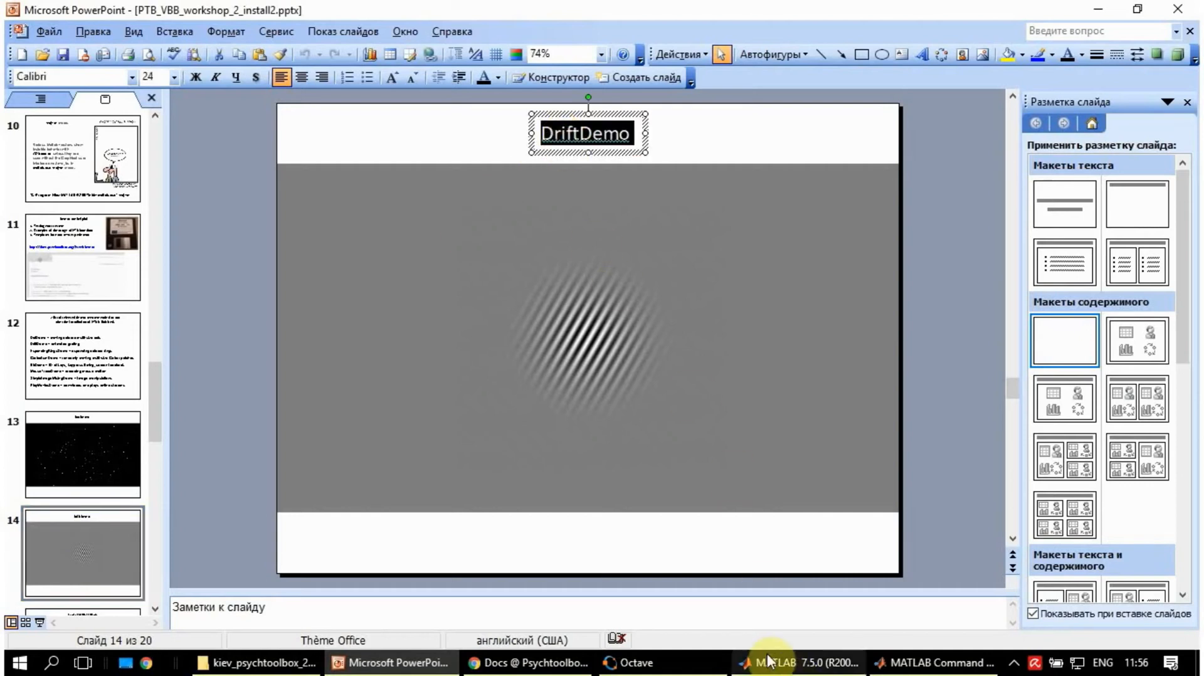
Run DriftDemo in Octave, then stop the drifting grating with a key press.
{"action": "left_click", "coordinate": [630, 663]}
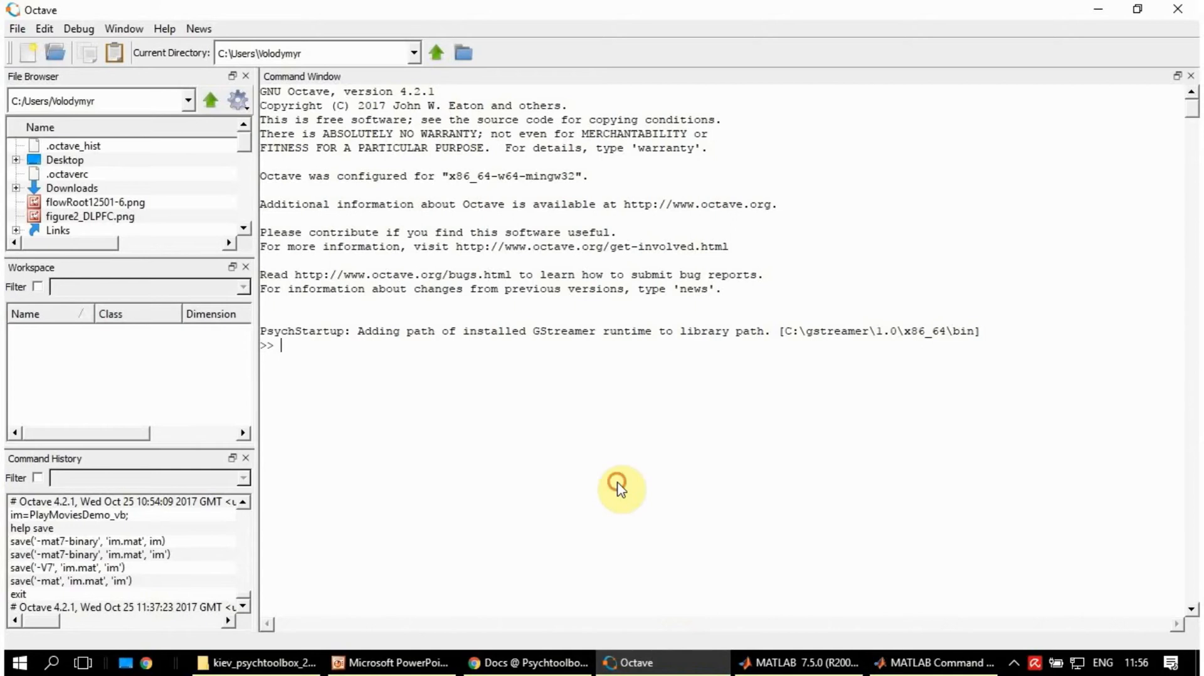
{"action": "type", "text": "DriftDemo"}
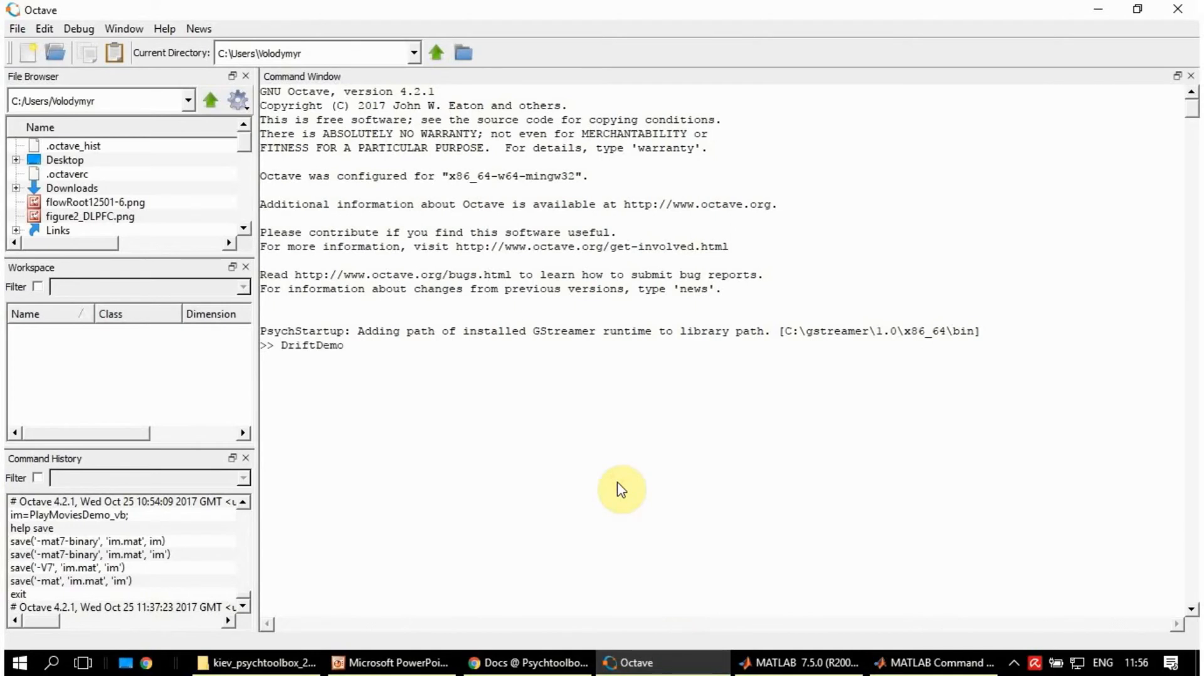
{"action": "key", "text": "Return"}
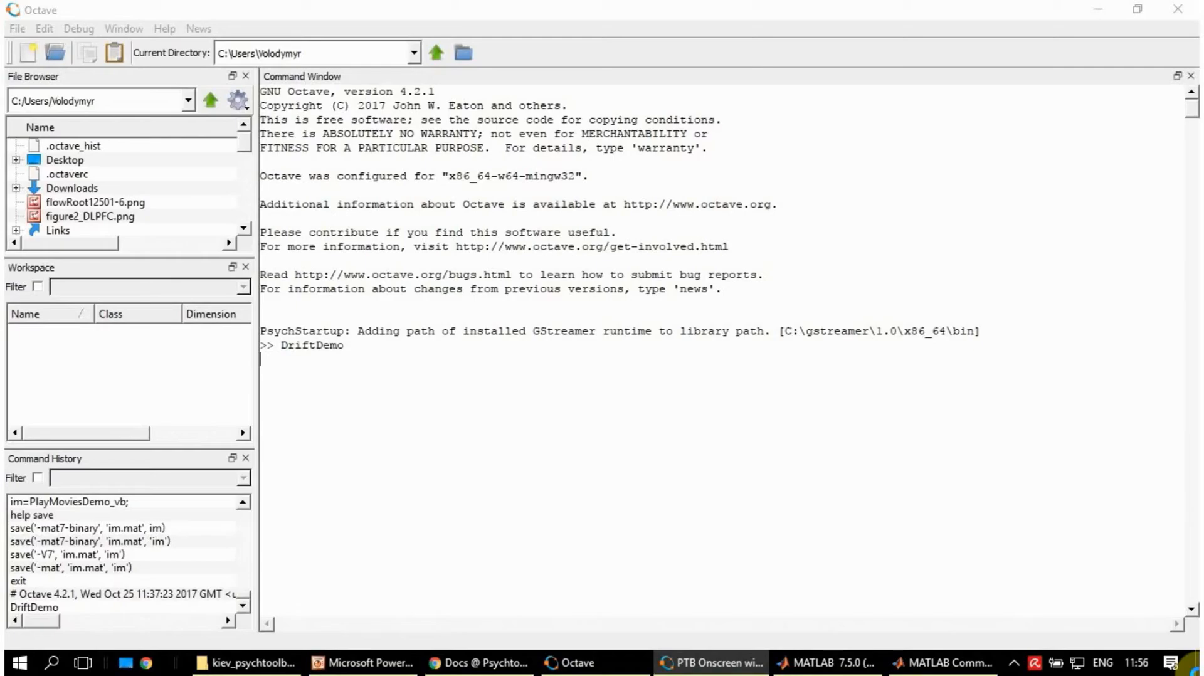
{"action": "key", "text": "Return"}
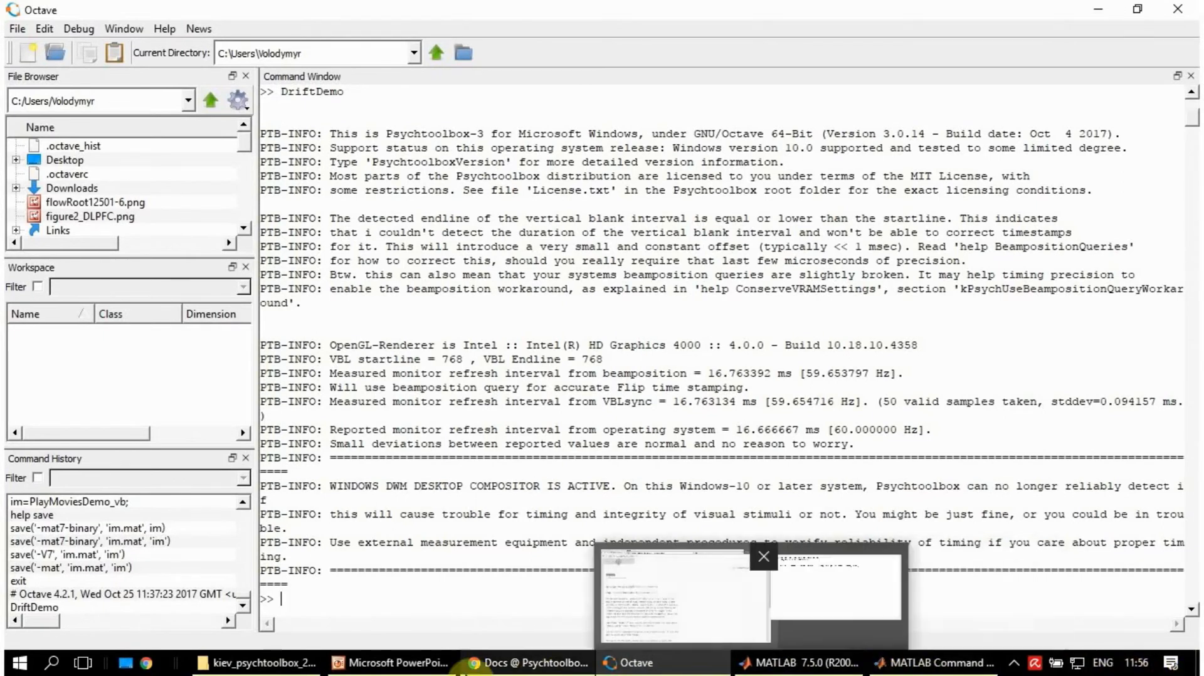
Select slide 15, ExpandingRingsDemo, then bring the DotDemo docs back up in Chrome.
{"action": "left_click", "coordinate": [391, 662]}
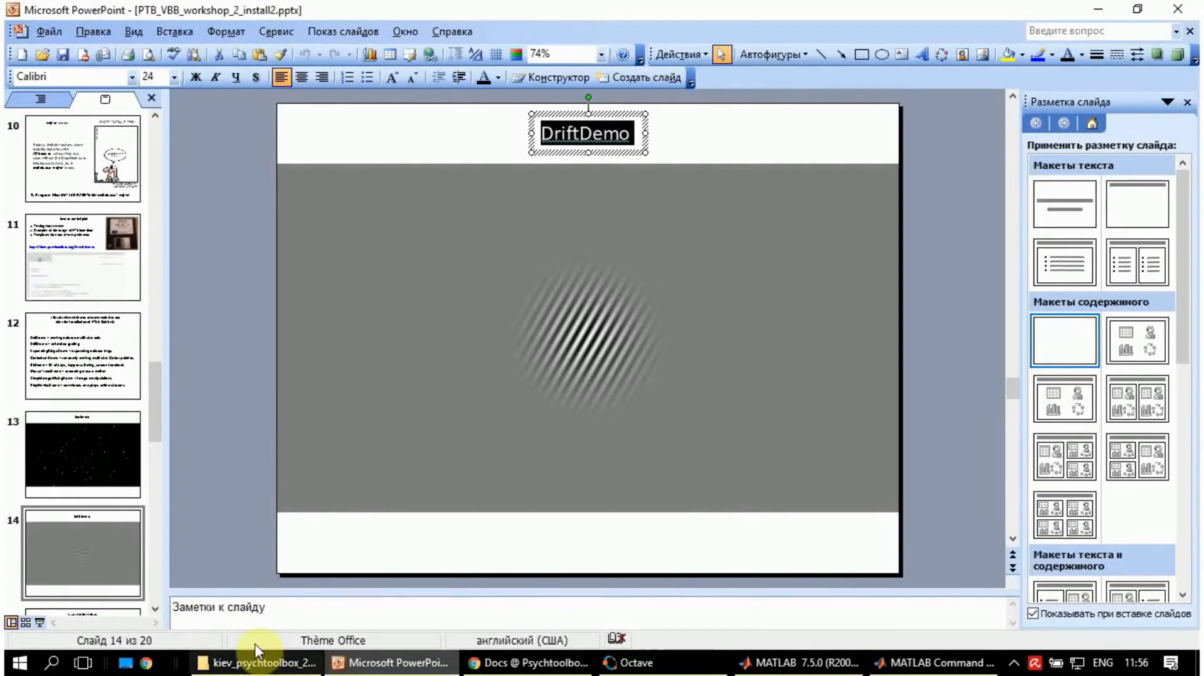
{"action": "left_click", "coordinate": [82, 453]}
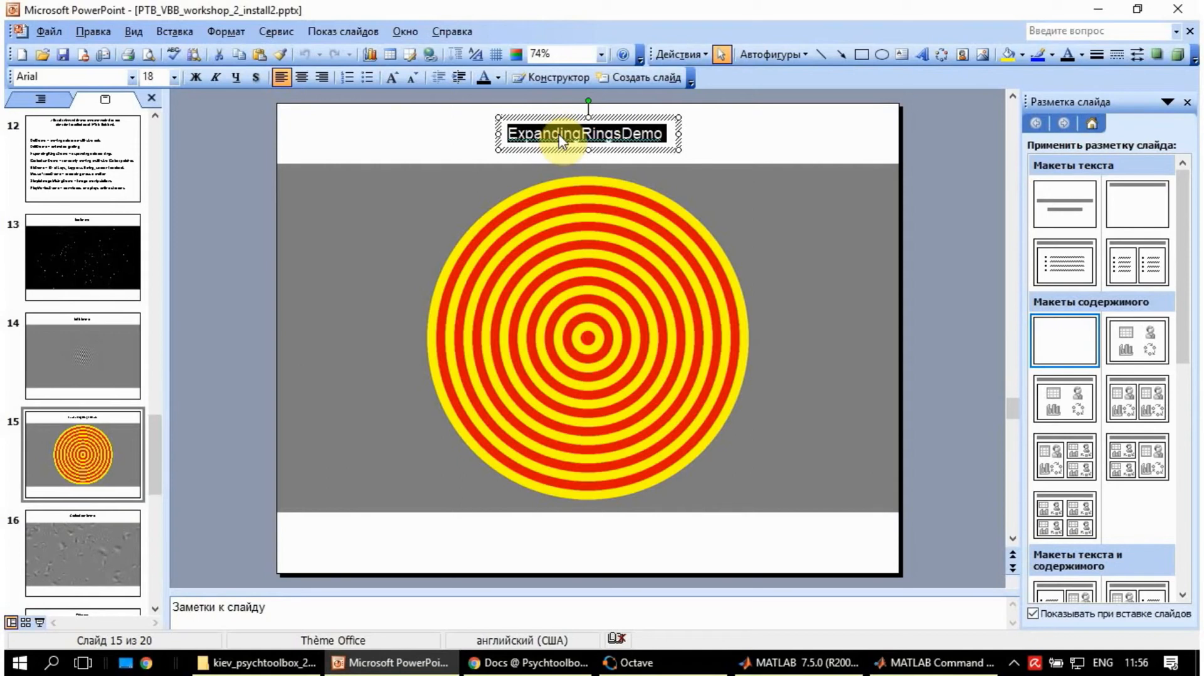
{"action": "left_click", "coordinate": [528, 662]}
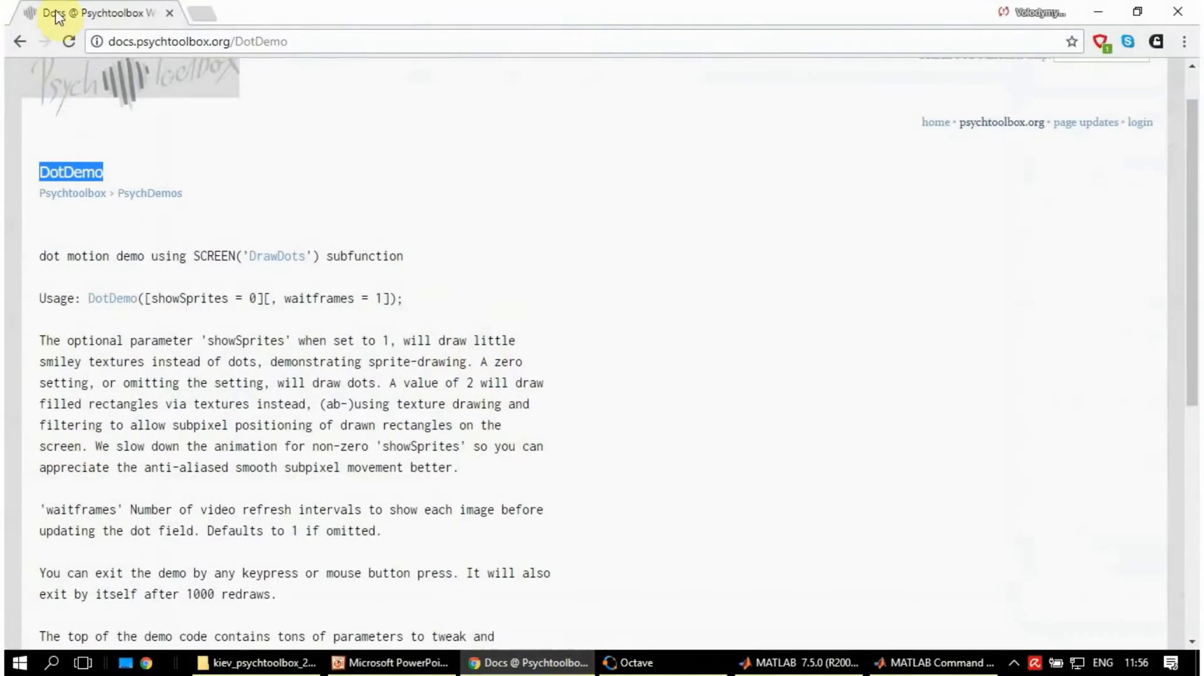
Go from the PsychDemos list to the ExpandingRingsDemo documentation page and scroll its description.
{"action": "left_click", "coordinate": [149, 192]}
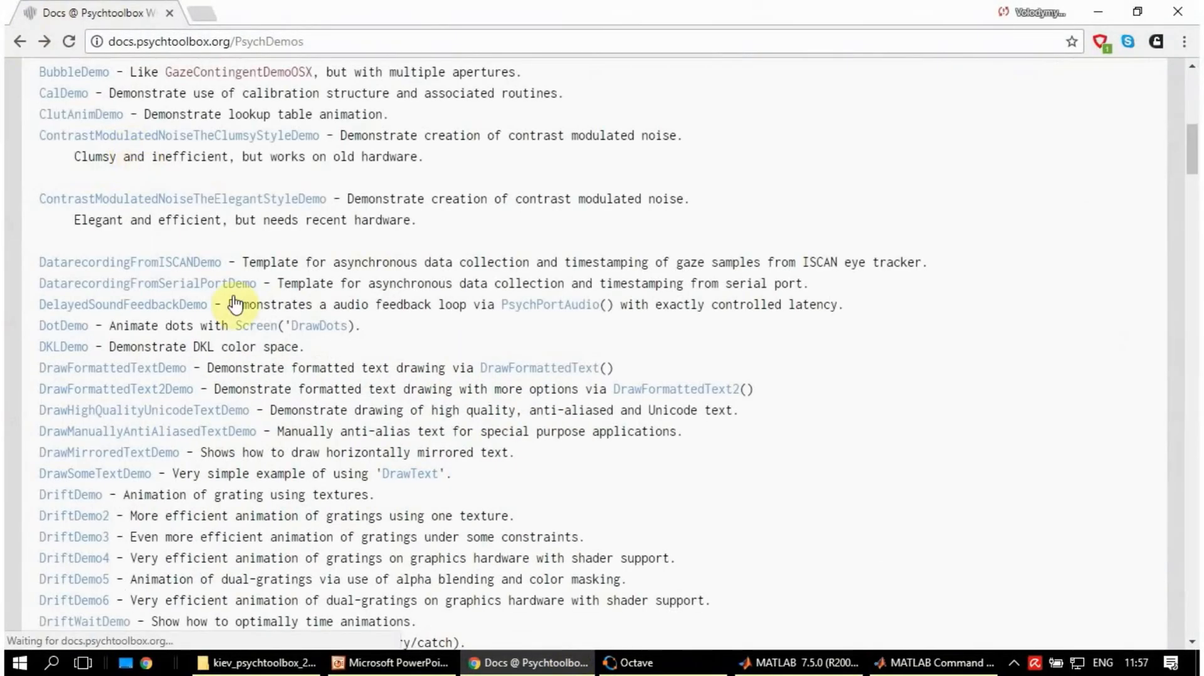
{"action": "scroll", "scroll_direction": "down", "scroll_amount": 3}
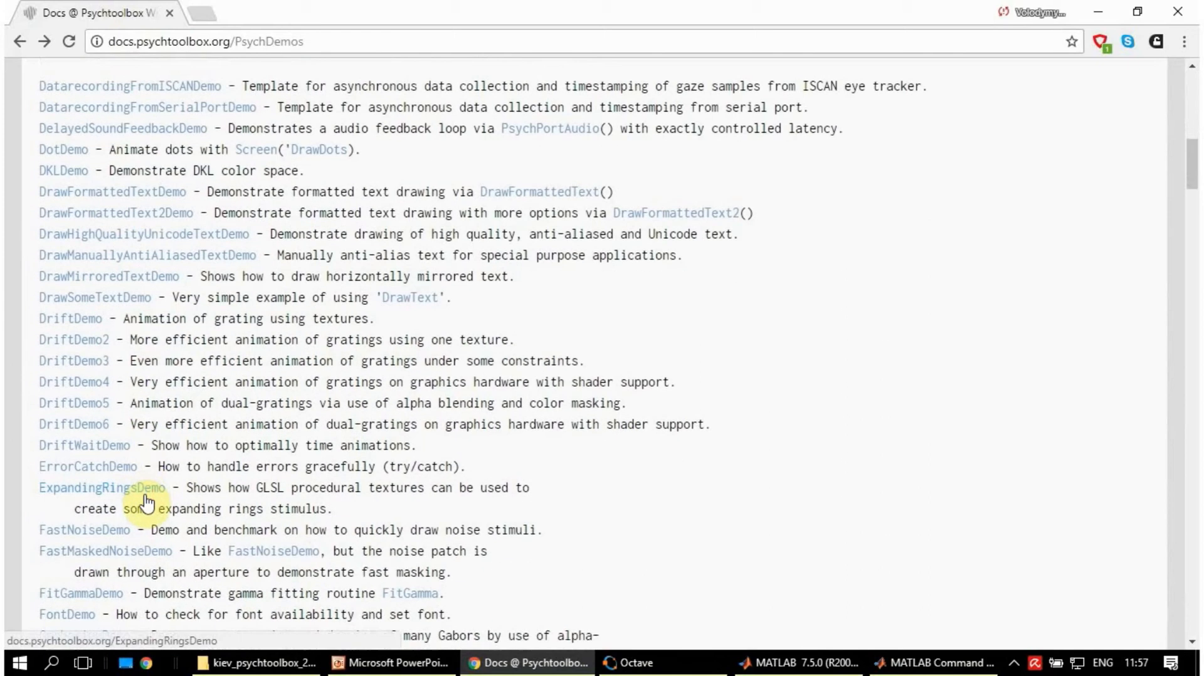
{"action": "left_click", "coordinate": [101, 487]}
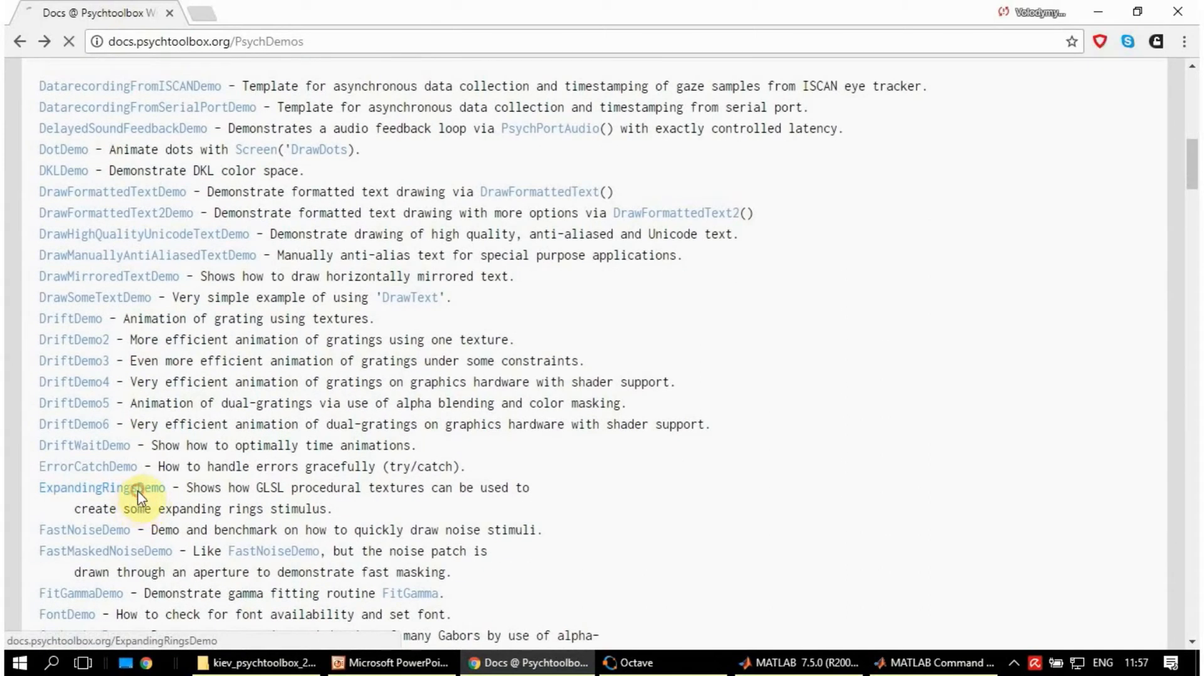
{"action": "left_click", "coordinate": [100, 487]}
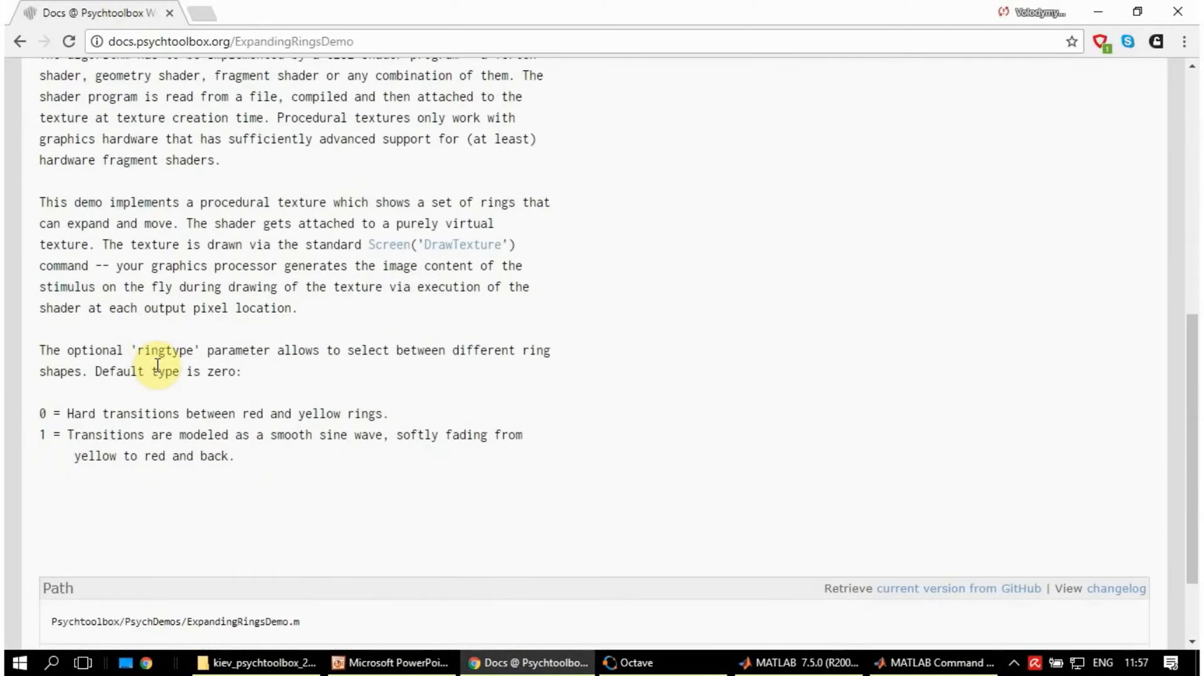
{"action": "scroll", "scroll_direction": "up", "scroll_amount": 3}
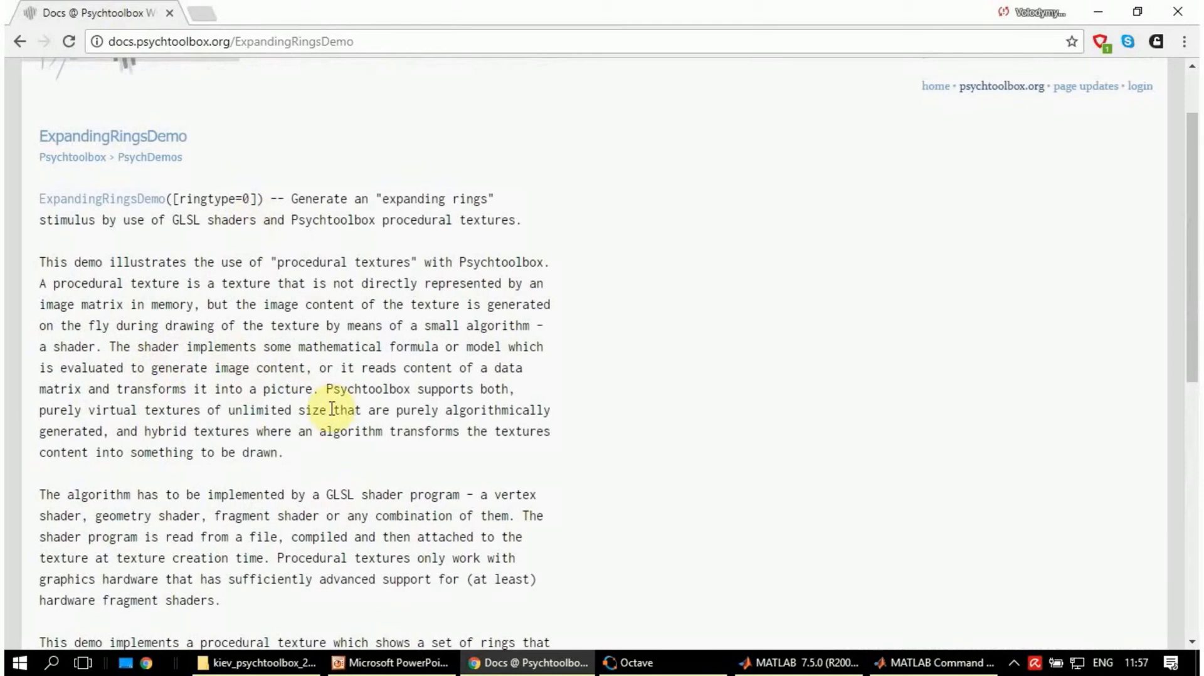
{"action": "mouse_move", "coordinate": [711, 629]}
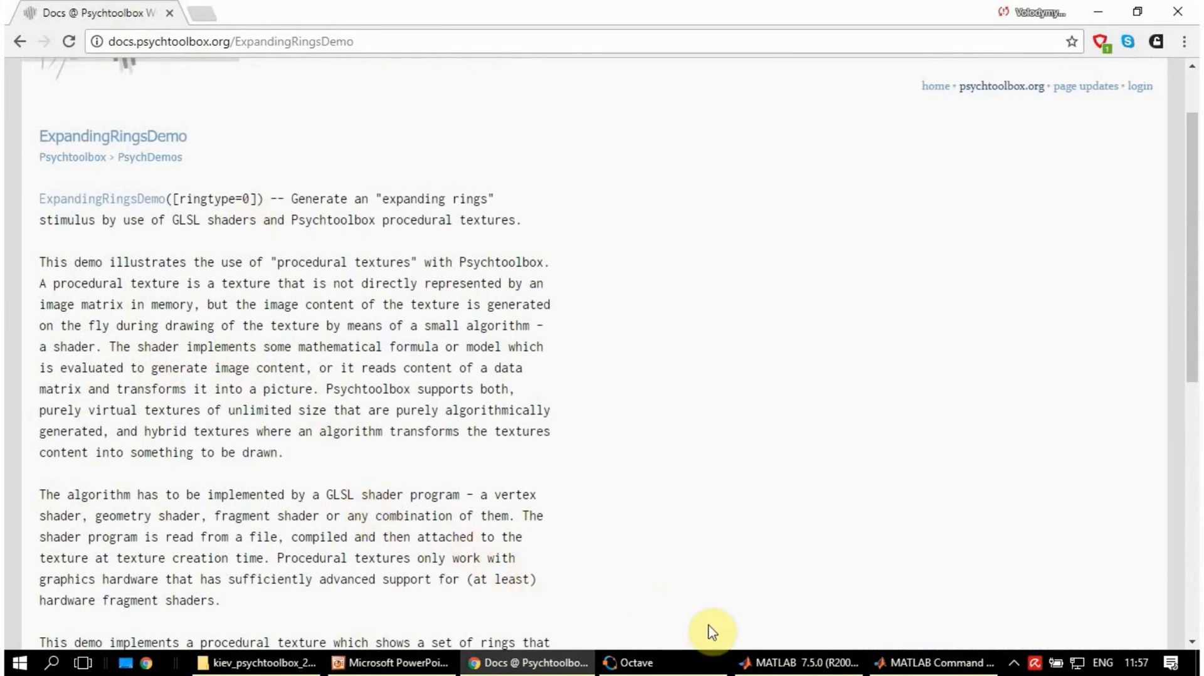
{"action": "mouse_move", "coordinate": [821, 631]}
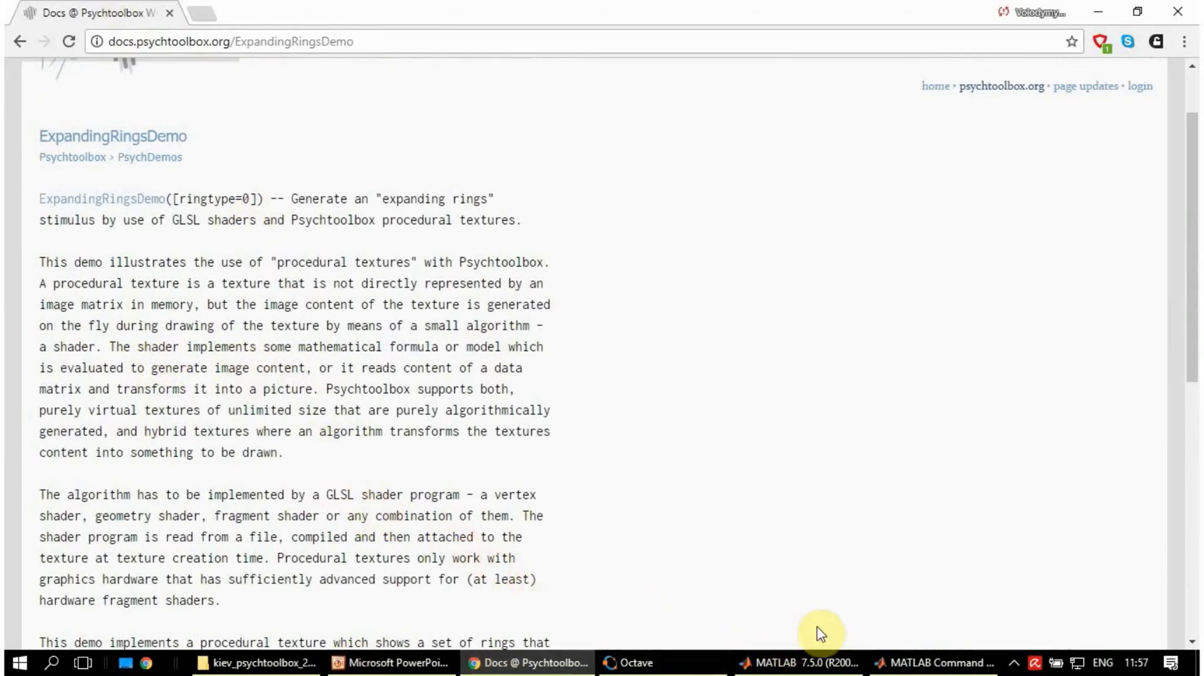
Type ExpandingRingsDemo at the MATLAB prompt and bring up its context menu.
{"action": "left_click", "coordinate": [803, 662]}
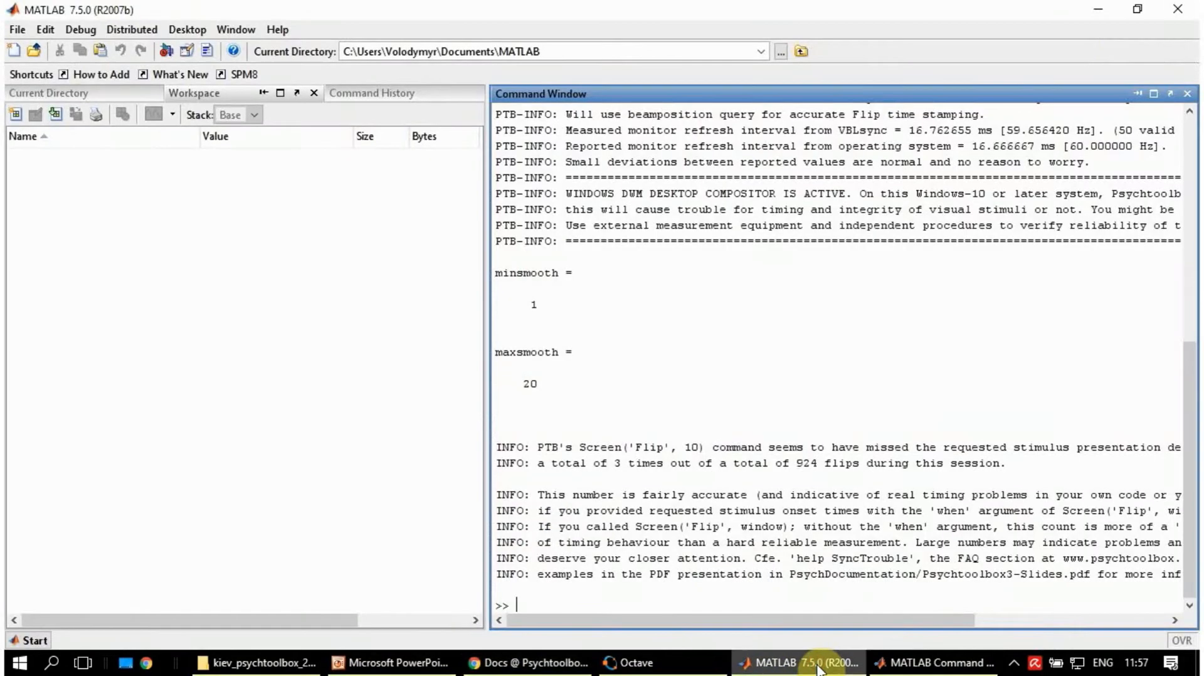
{"action": "mouse_move", "coordinate": [632, 594]}
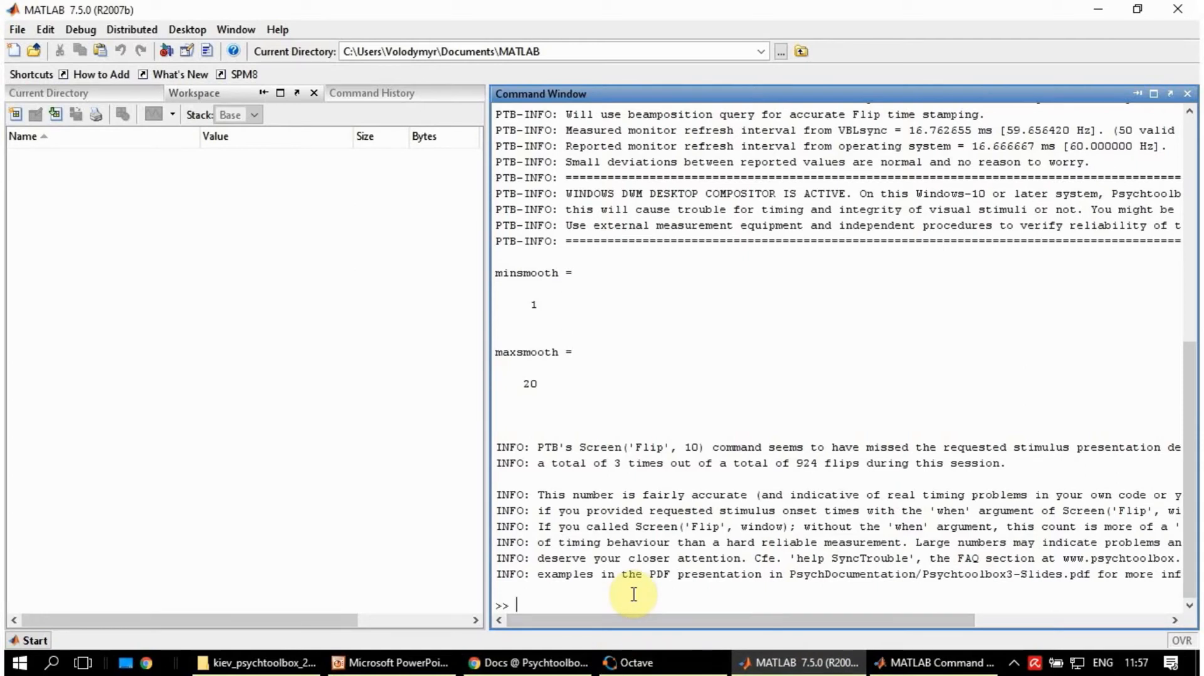
{"action": "type", "text": "ExpandingRingsDemo"}
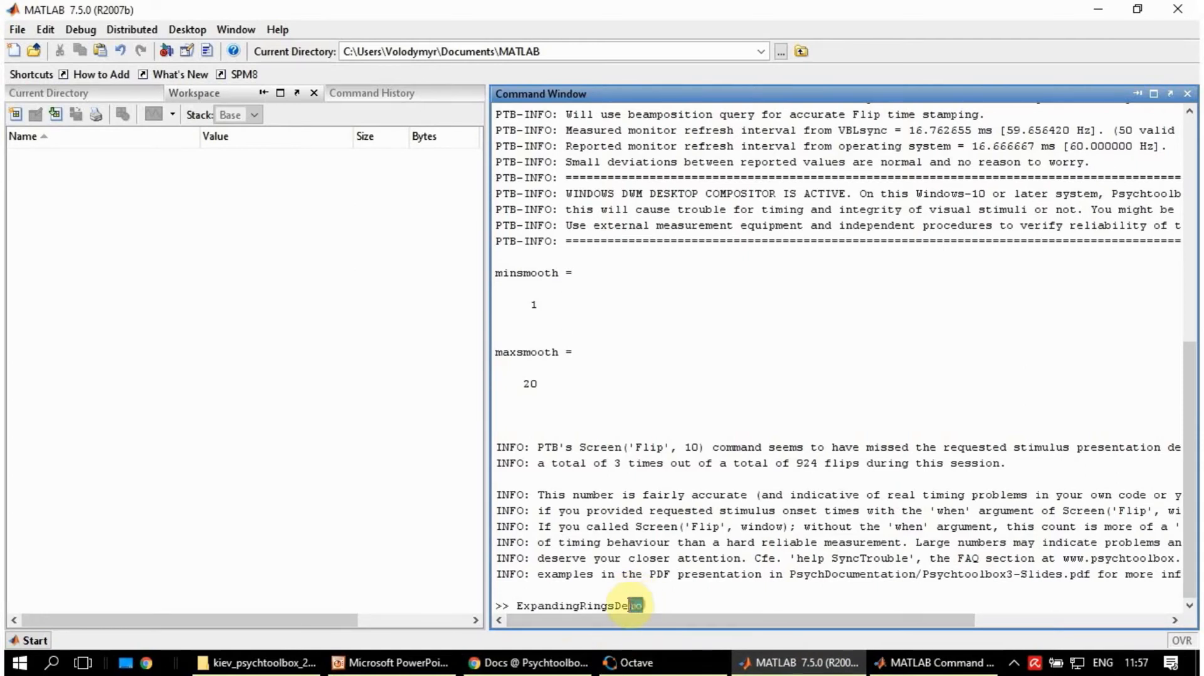
{"action": "right_click", "coordinate": [607, 605]}
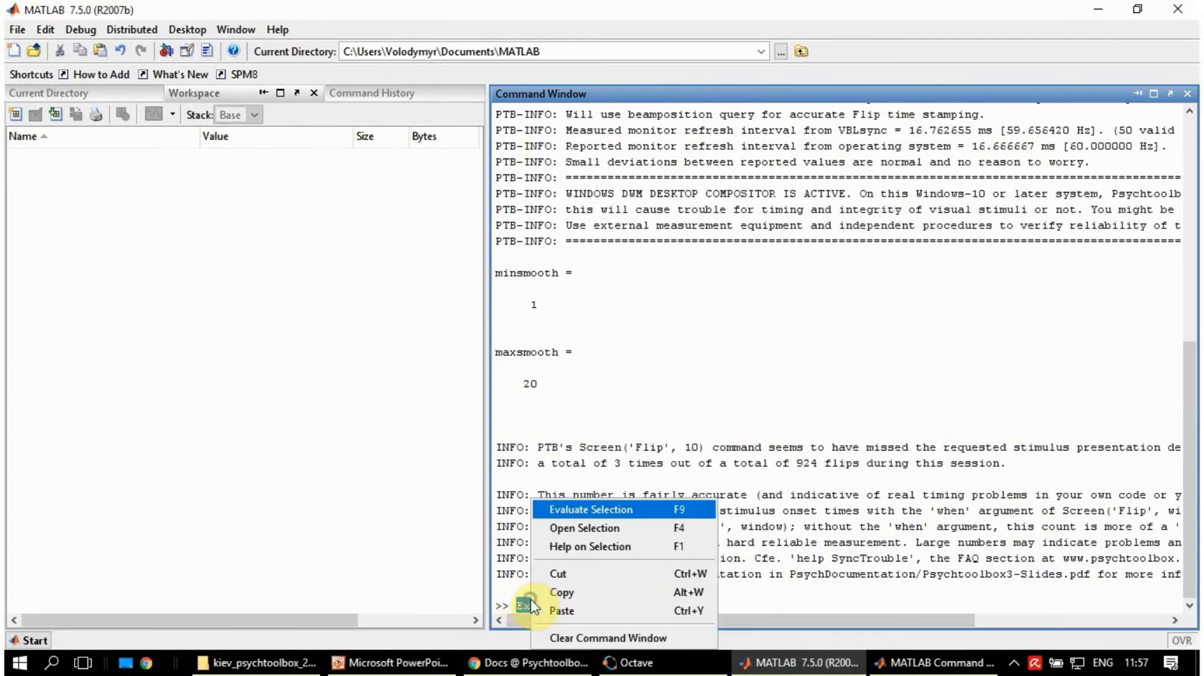
{"action": "mouse_move", "coordinate": [599, 592]}
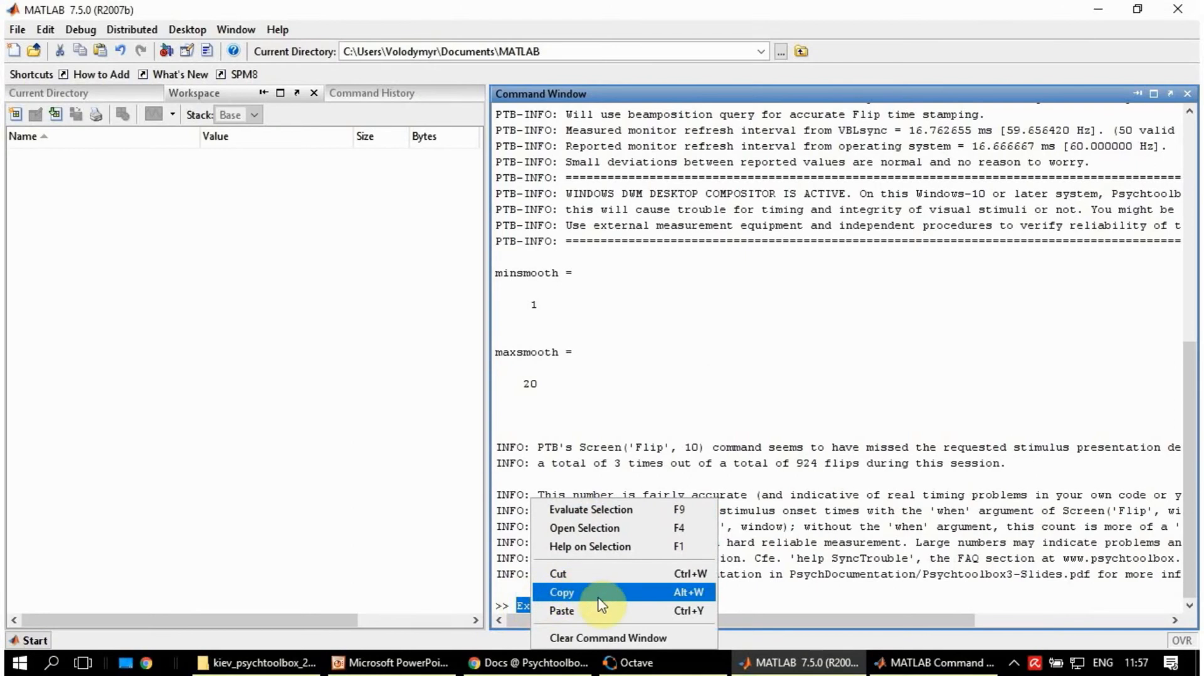
{"action": "mouse_move", "coordinate": [592, 546]}
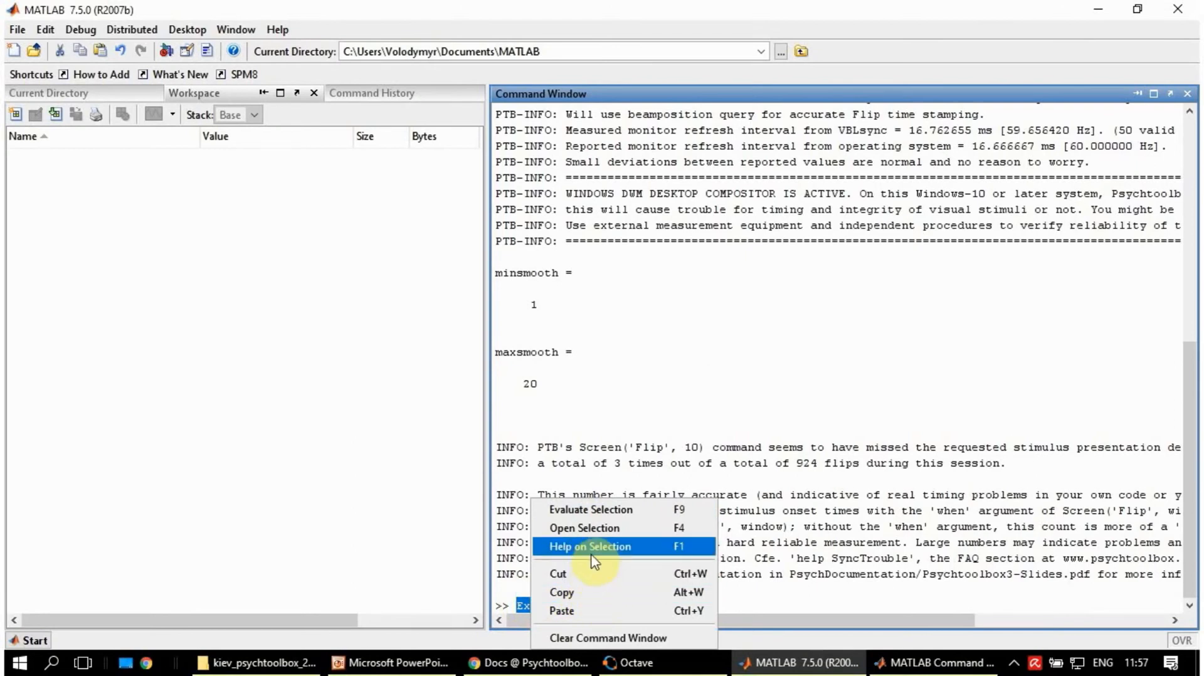
Open ExpandingRingsDemo.m via Open Selection and scroll to the animation loop and cleanup.
{"action": "left_click", "coordinate": [583, 528]}
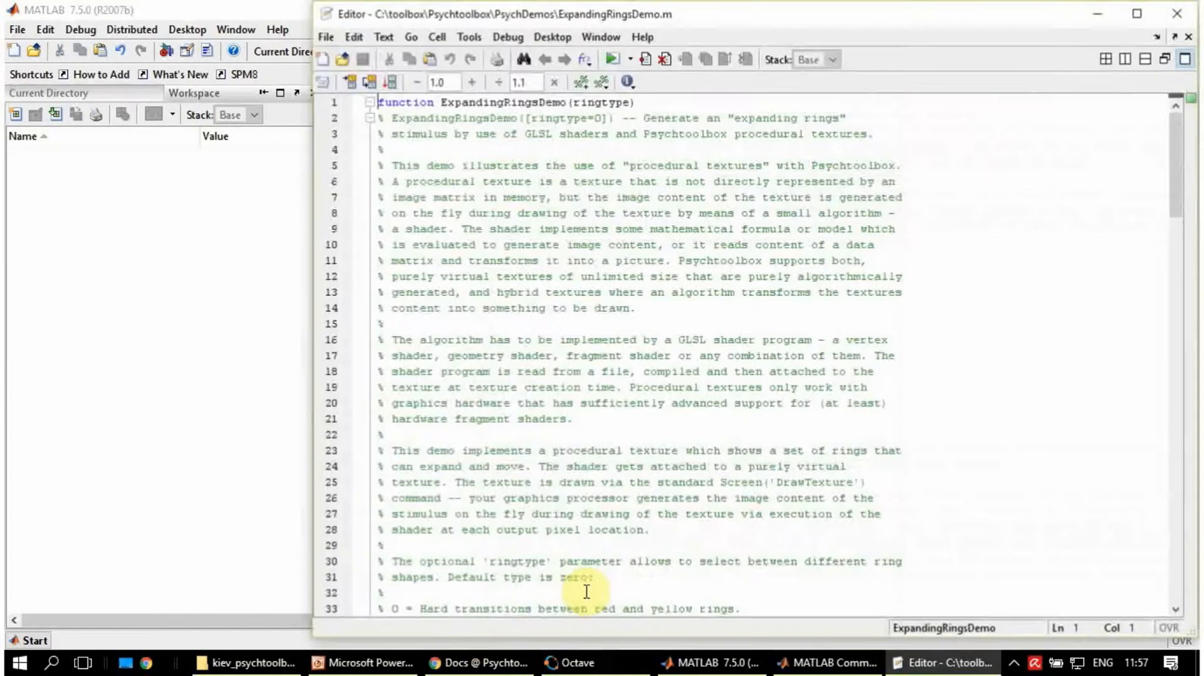
{"action": "mouse_move", "coordinate": [622, 561]}
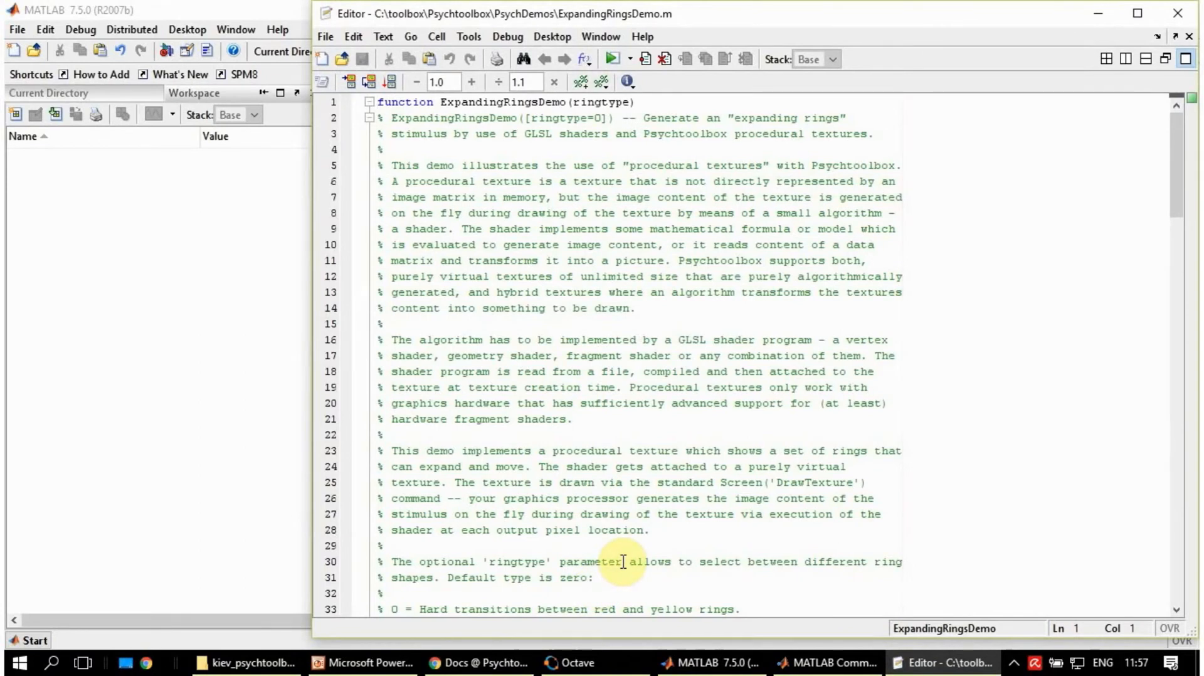
{"action": "mouse_move", "coordinate": [672, 27]}
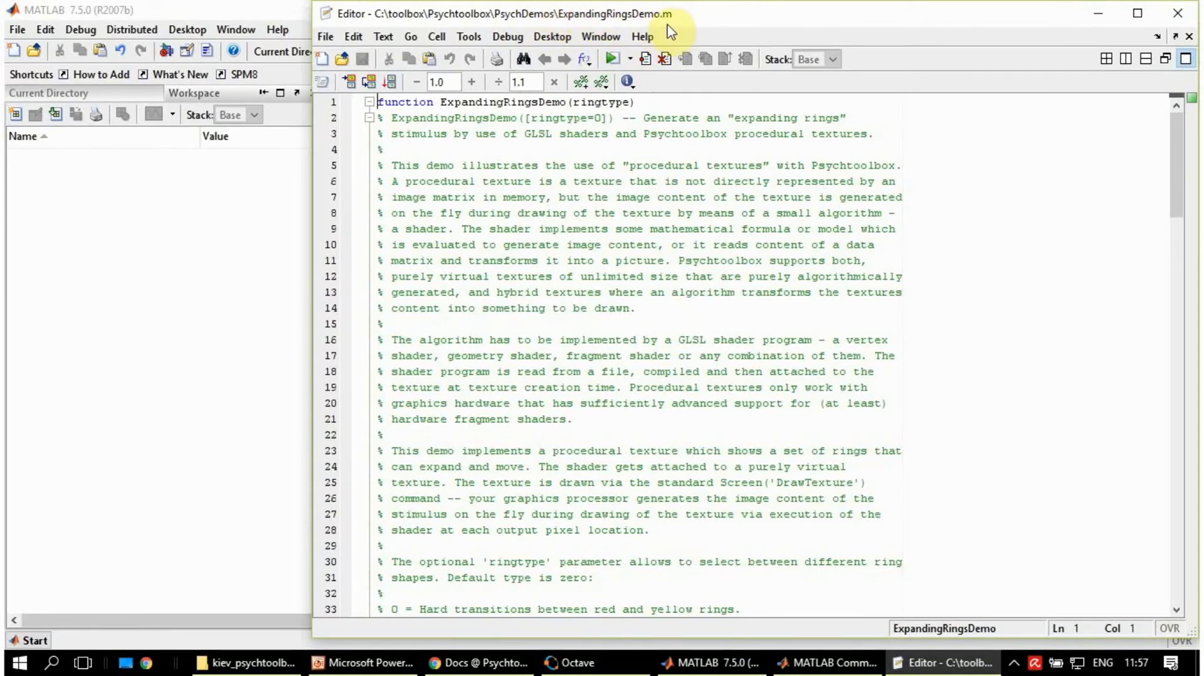
{"action": "mouse_move", "coordinate": [523, 25]}
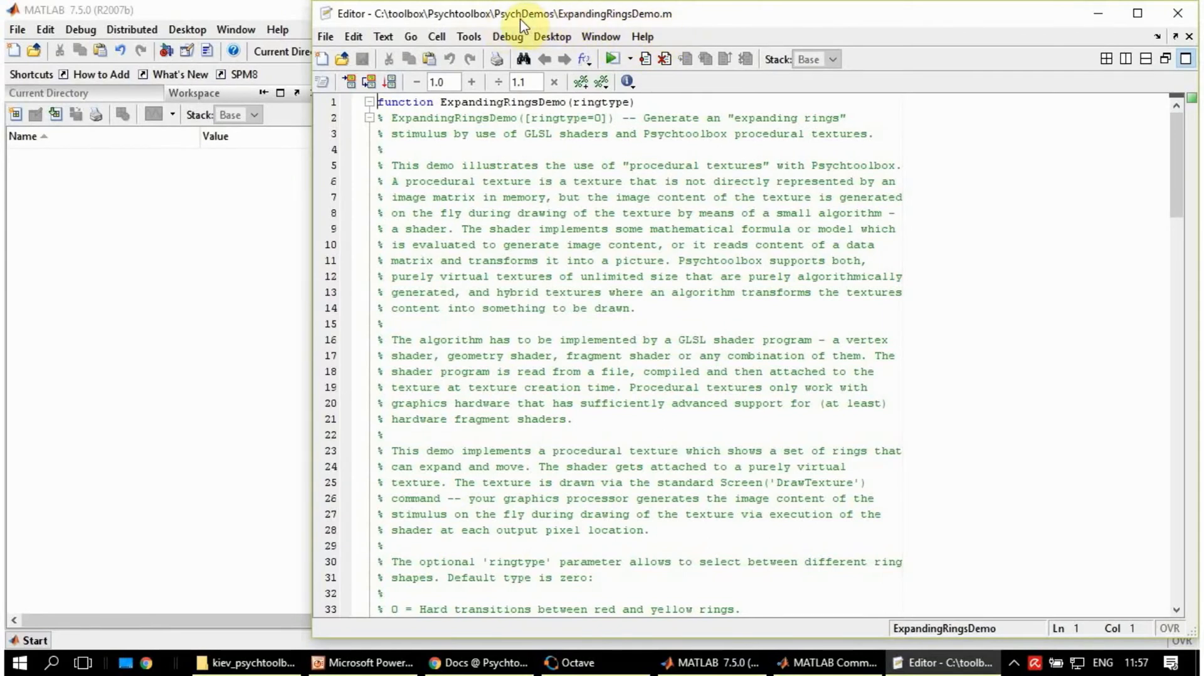
{"action": "mouse_move", "coordinate": [506, 264]}
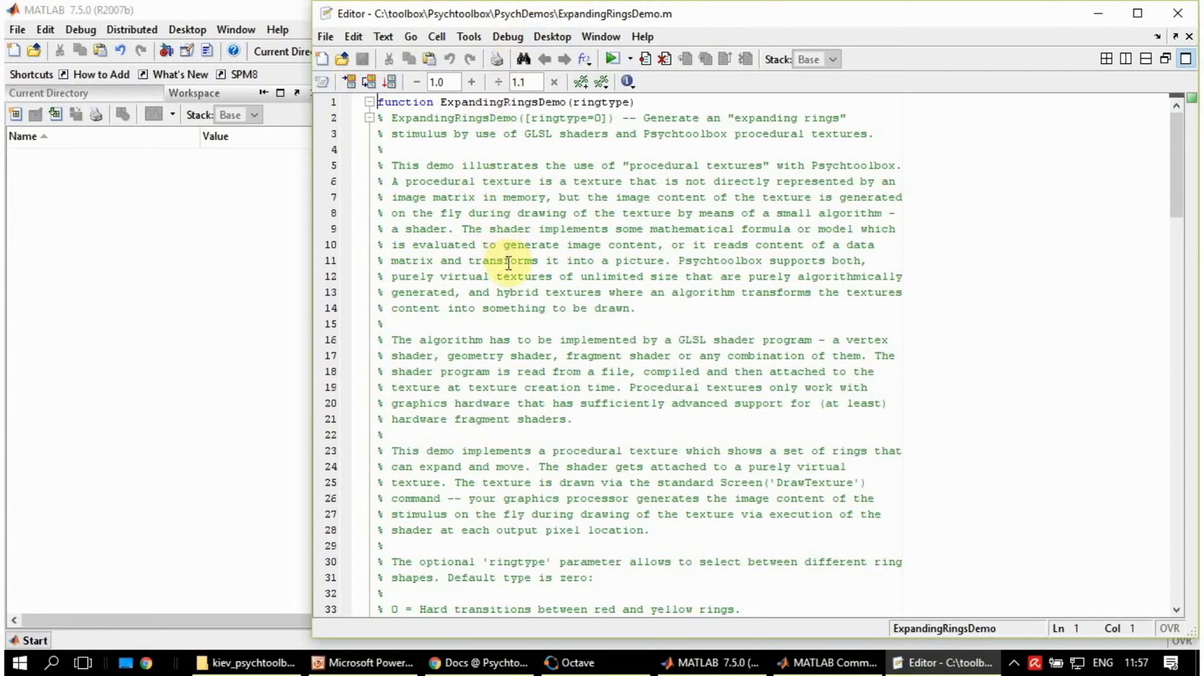
{"action": "scroll", "scroll_direction": "down", "scroll_amount": 3}
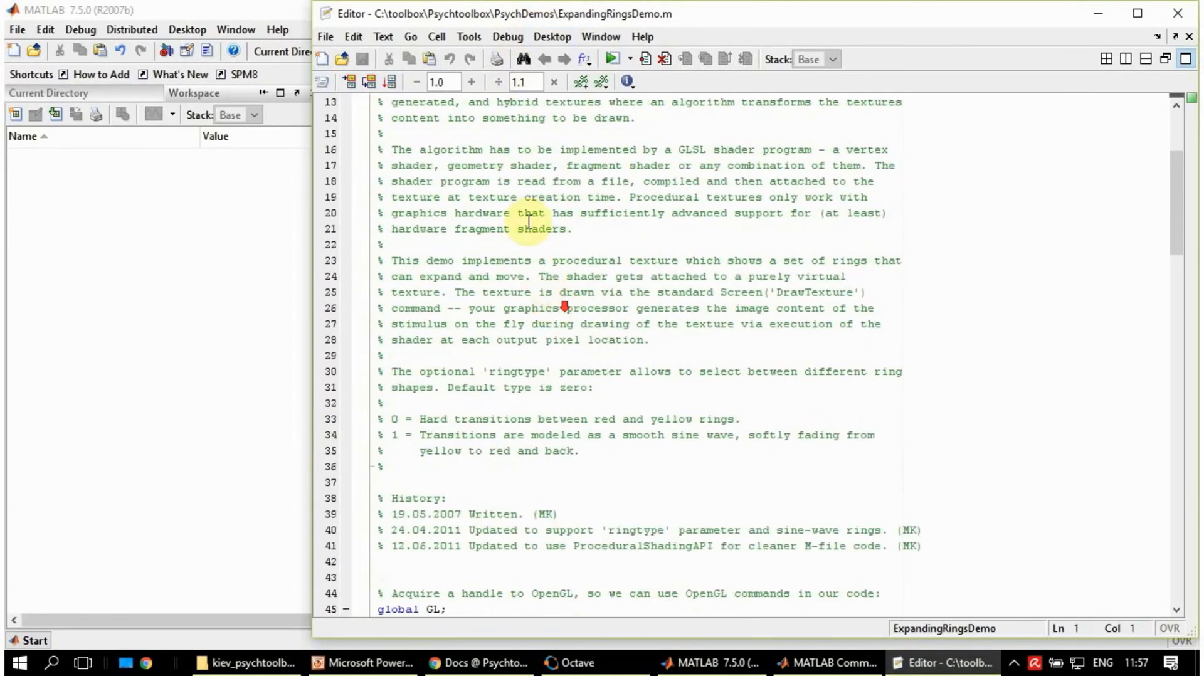
{"action": "scroll", "scroll_direction": "down", "scroll_amount": 3}
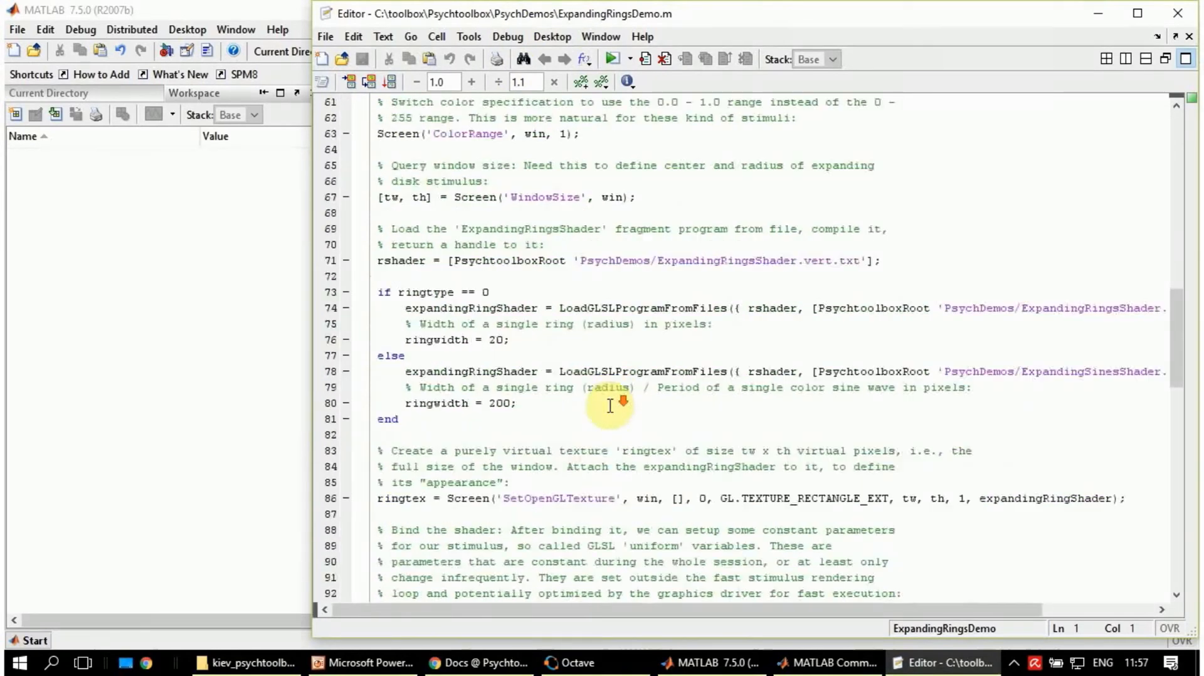
{"action": "scroll", "scroll_direction": "down", "scroll_amount": 3}
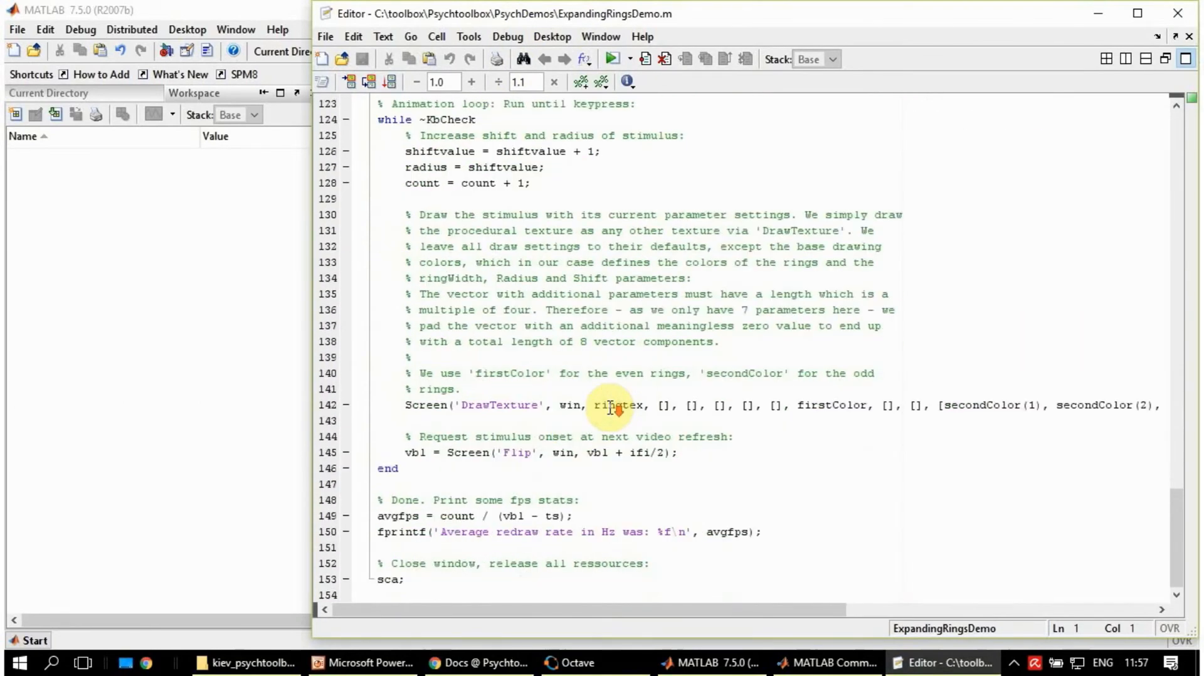
{"action": "mouse_move", "coordinate": [547, 521]}
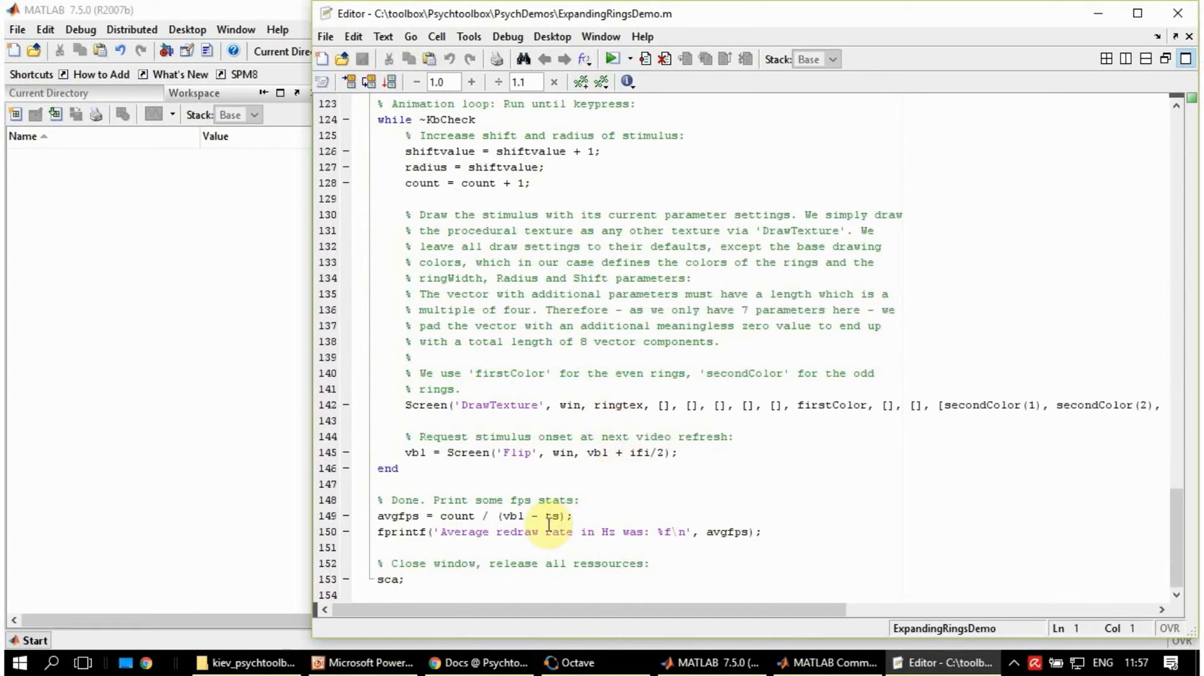
{"action": "mouse_move", "coordinate": [1102, 96]}
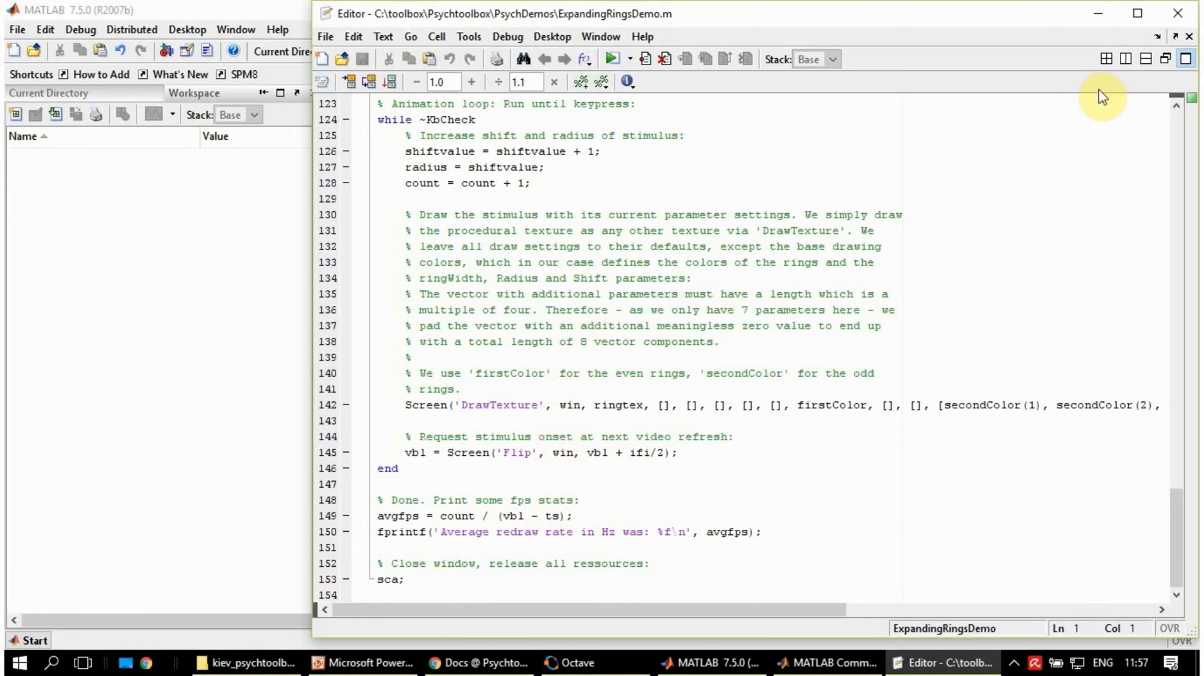
{"action": "mouse_move", "coordinate": [1118, 95]}
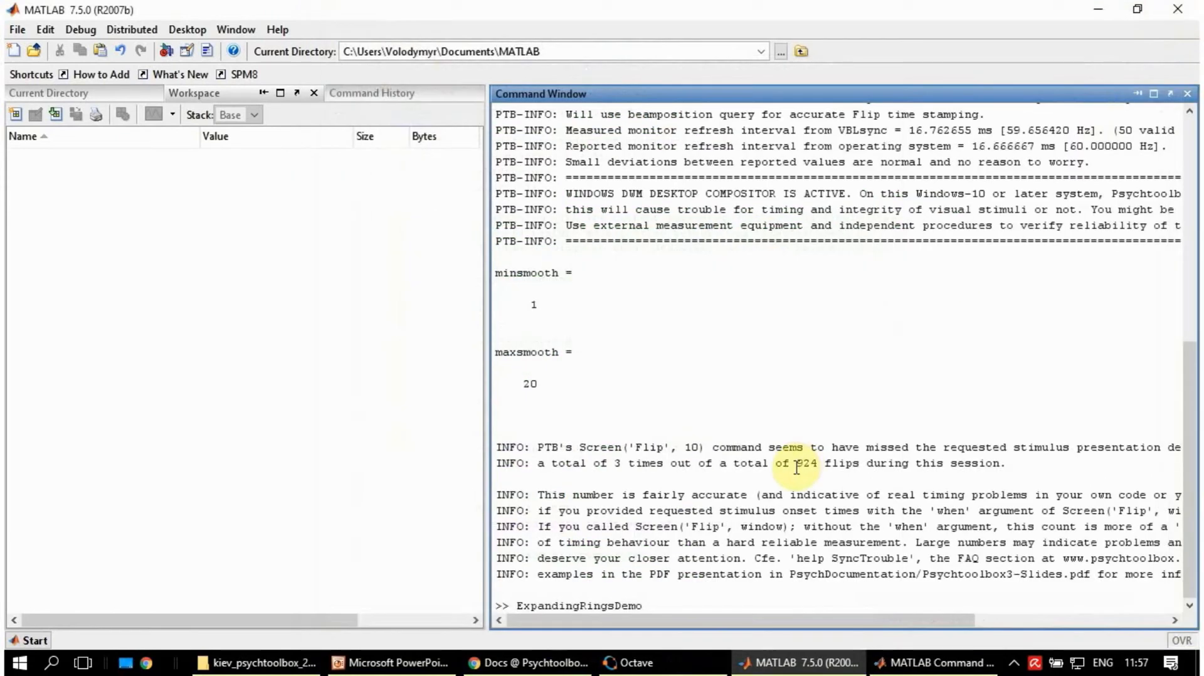
{"action": "mouse_move", "coordinate": [711, 599]}
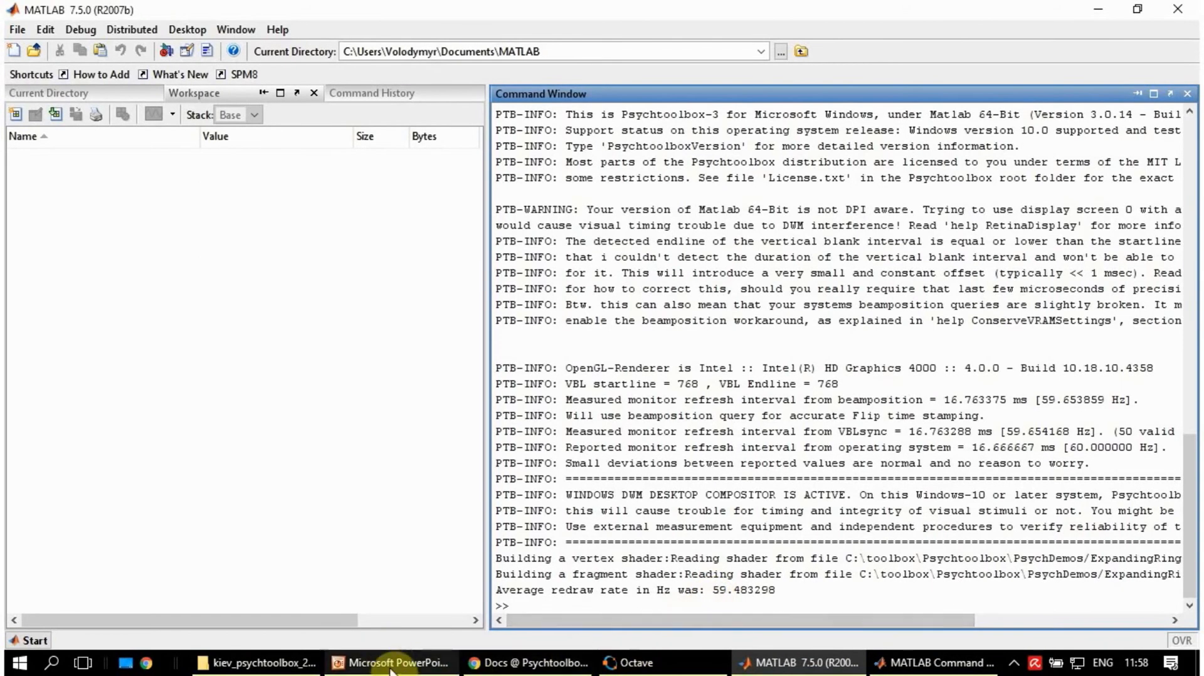
Select slide 16, GarboriumDemo, and briefly switch over to Chrome.
{"action": "left_click", "coordinate": [394, 662]}
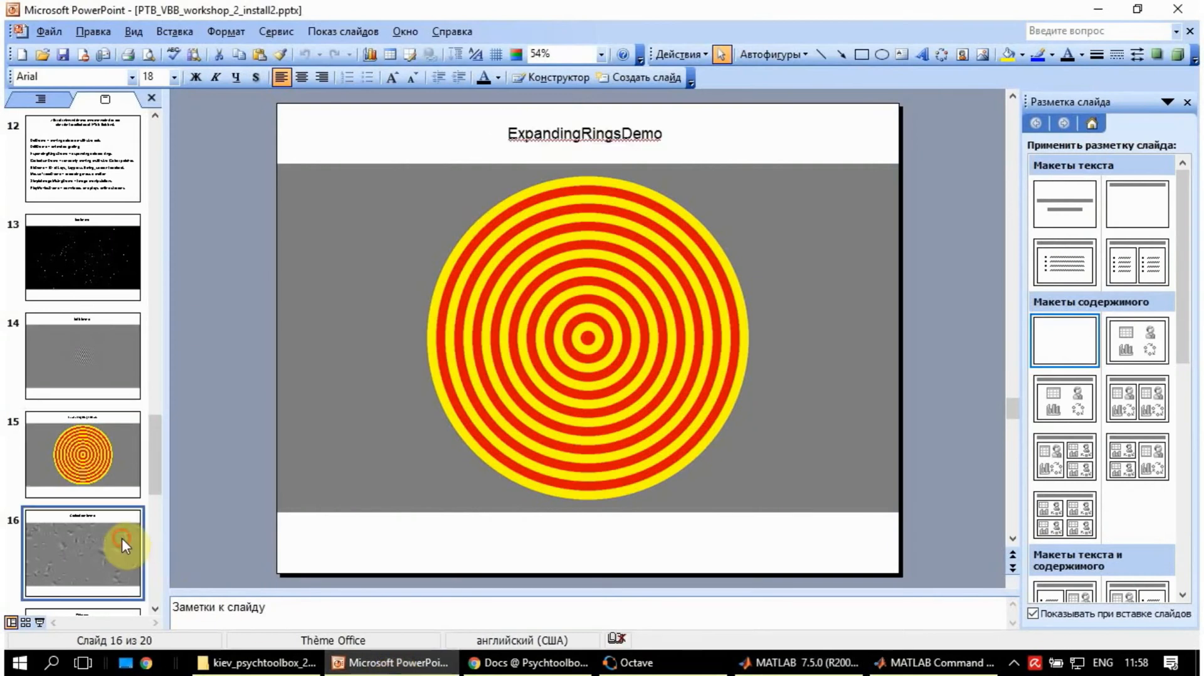
{"action": "left_click", "coordinate": [83, 553]}
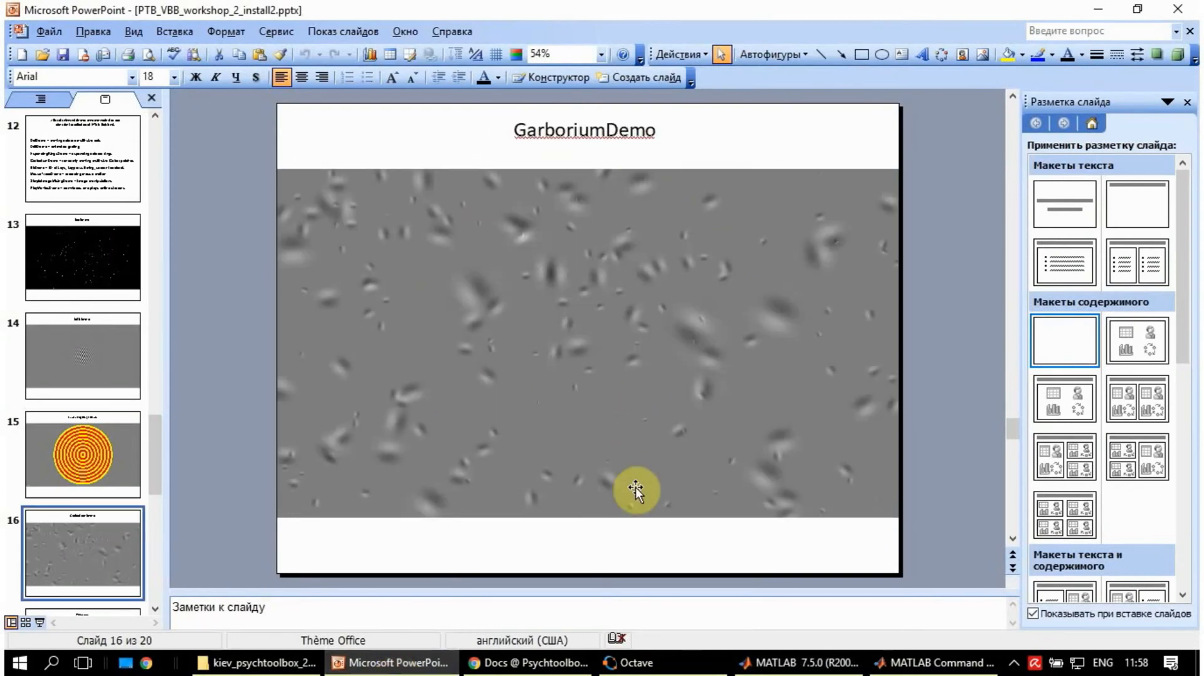
{"action": "left_click", "coordinate": [527, 663]}
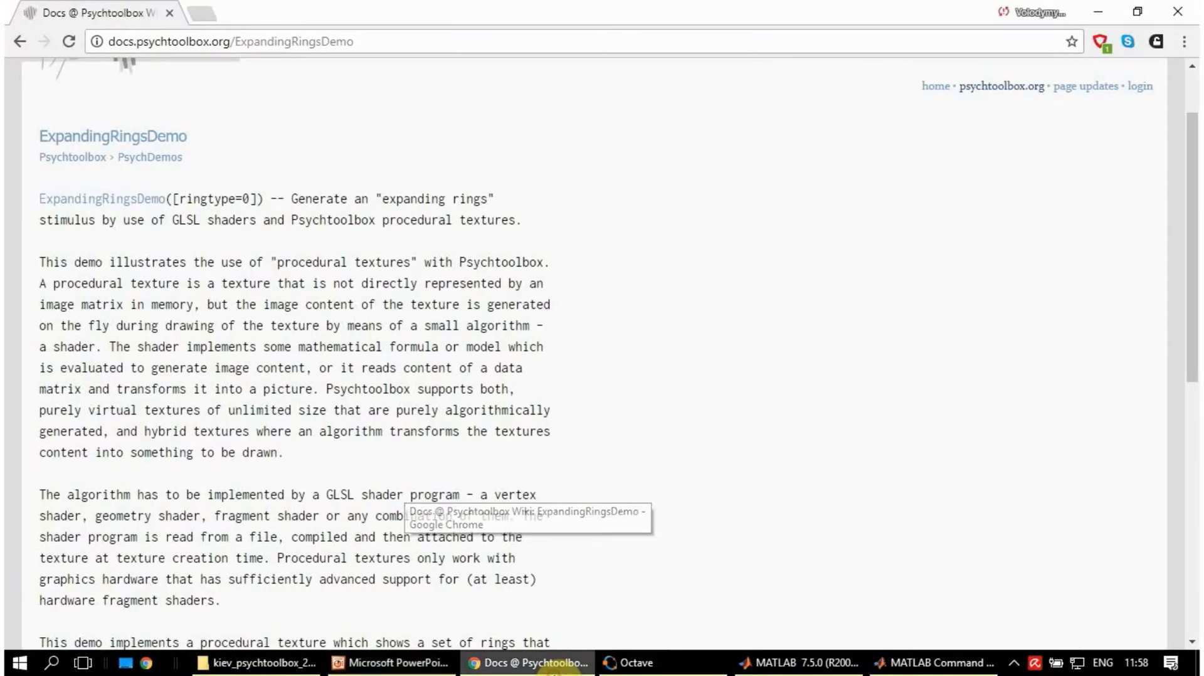
Back in PowerPoint, copy the GarboriumDemo title text and return to slide 16.
{"action": "left_click", "coordinate": [391, 662]}
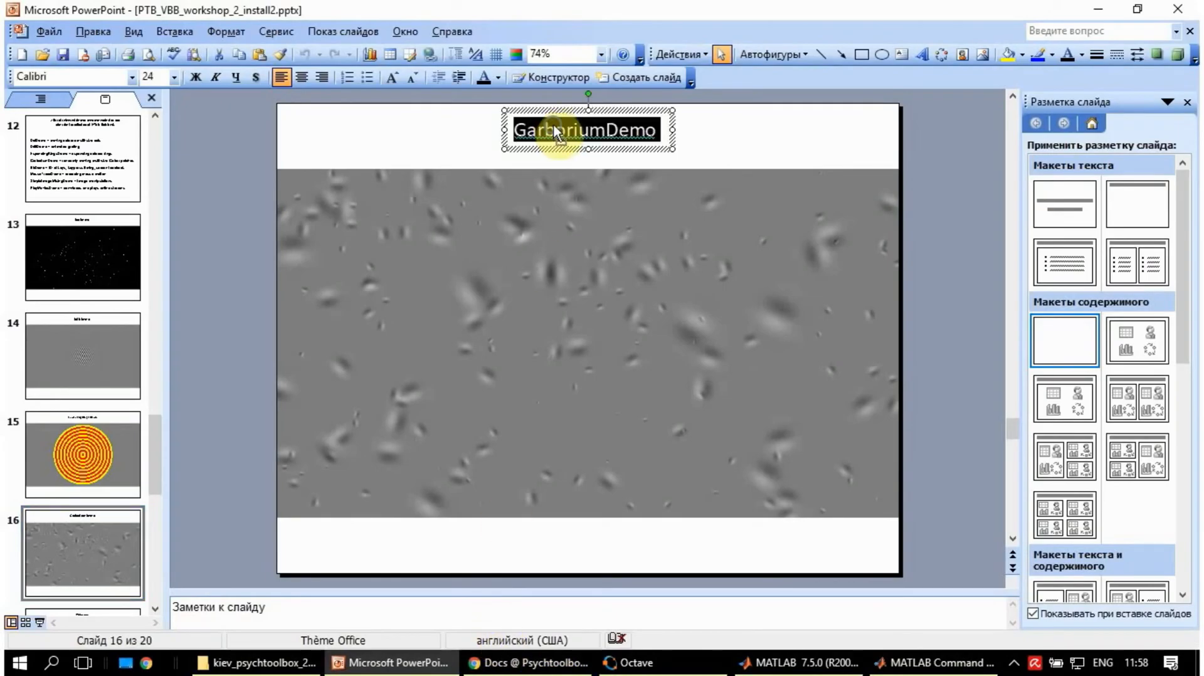
{"action": "right_click", "coordinate": [555, 130]}
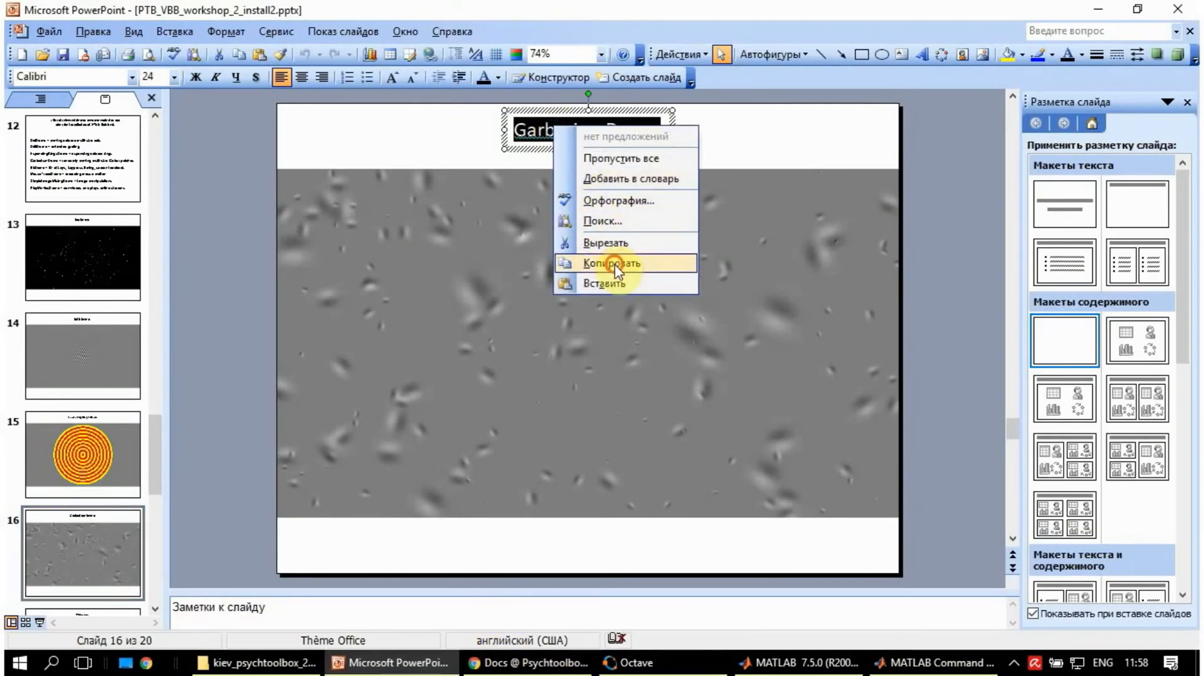
{"action": "left_click", "coordinate": [82, 157]}
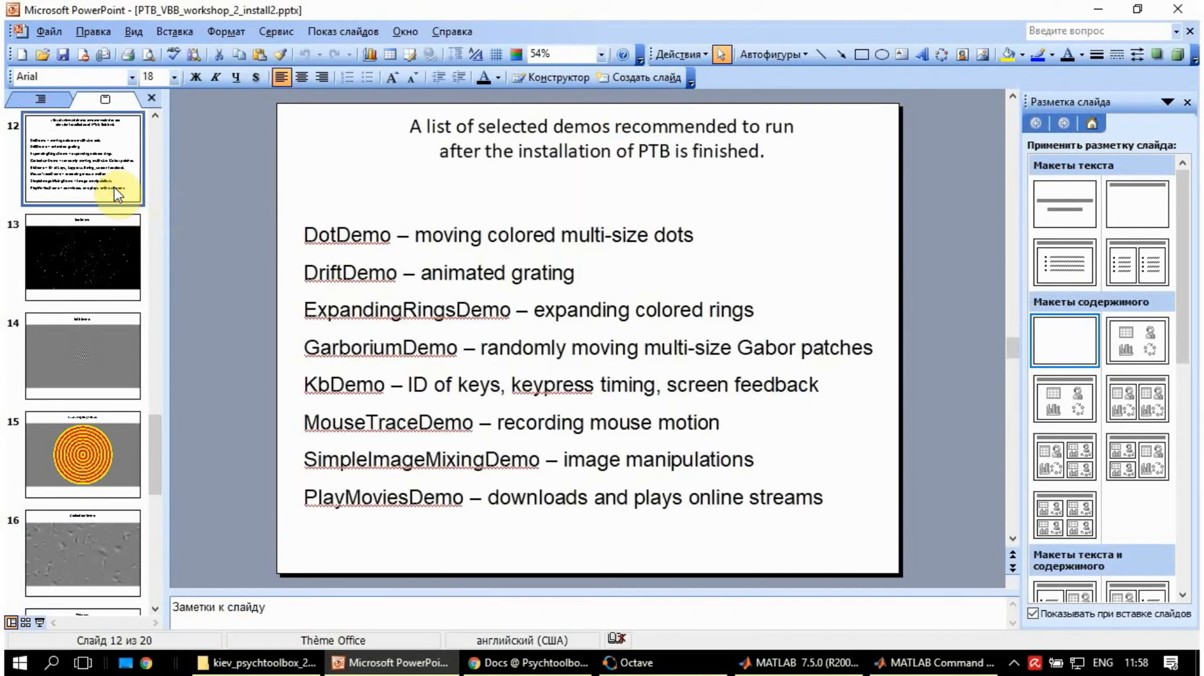
{"action": "left_click", "coordinate": [82, 552]}
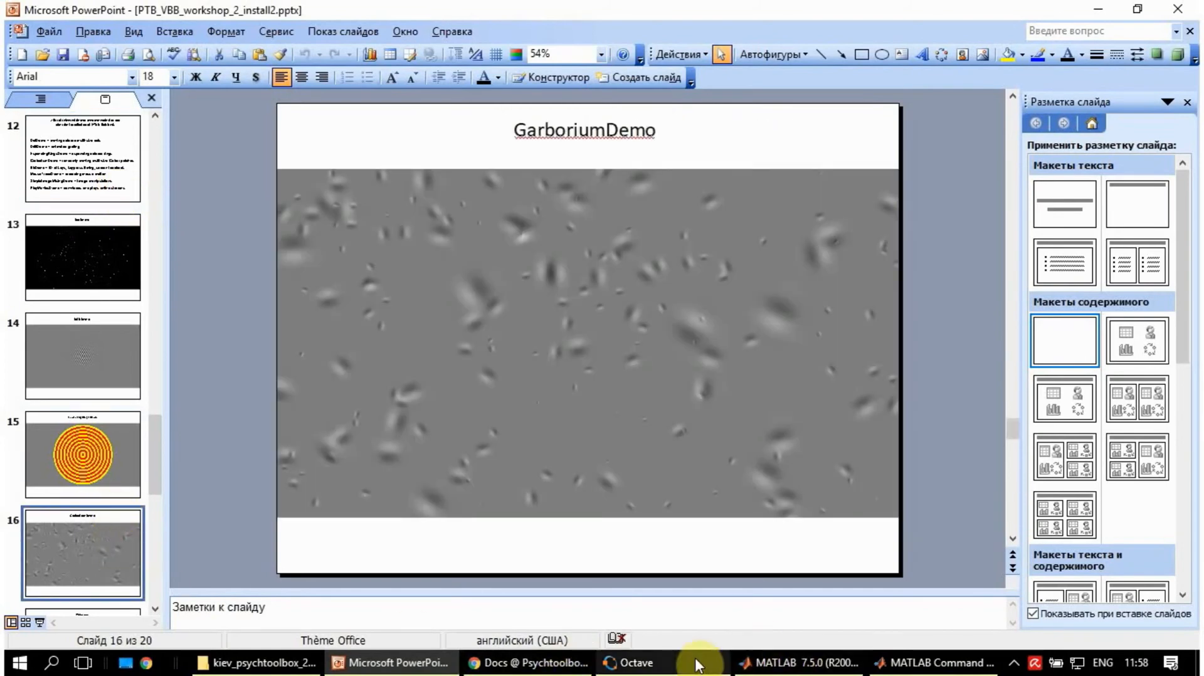
Enter GarboriumDemo at the Octave prompt to run it.
{"action": "left_click", "coordinate": [631, 662]}
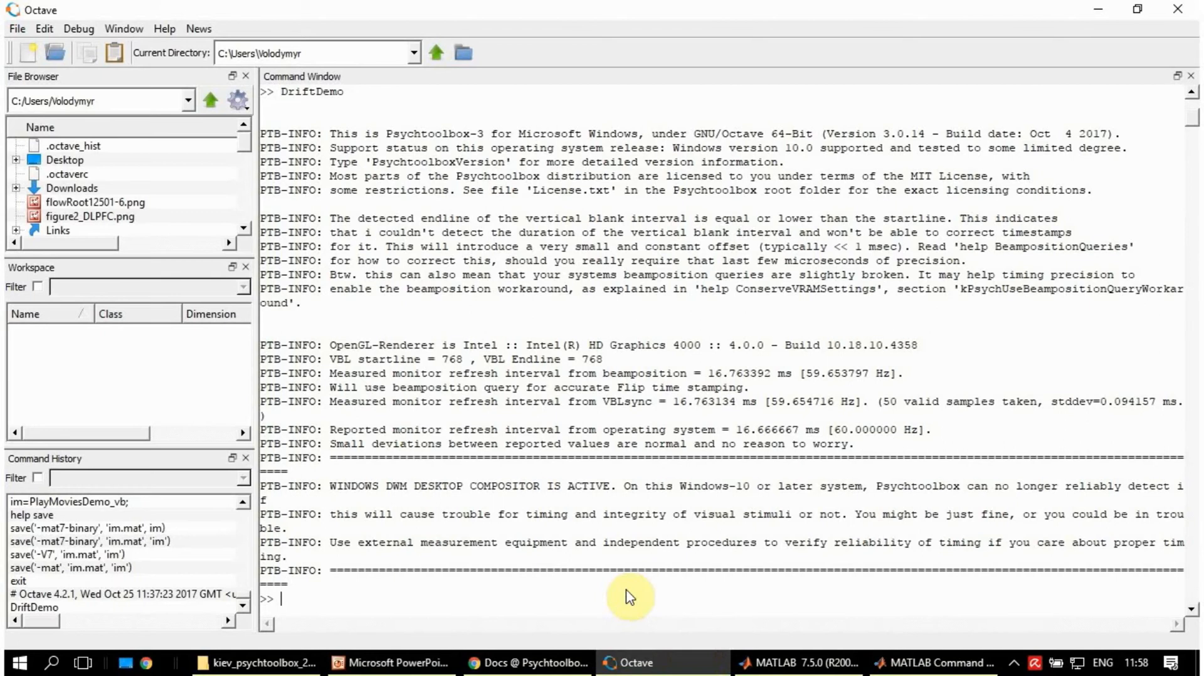
{"action": "type", "text": "GarboriumDemo"}
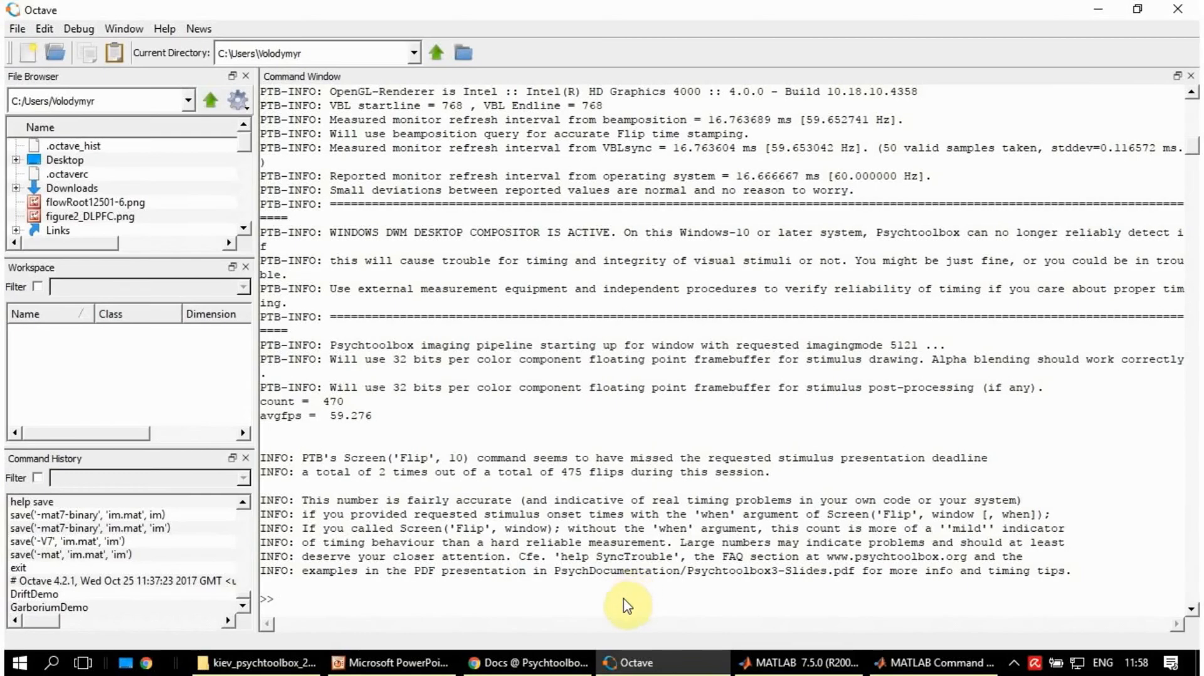
{"action": "mouse_move", "coordinate": [528, 663]}
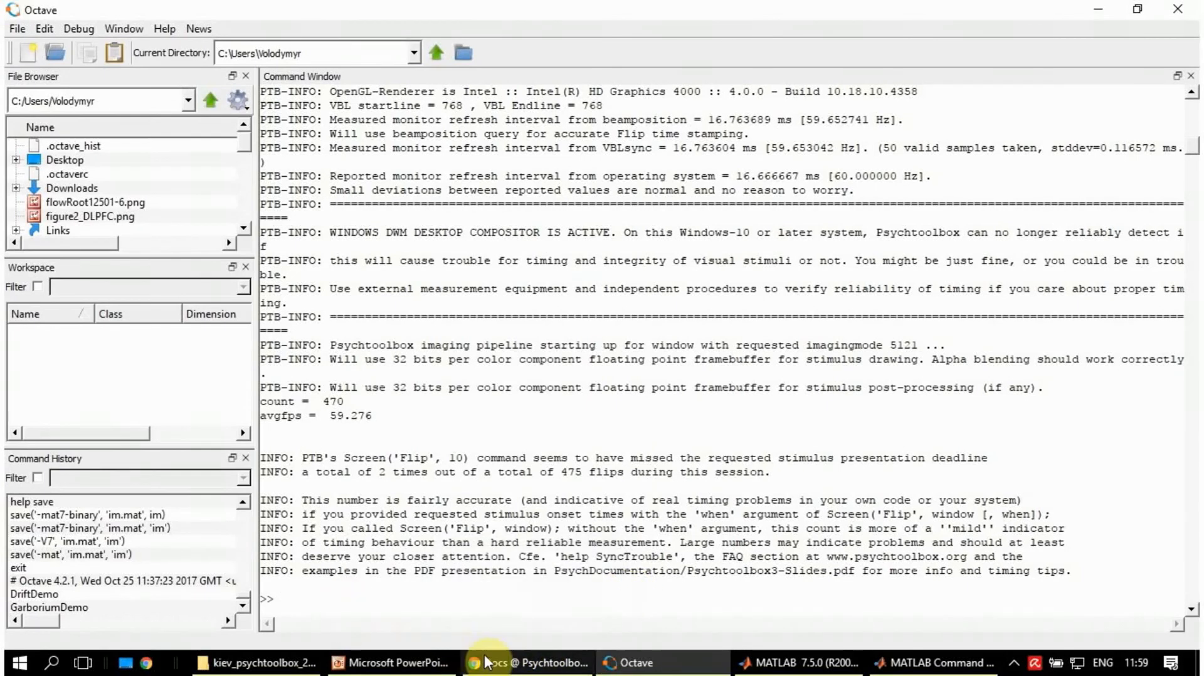
Enter GarboriumDemo in MATLAB, select the name, and open GarboriumDemo.m with Open Selection.
{"action": "left_click", "coordinate": [801, 662]}
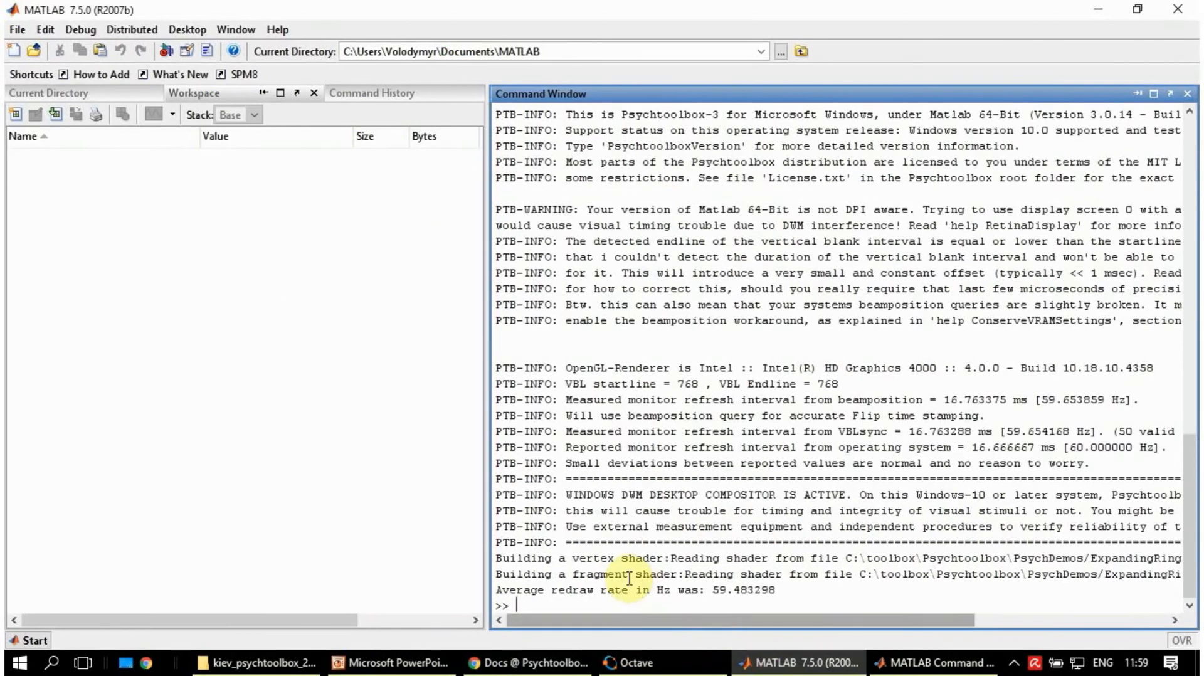
{"action": "type", "text": "GarboriumDemo"}
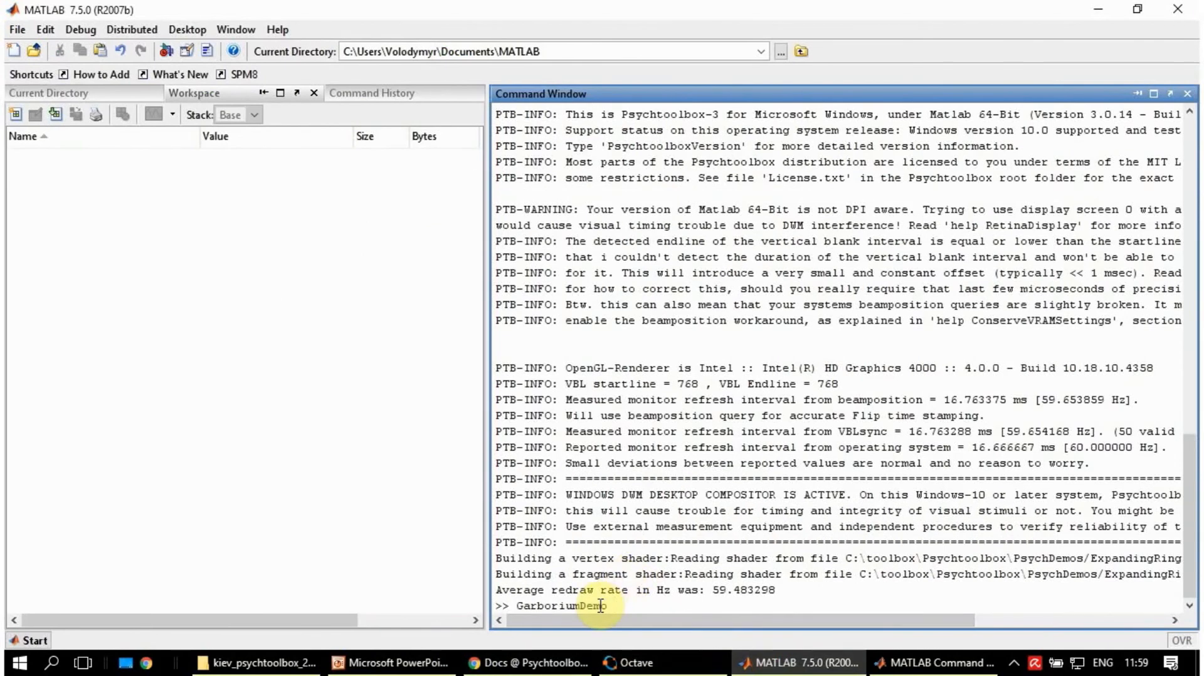
{"action": "double_click", "coordinate": [572, 605]}
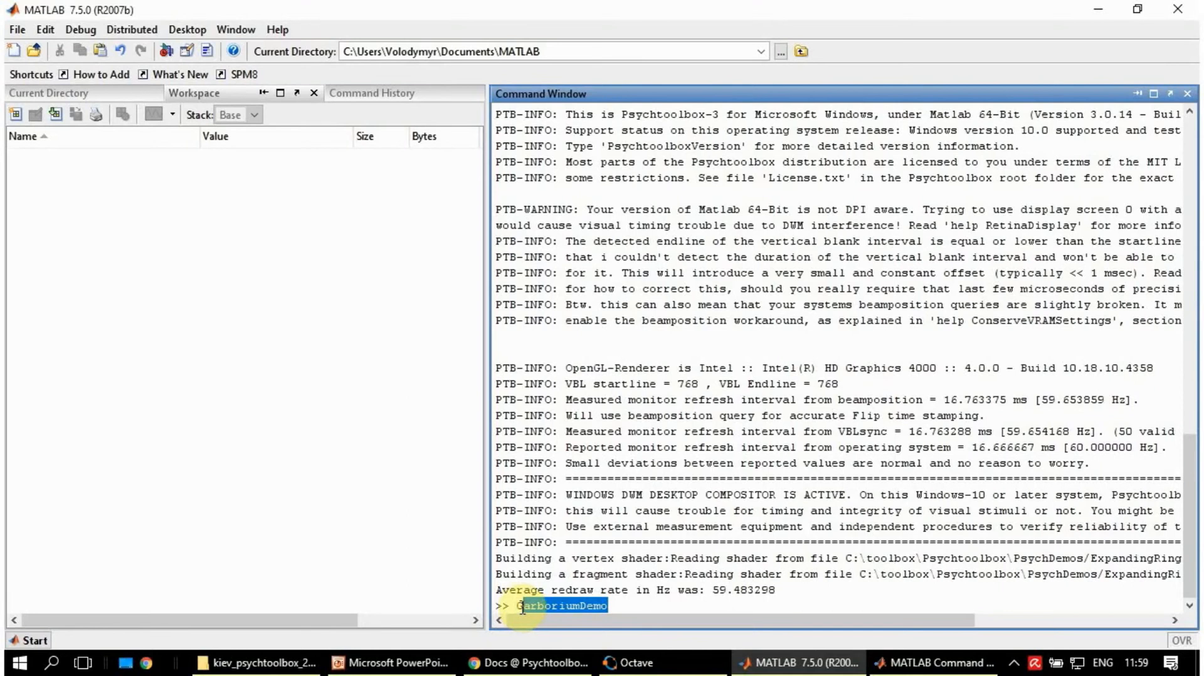
{"action": "right_click", "coordinate": [554, 605]}
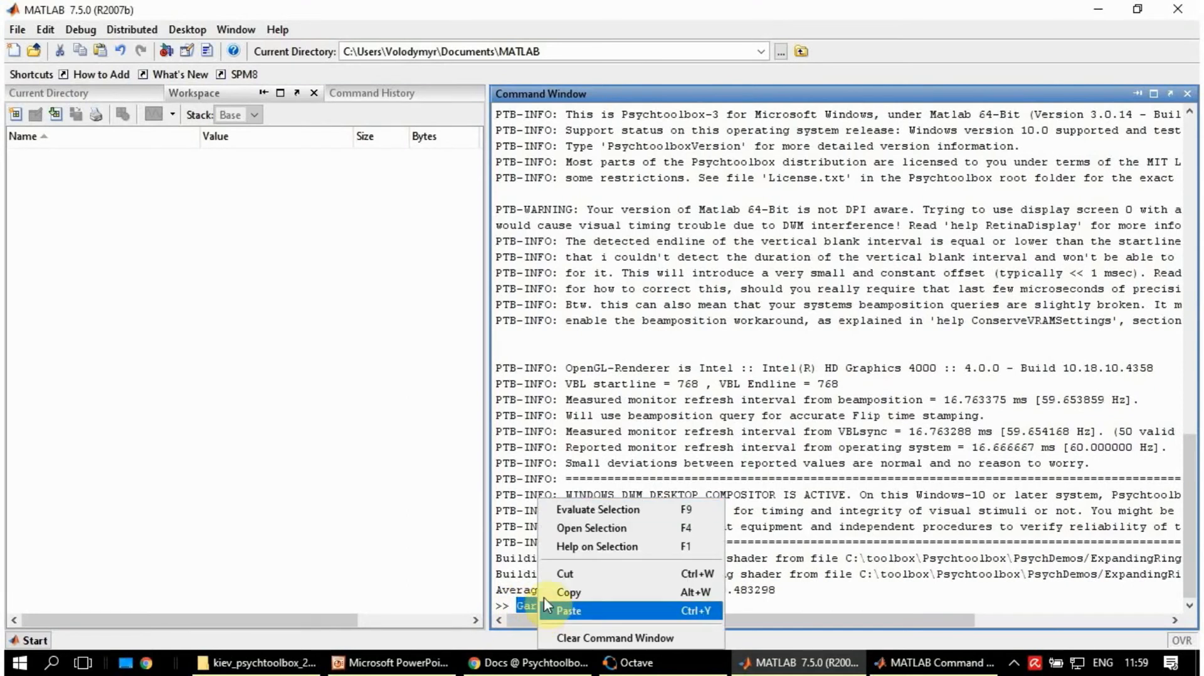
{"action": "left_click", "coordinate": [591, 528]}
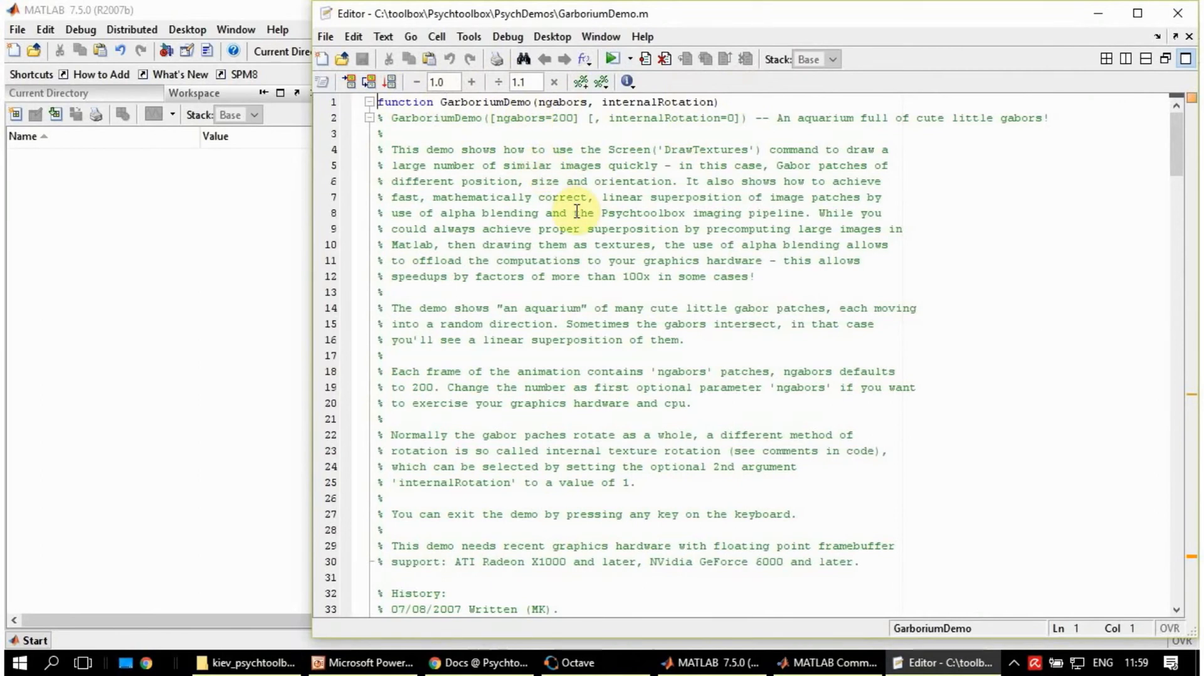
Scroll through GarboriumDemo.m down to its closing stats code.
{"action": "scroll", "scroll_direction": "down", "scroll_amount": 3}
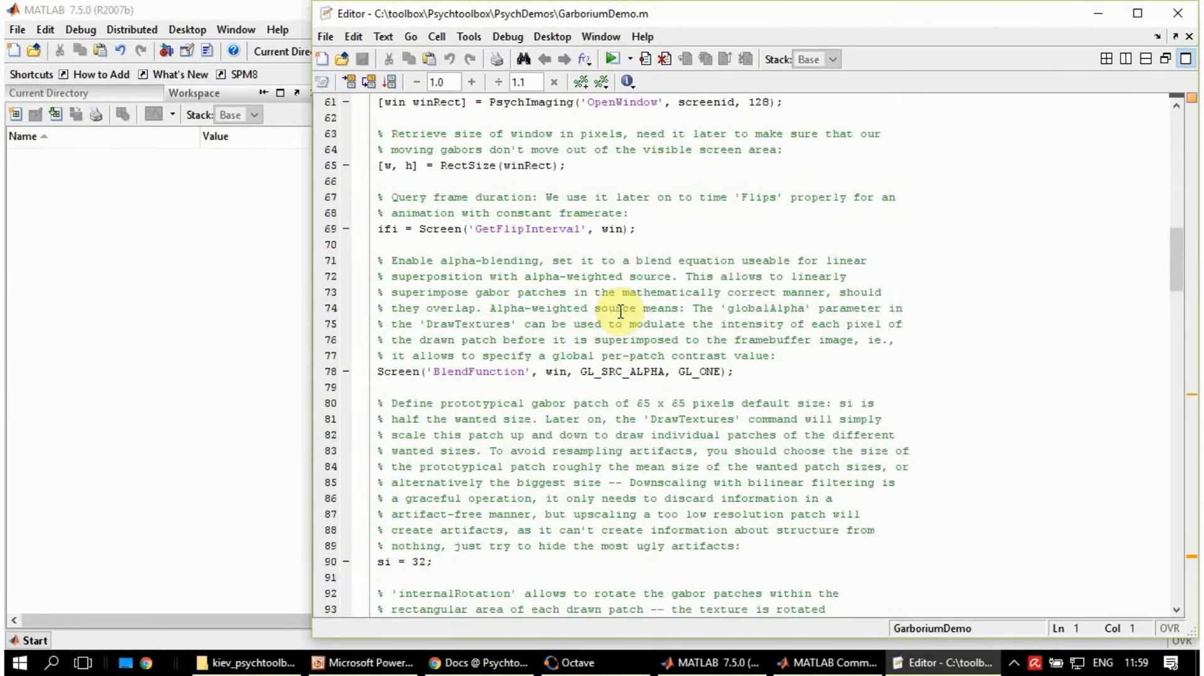
{"action": "scroll", "scroll_direction": "down", "scroll_amount": 3}
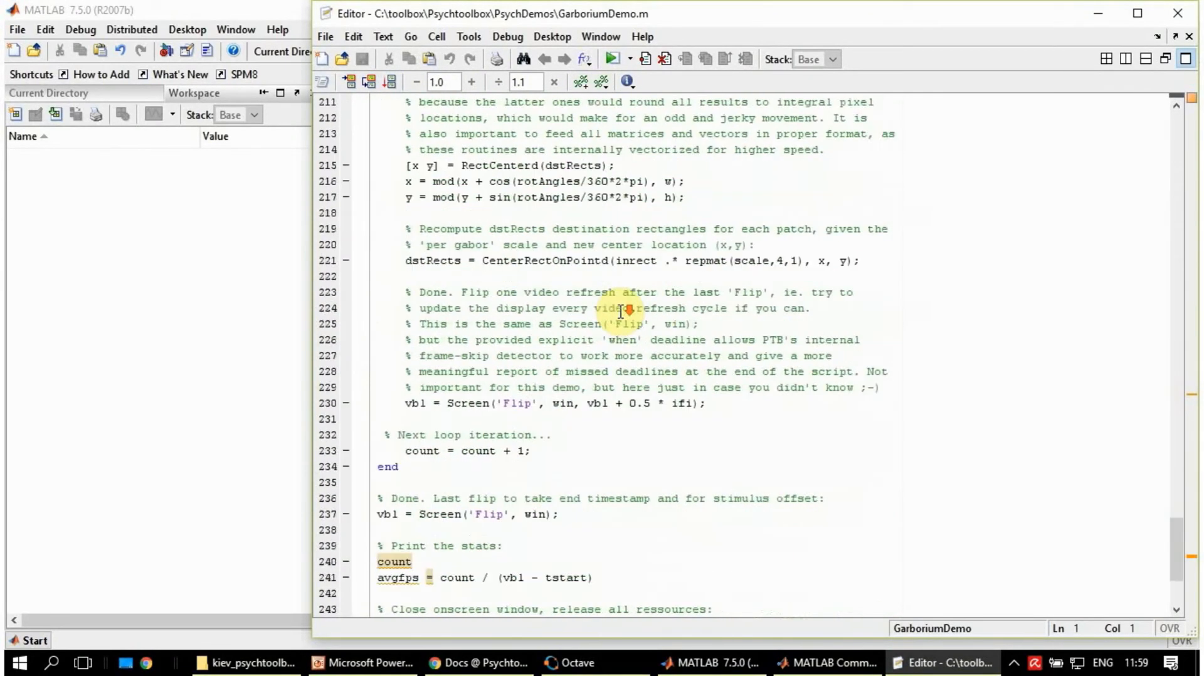
{"action": "scroll", "scroll_direction": "down", "scroll_amount": 3}
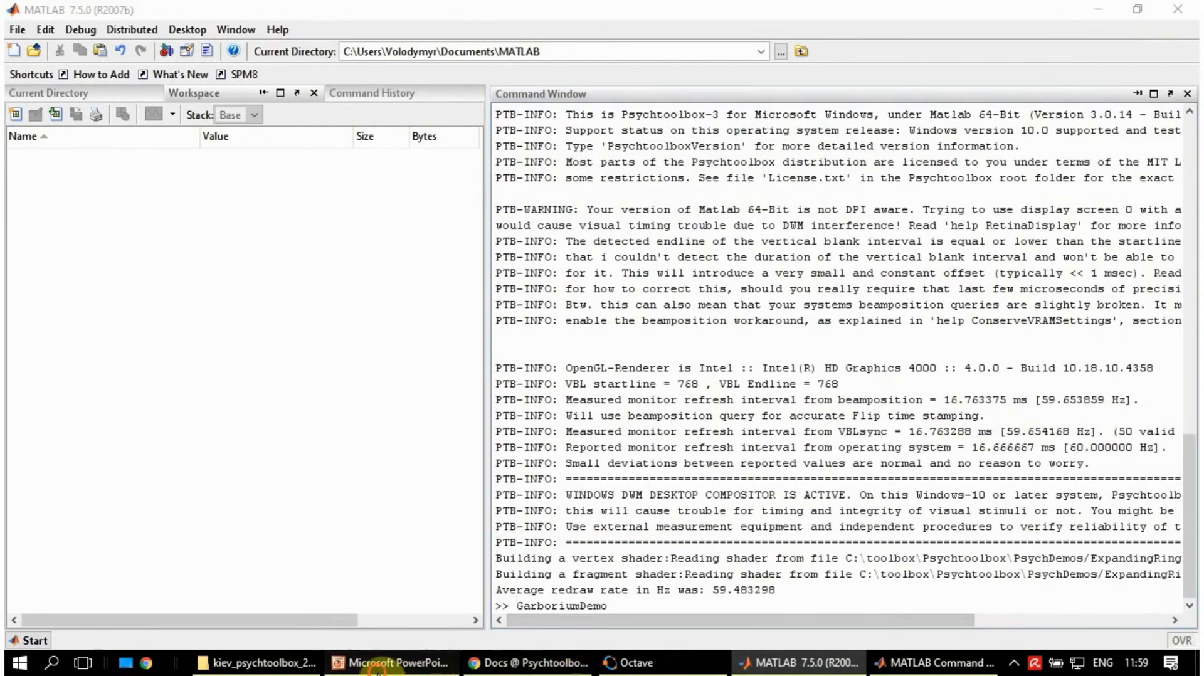
Return to PowerPoint and select slide 17, the KbDemo slide.
{"action": "left_click", "coordinate": [394, 662]}
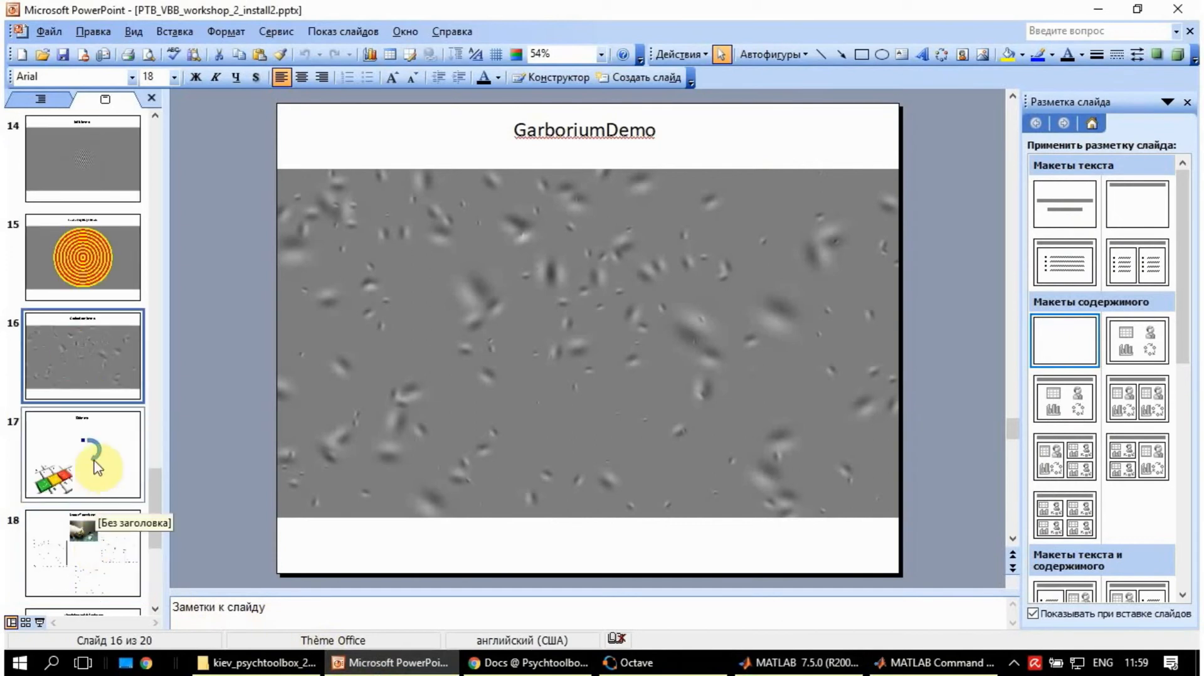
{"action": "left_click", "coordinate": [82, 454]}
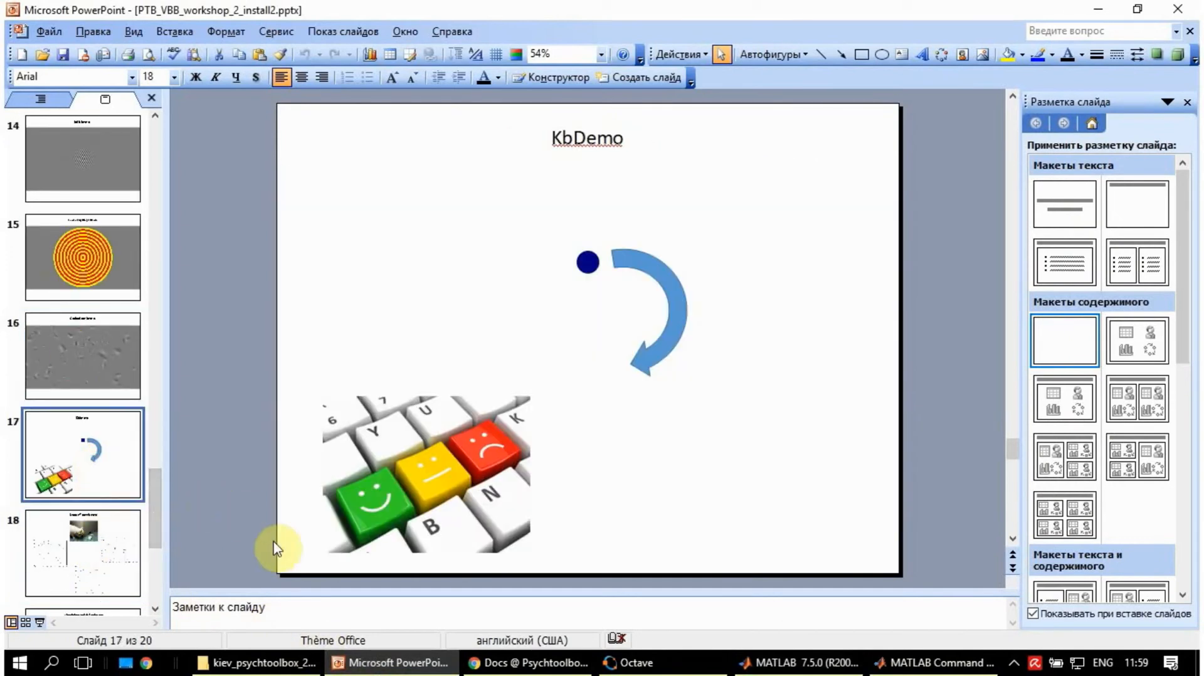
{"action": "mouse_move", "coordinate": [687, 662]}
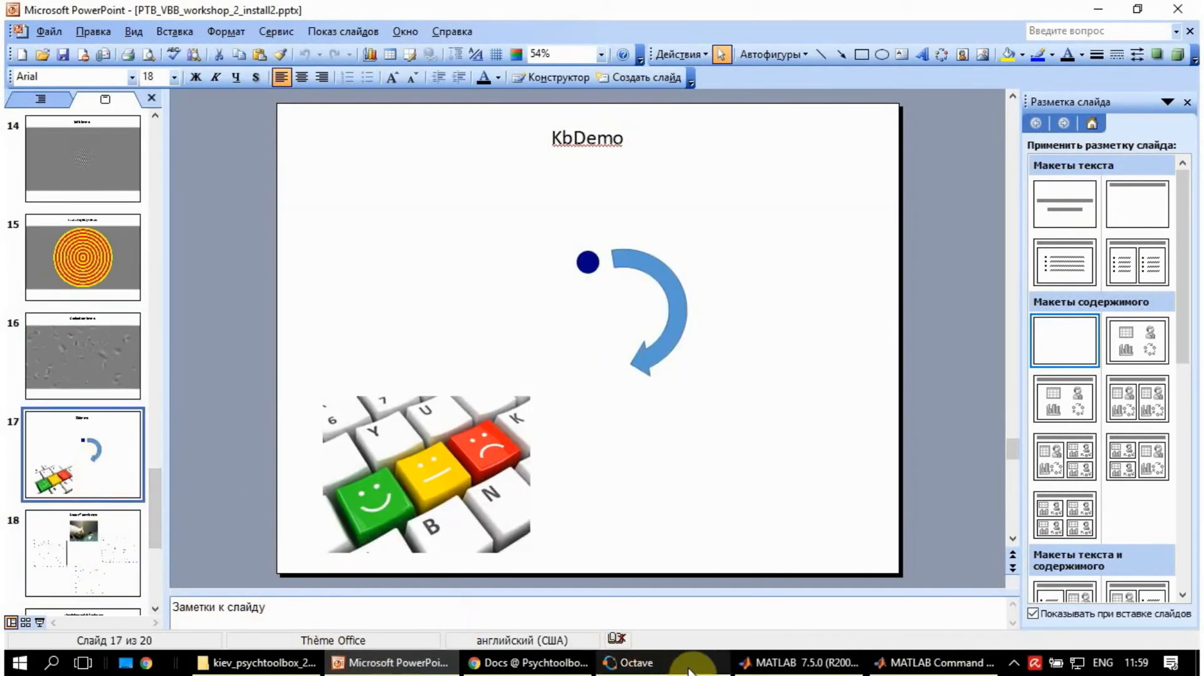
{"action": "mouse_move", "coordinate": [799, 662]}
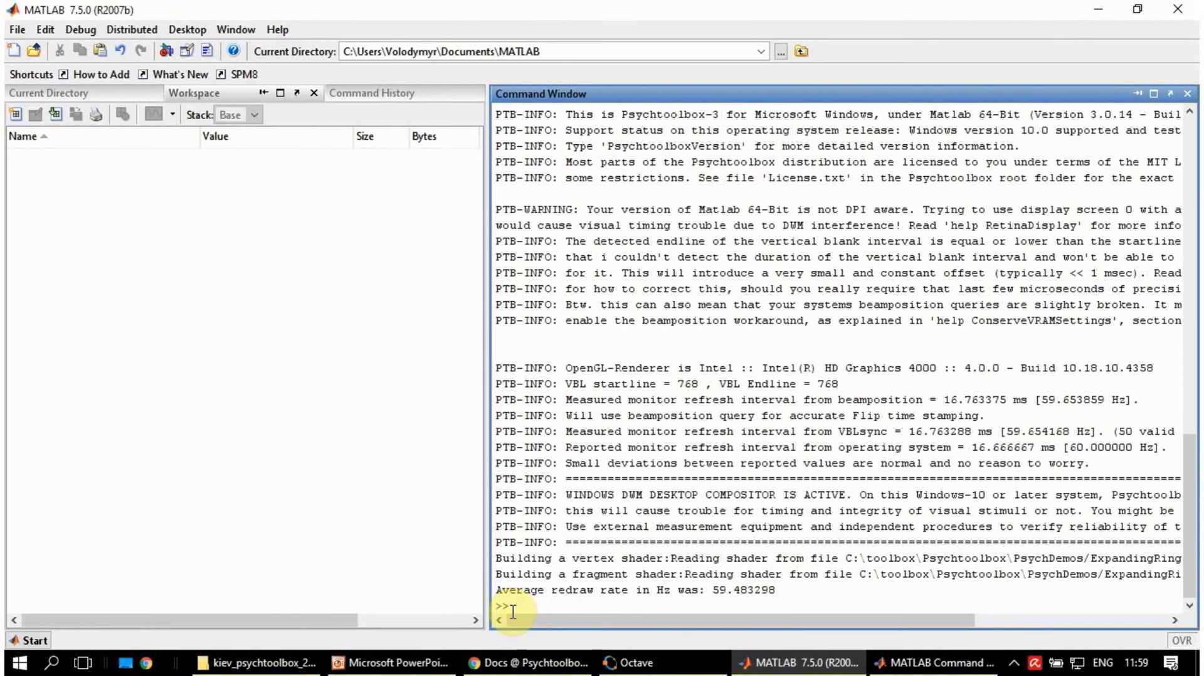
Run KbDemo, test the space, Return and Tab keys, then press Escape for part 2.
{"action": "type", "text": "Kb"}
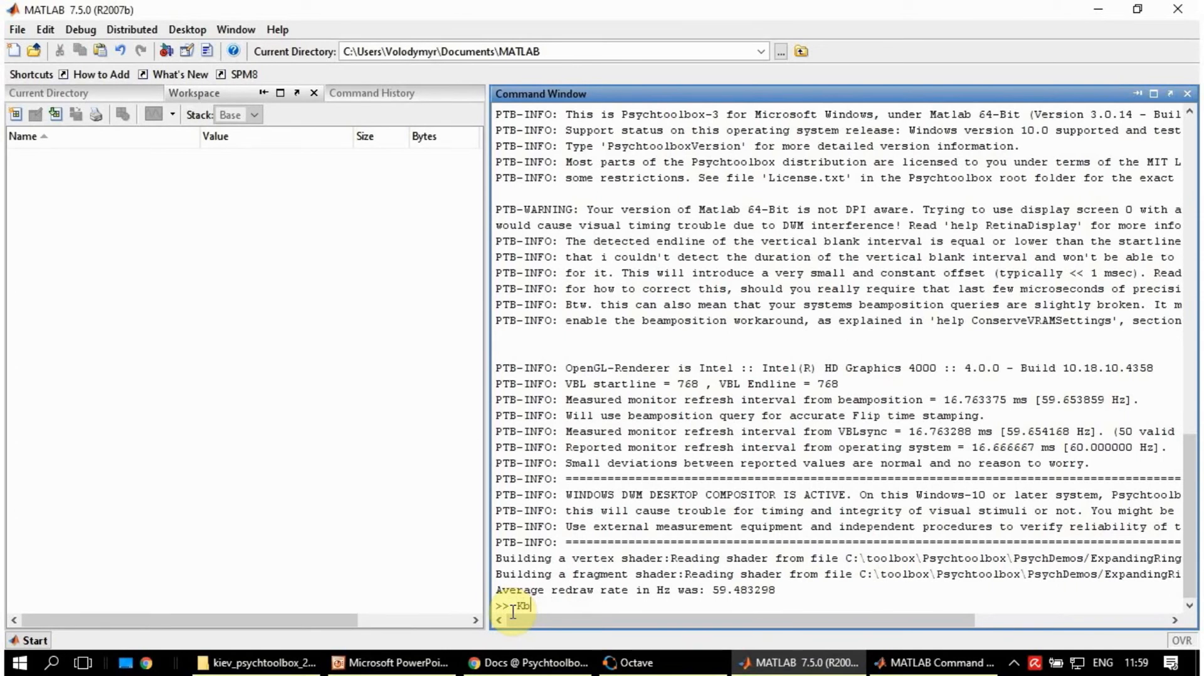
{"action": "type", "text": "emo"}
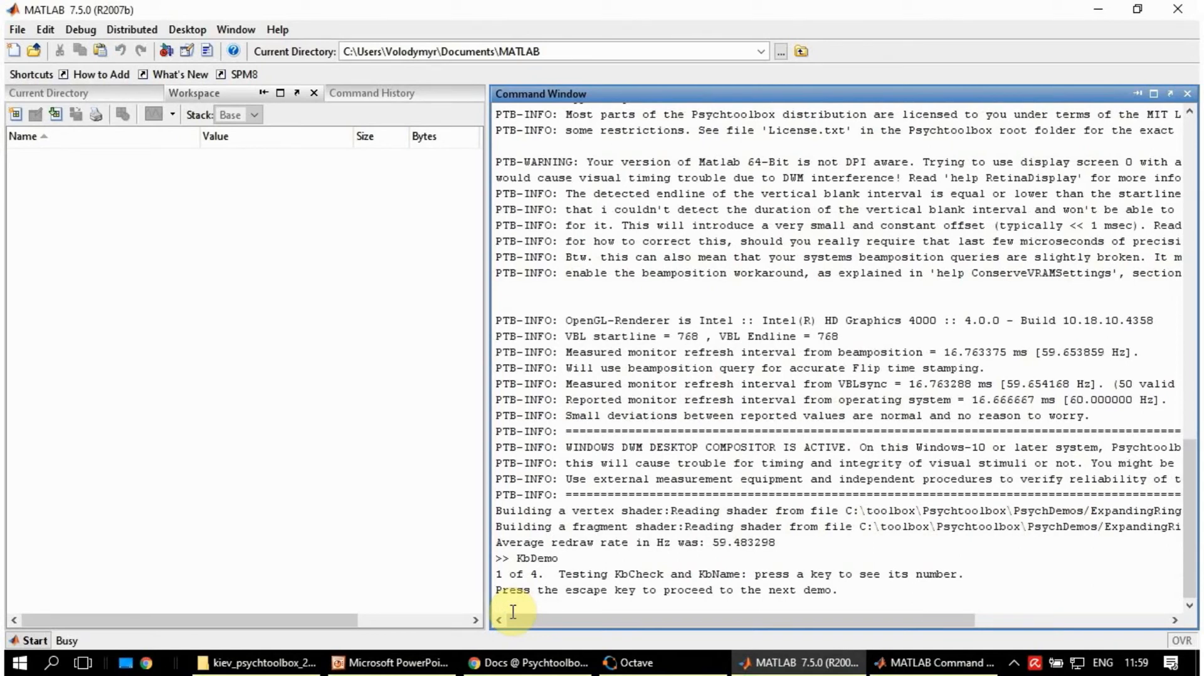
{"action": "mouse_move", "coordinate": [726, 426]}
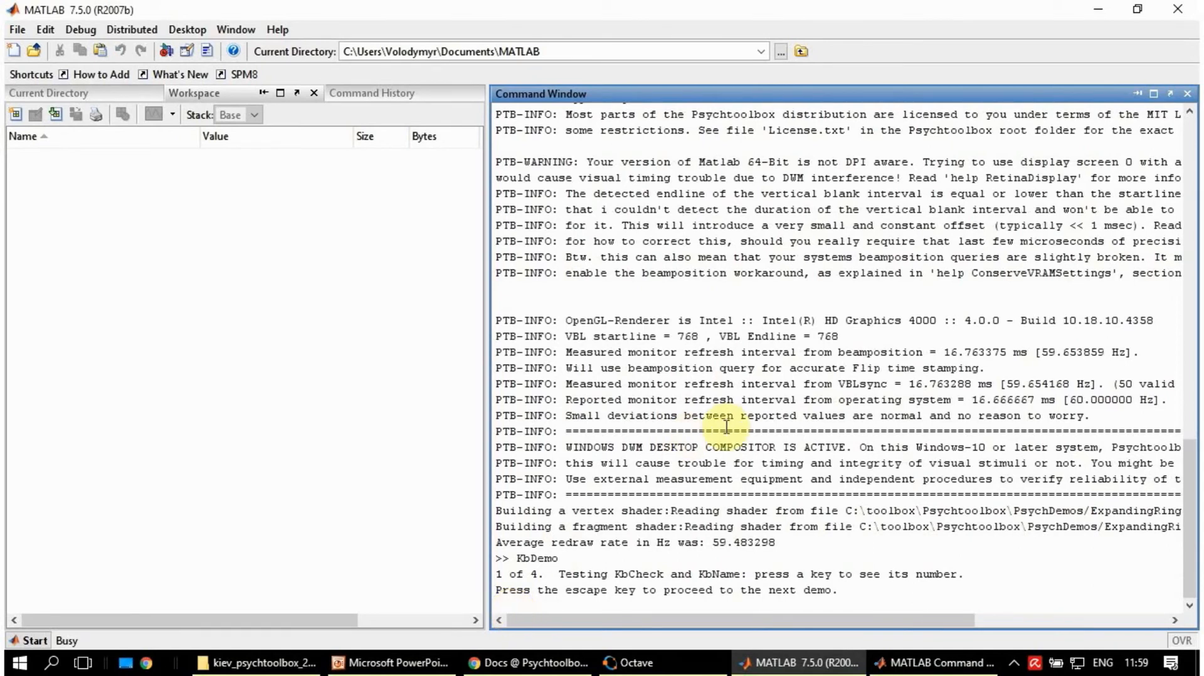
{"action": "mouse_move", "coordinate": [809, 543]}
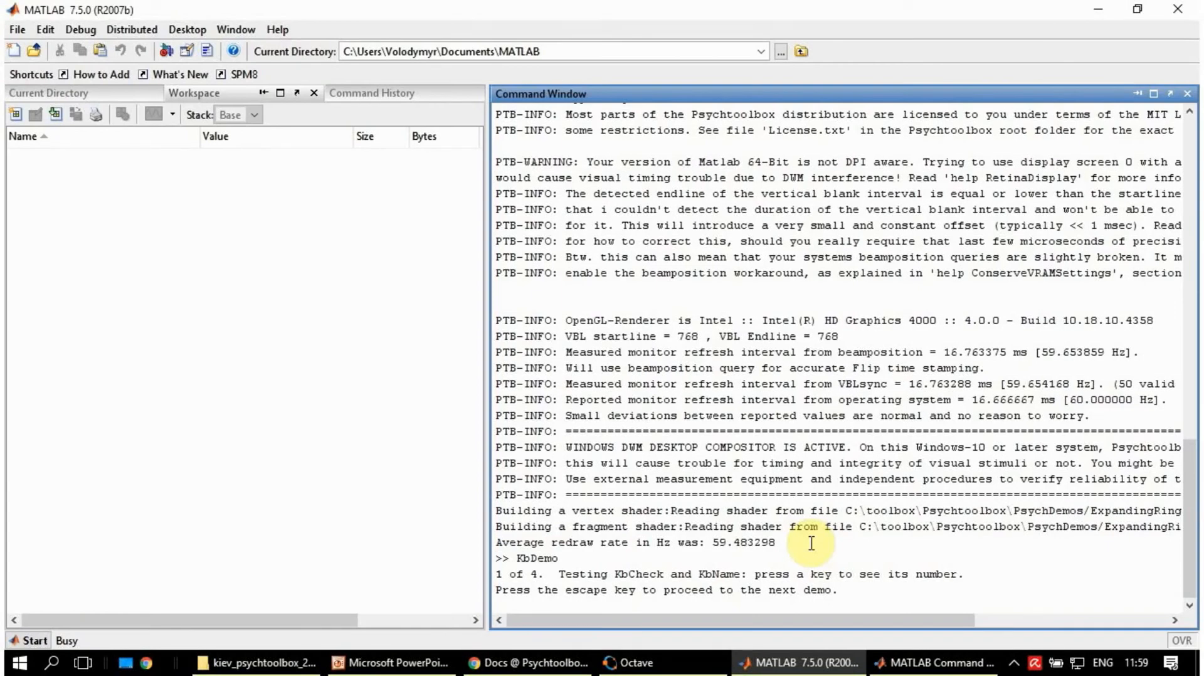
{"action": "key", "text": "space"}
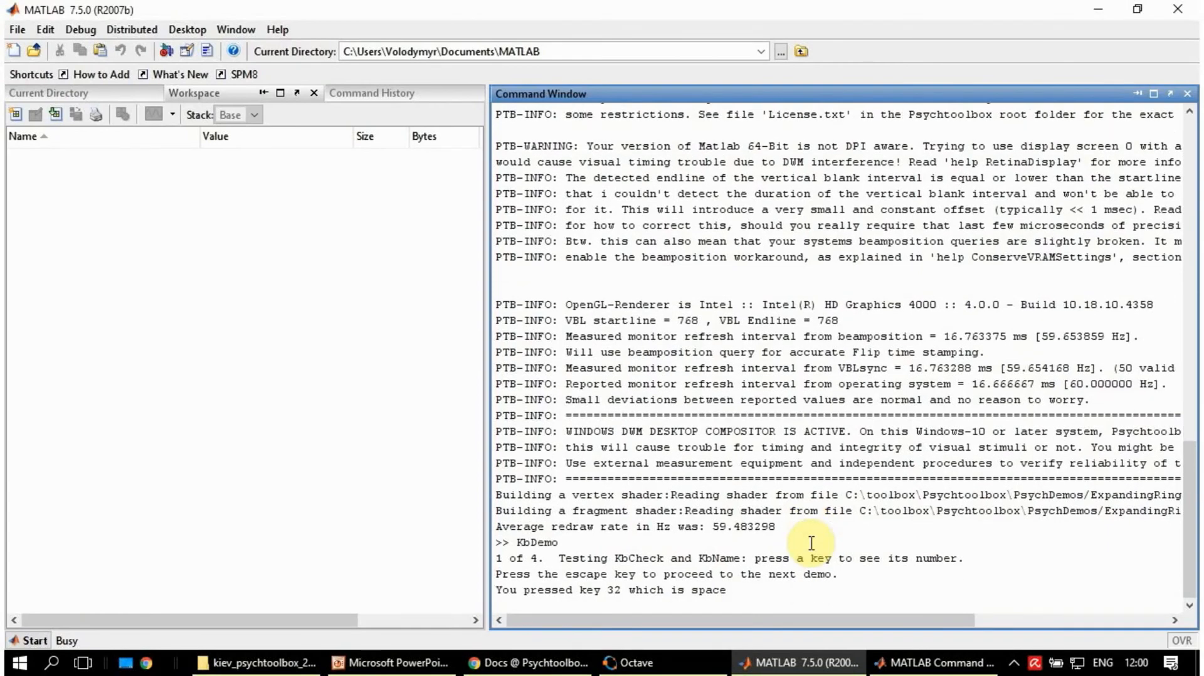
{"action": "mouse_move", "coordinate": [595, 592]}
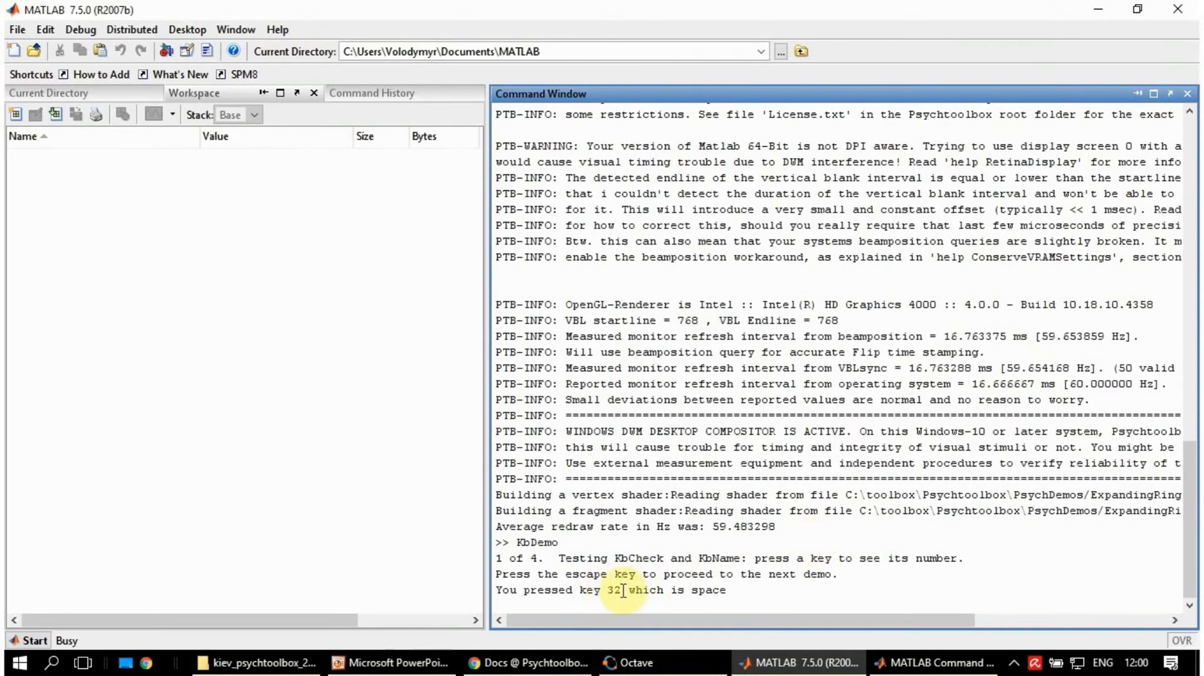
{"action": "mouse_move", "coordinate": [707, 598]}
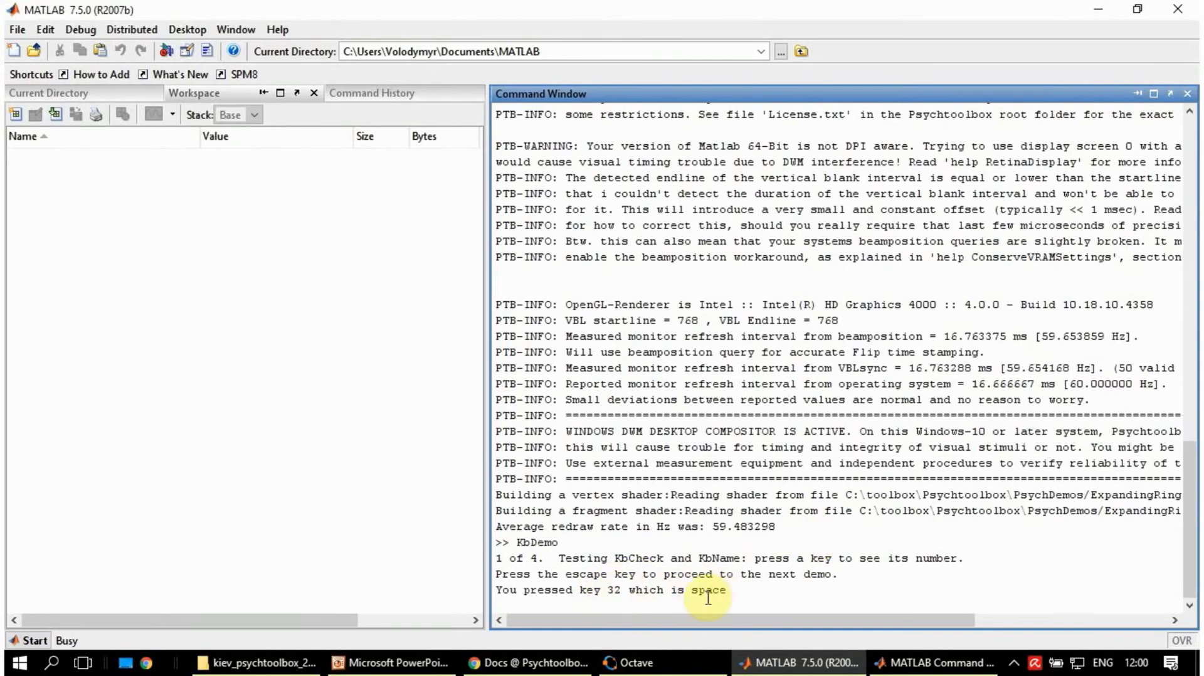
{"action": "mouse_move", "coordinate": [772, 643]}
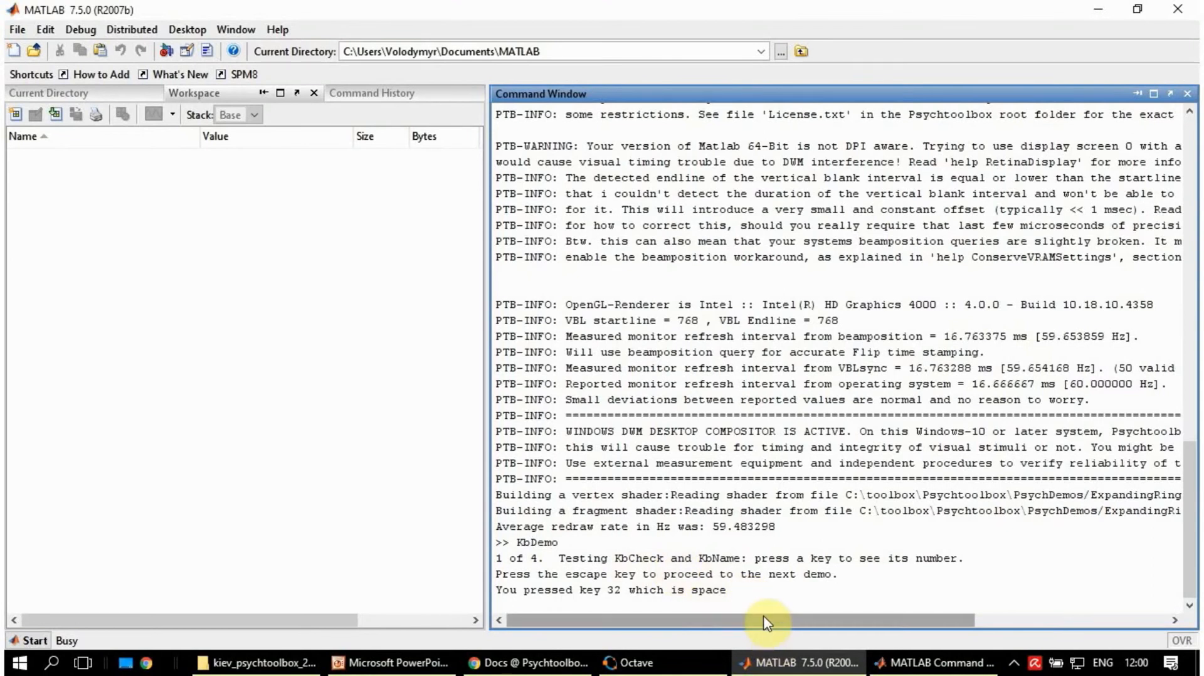
{"action": "key", "text": "Return"}
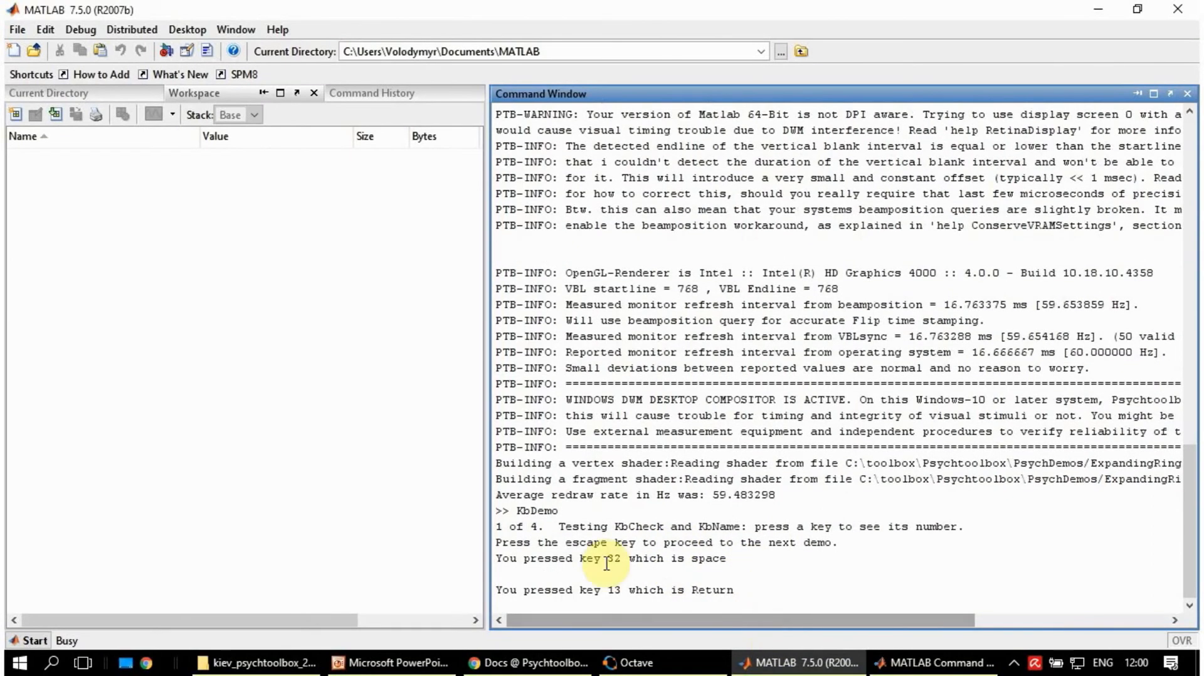
{"action": "mouse_move", "coordinate": [682, 602]}
{"action": "type", "text": "g9d3"}
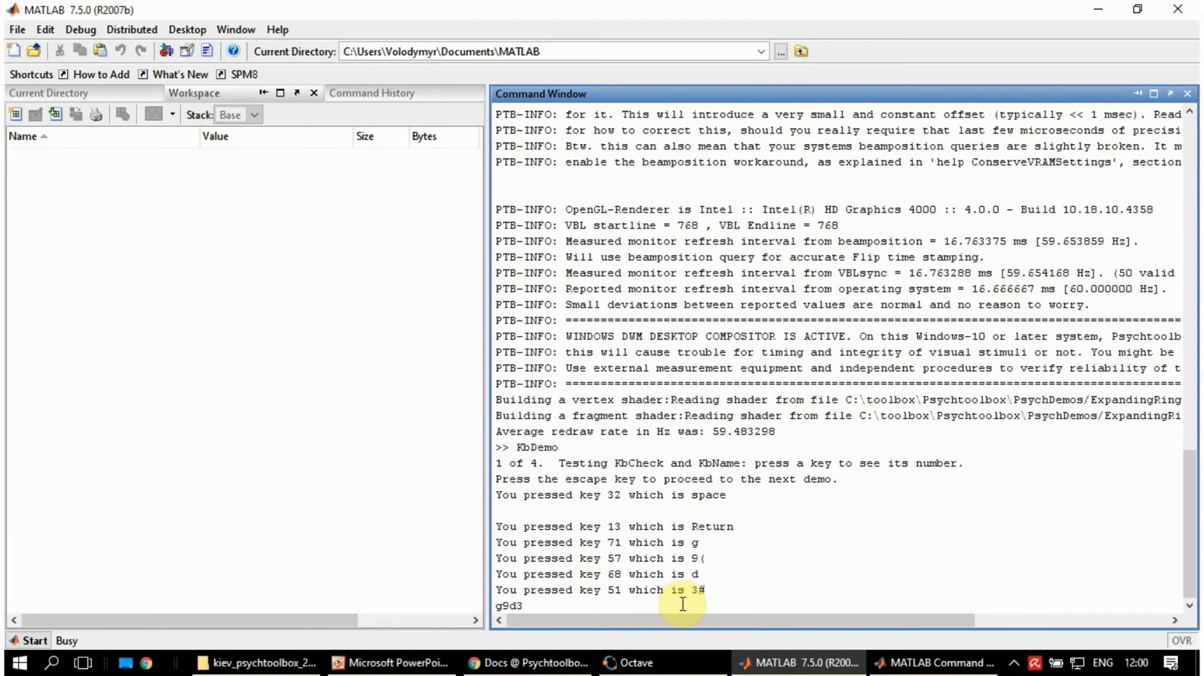
{"action": "key", "text": "tab"}
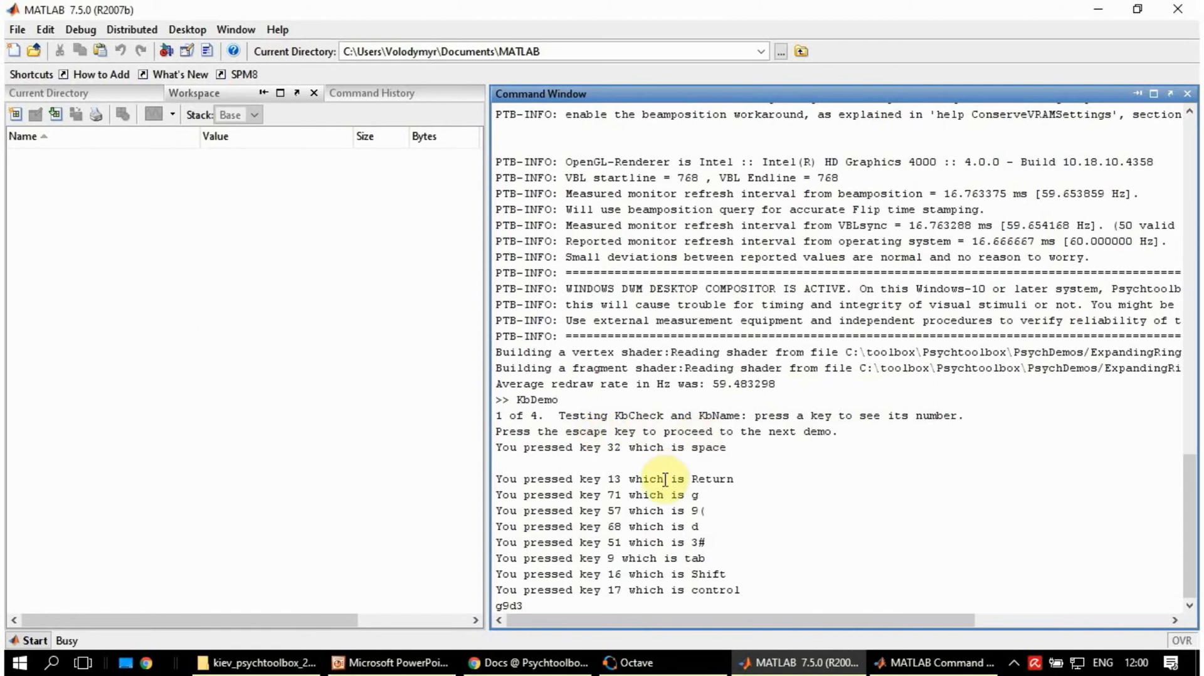
{"action": "mouse_move", "coordinate": [787, 530]}
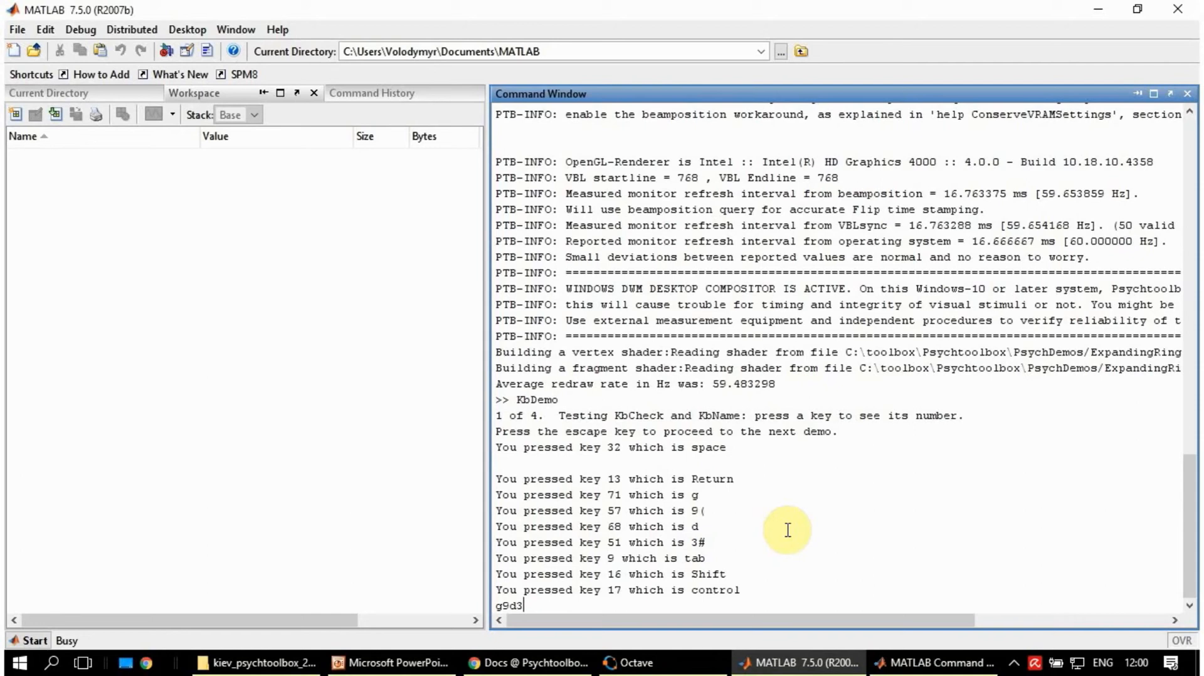
{"action": "key", "text": "escape"}
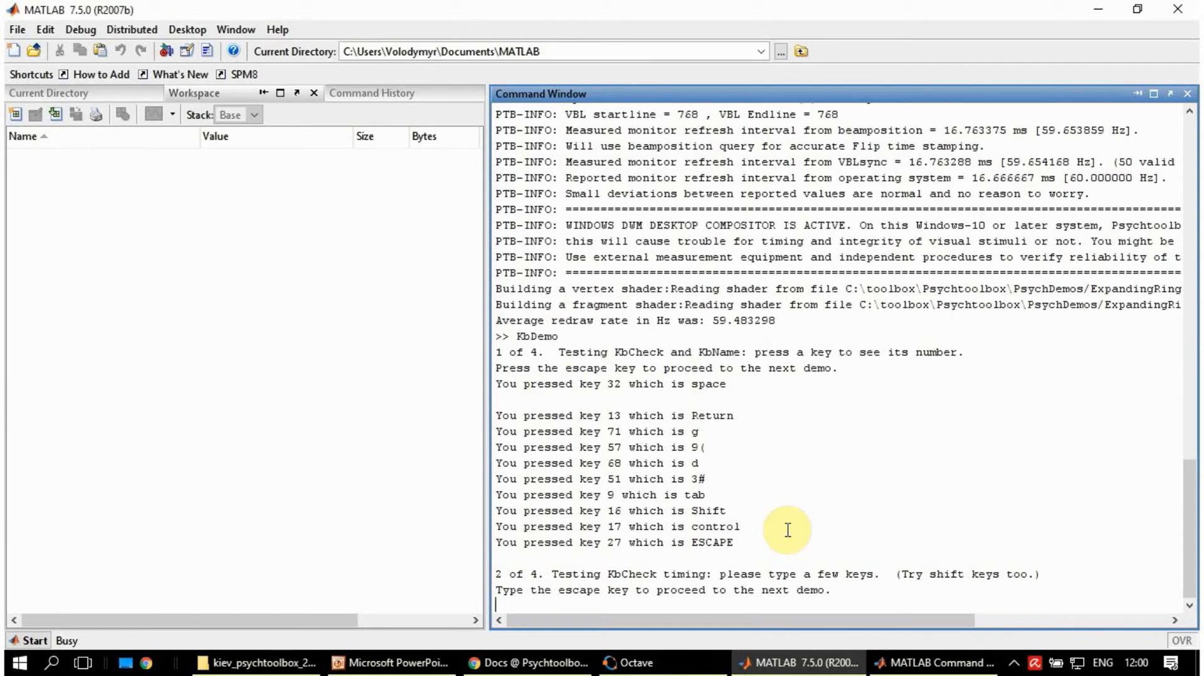
Log three timed space presses in KbDemo, then Escape to reach the KbWait test.
{"action": "key", "text": "space"}
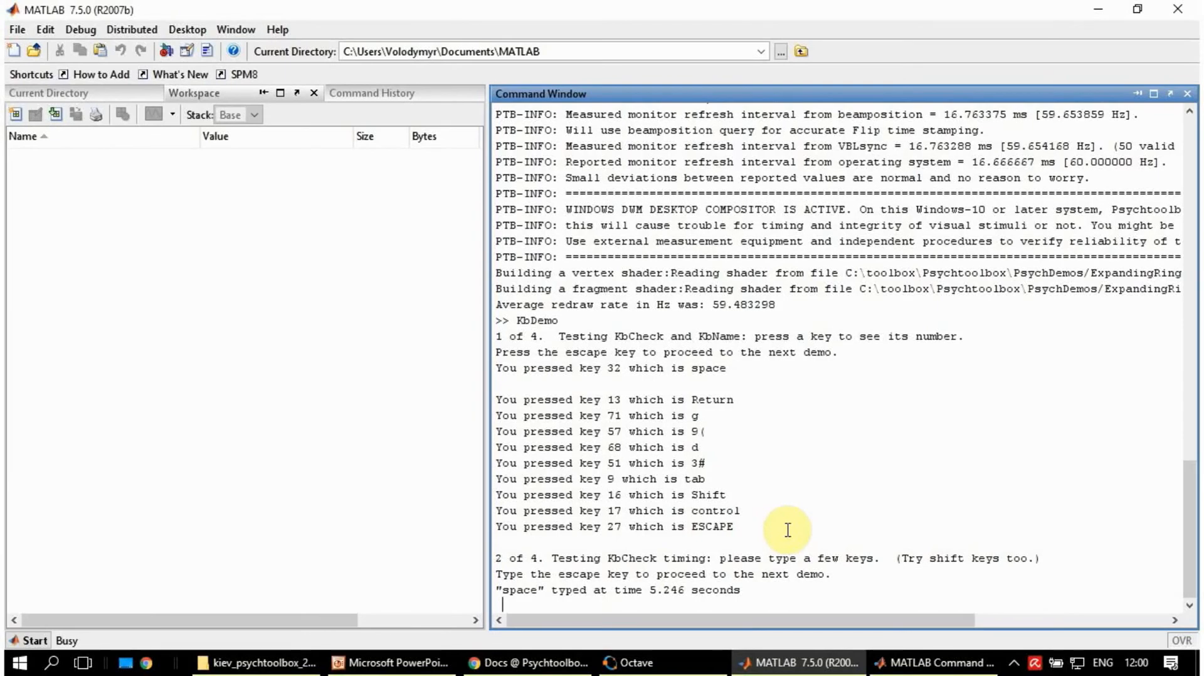
{"action": "key", "text": "space"}
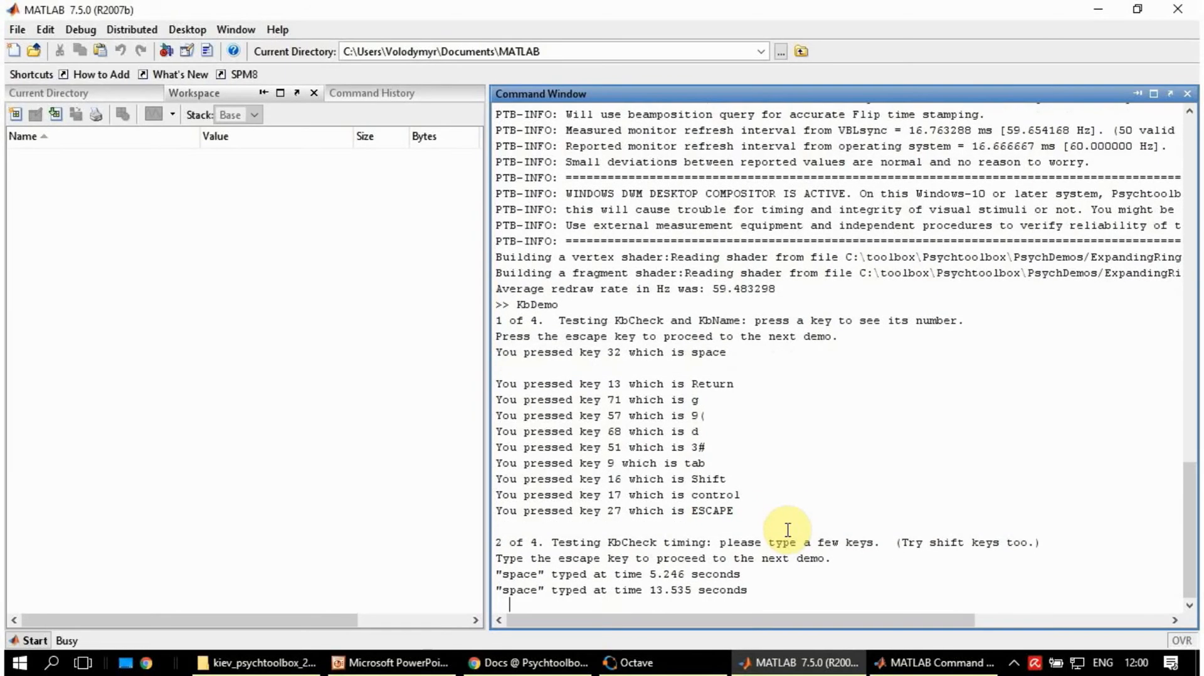
{"action": "key", "text": "space"}
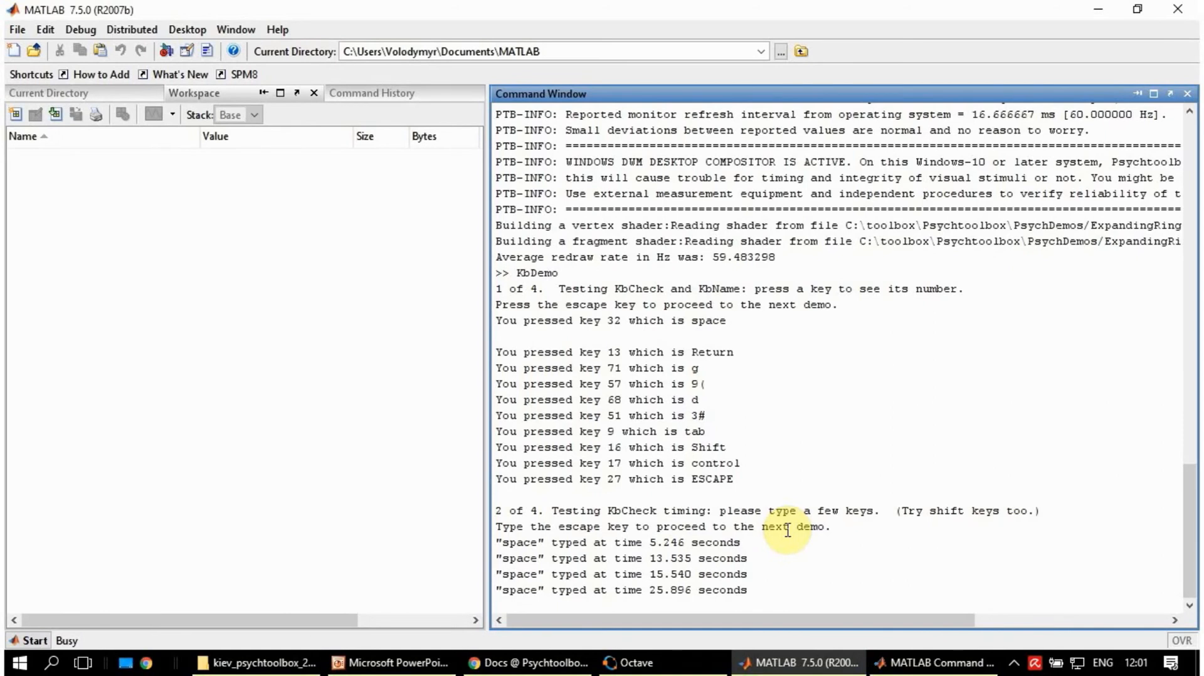
{"action": "mouse_move", "coordinate": [641, 507]}
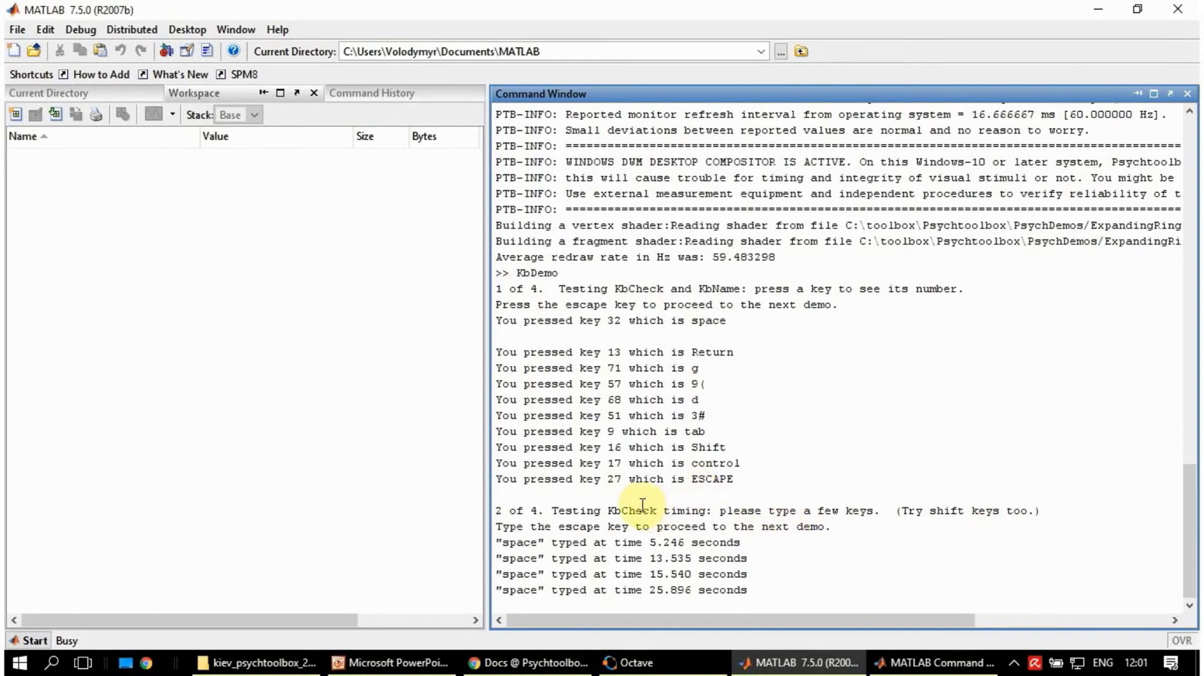
{"action": "mouse_move", "coordinate": [783, 450]}
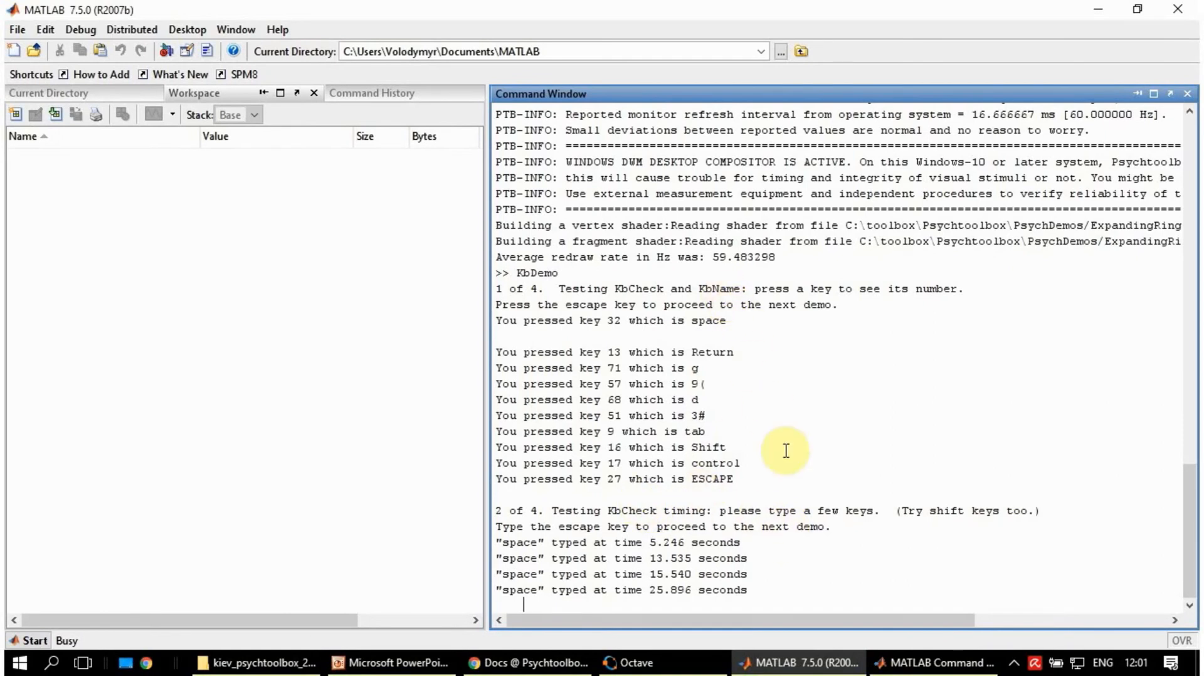
{"action": "mouse_move", "coordinate": [817, 578]}
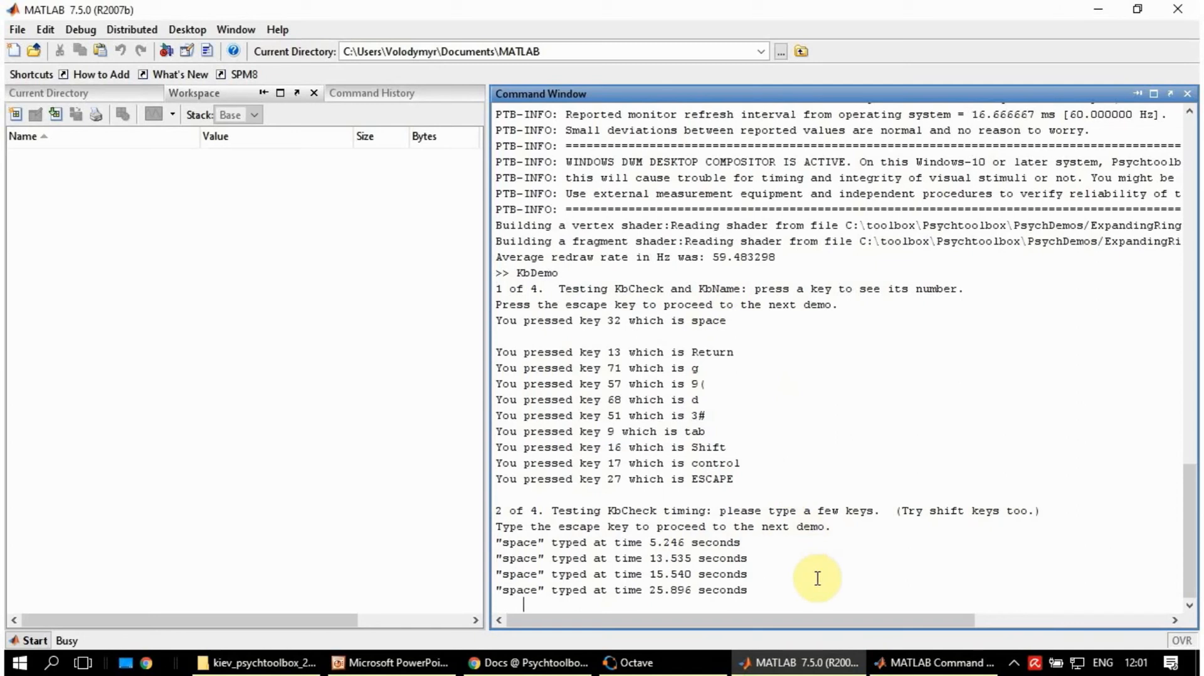
{"action": "key", "text": "escape"}
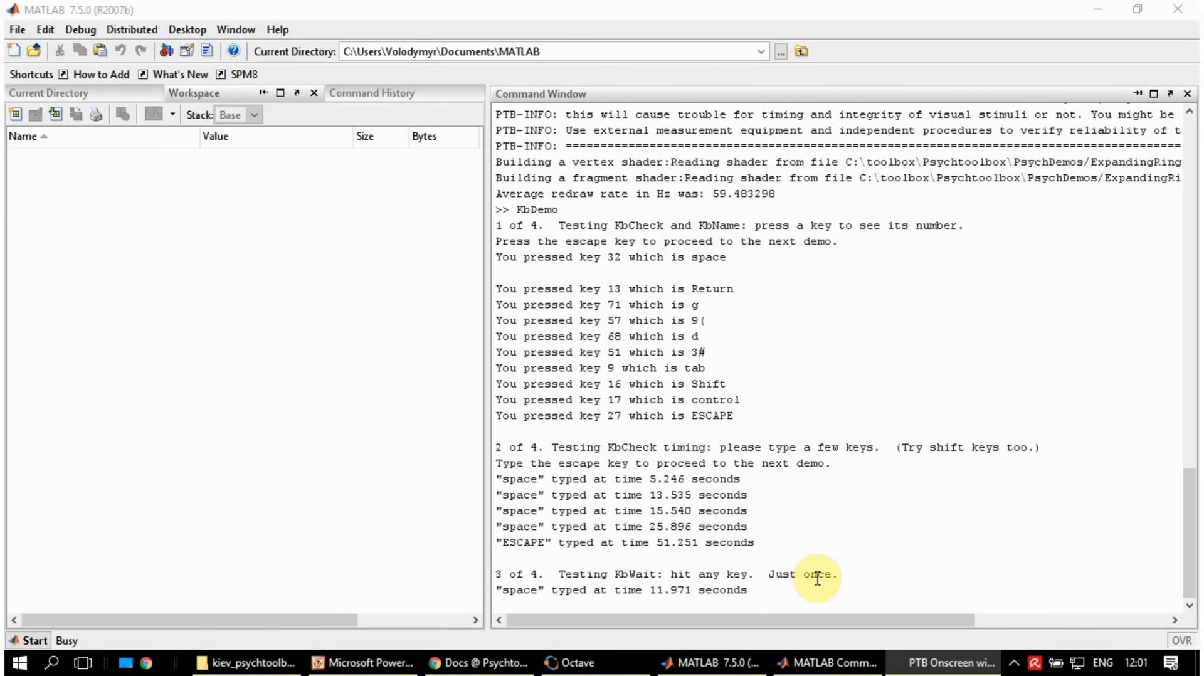
Pass KbDemo's KbWait test with space, then quit the moving-dot test with Escape.
{"action": "key", "text": "space"}
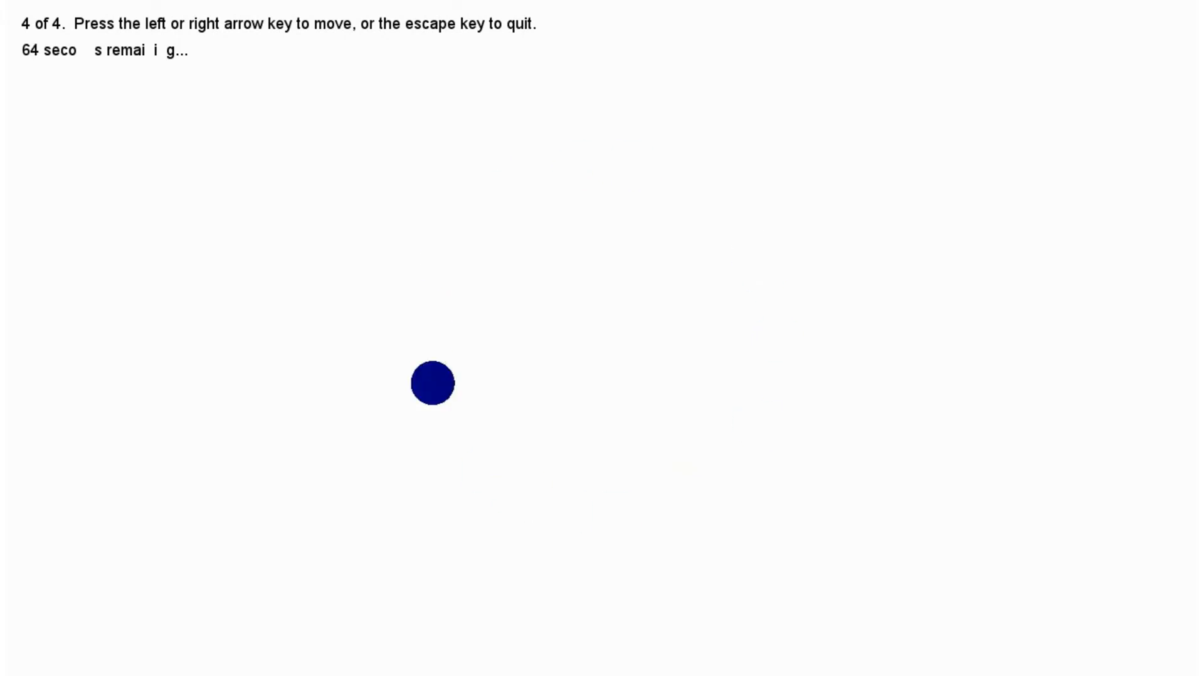
{"action": "key", "text": "escape"}
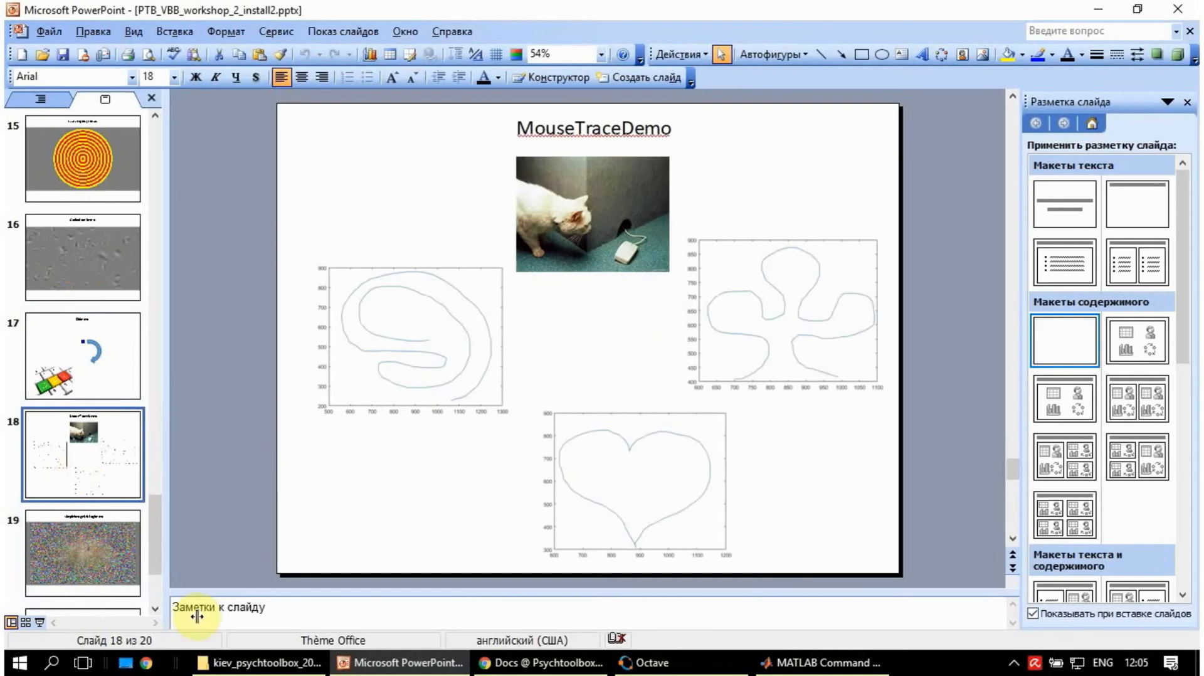
{"action": "mouse_move", "coordinate": [504, 284]}
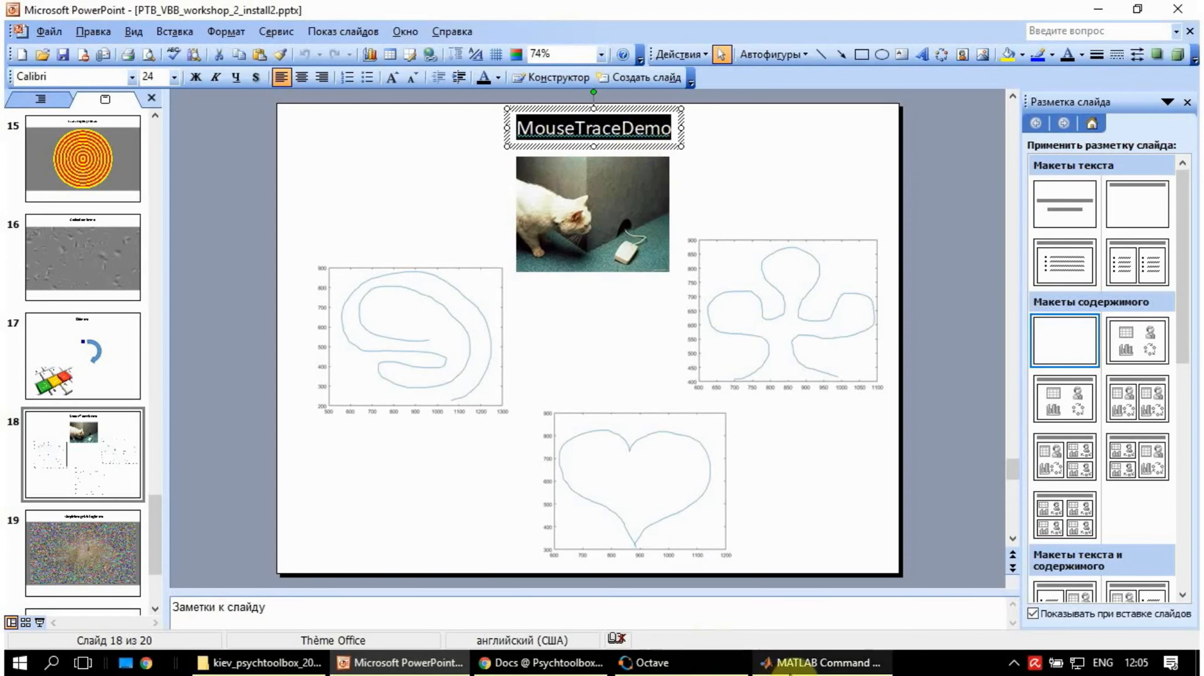
Move on from MouseTraceDemo to slide 19, SimpleImageMixingDemo.
{"action": "left_click", "coordinate": [821, 662]}
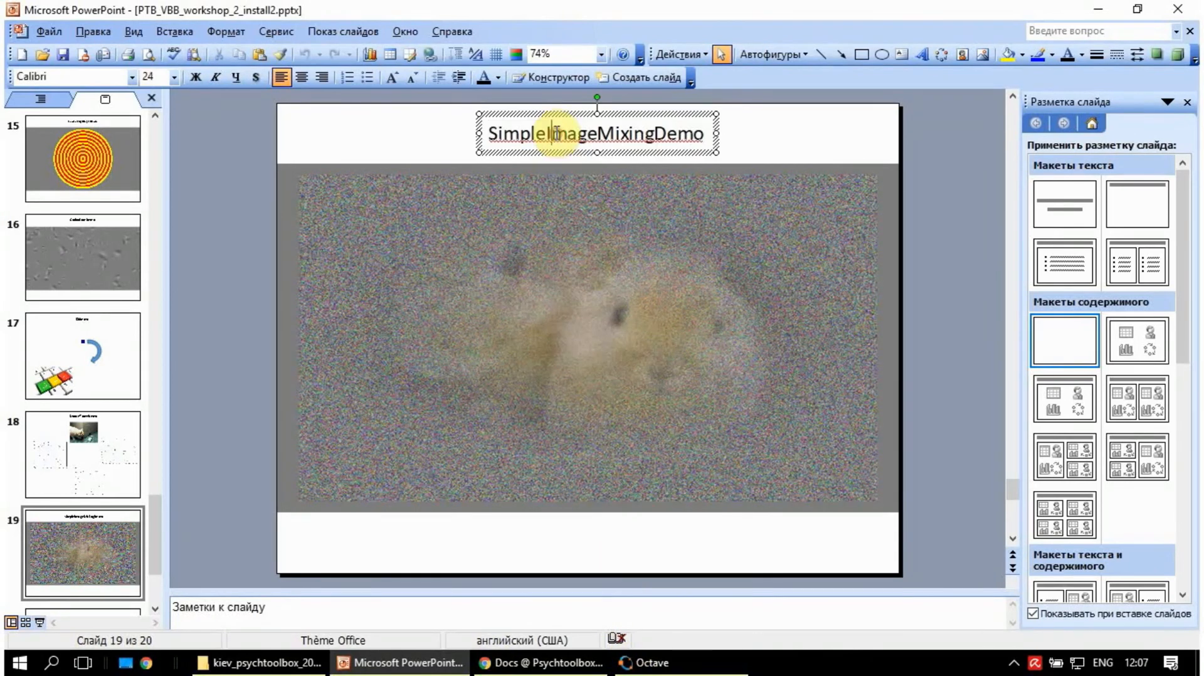
Select the SimpleImageMixingDemo slide title, then run SimpleImageMixingDemo in the Octave console.
{"action": "triple_click", "coordinate": [595, 132]}
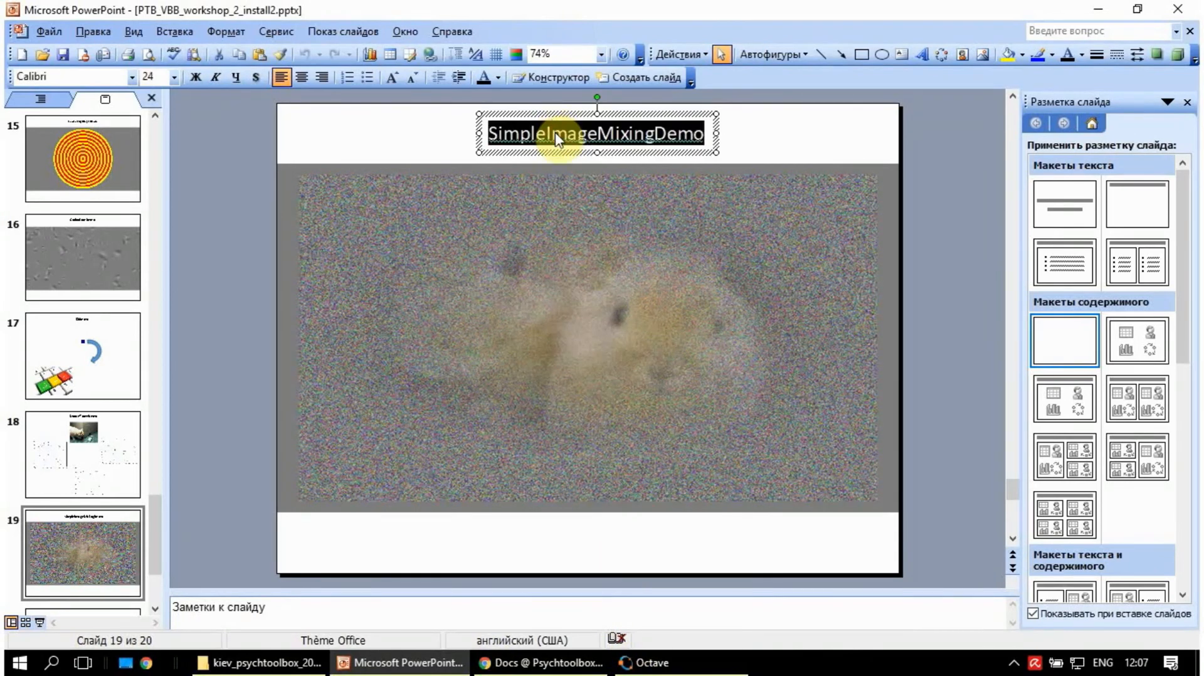
{"action": "left_click", "coordinate": [647, 662]}
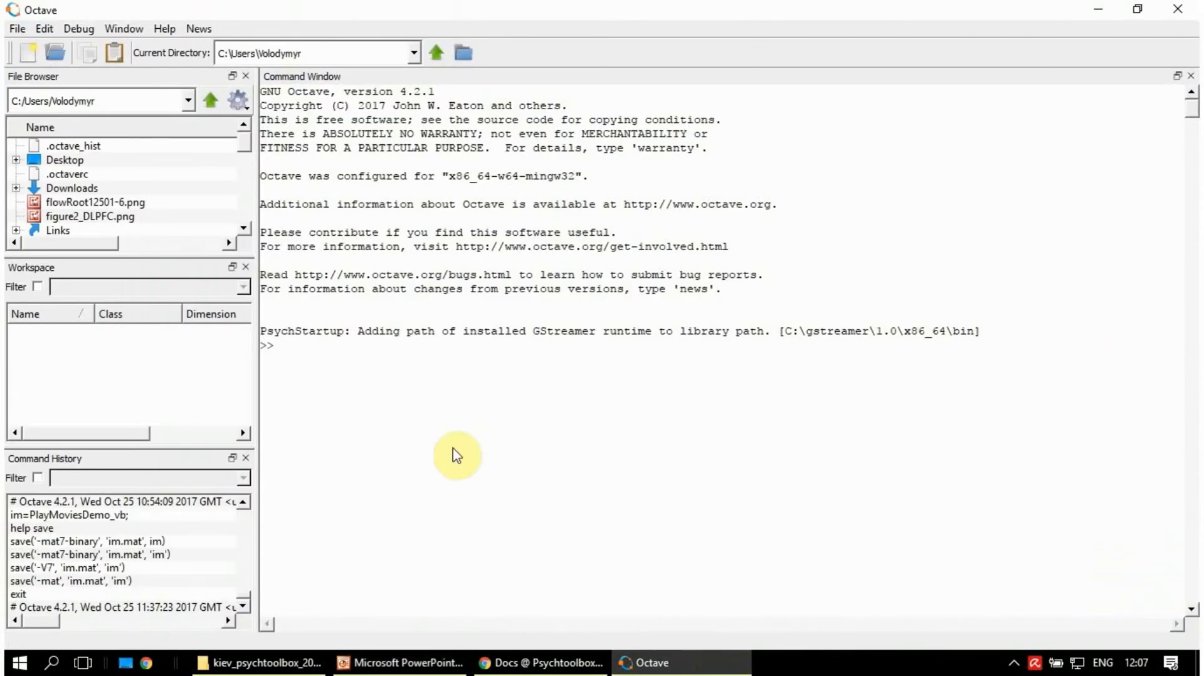
{"action": "type", "text": "SimpleImageMixingDemo"}
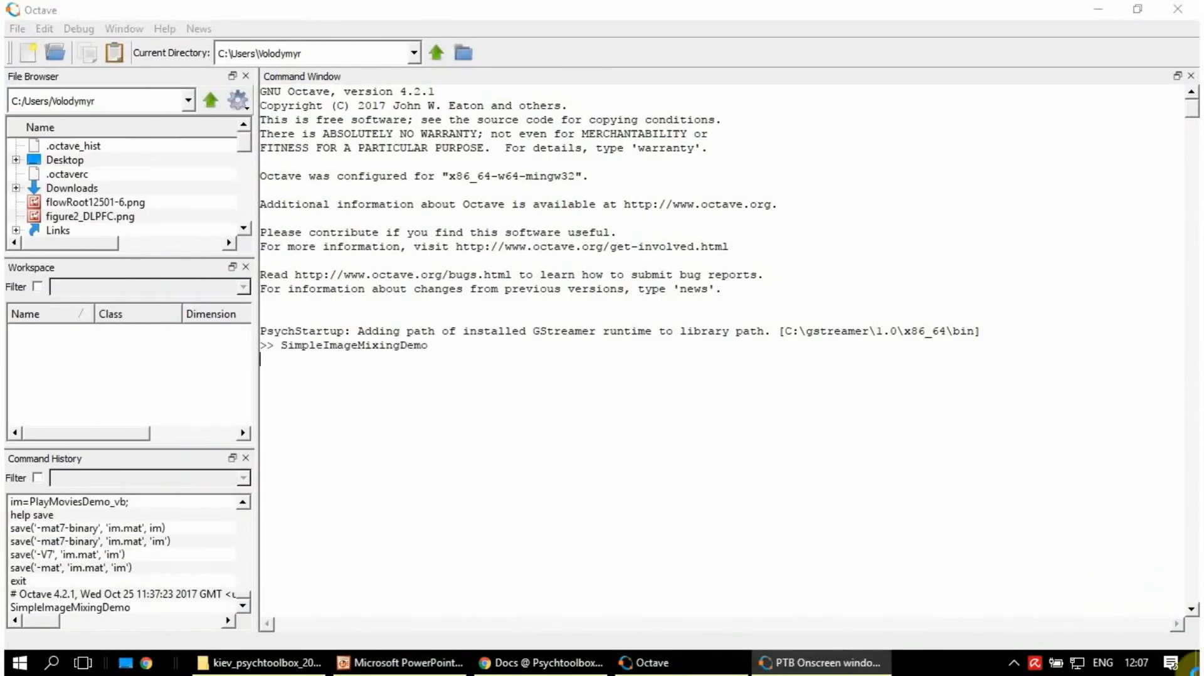
{"action": "key", "text": "Return"}
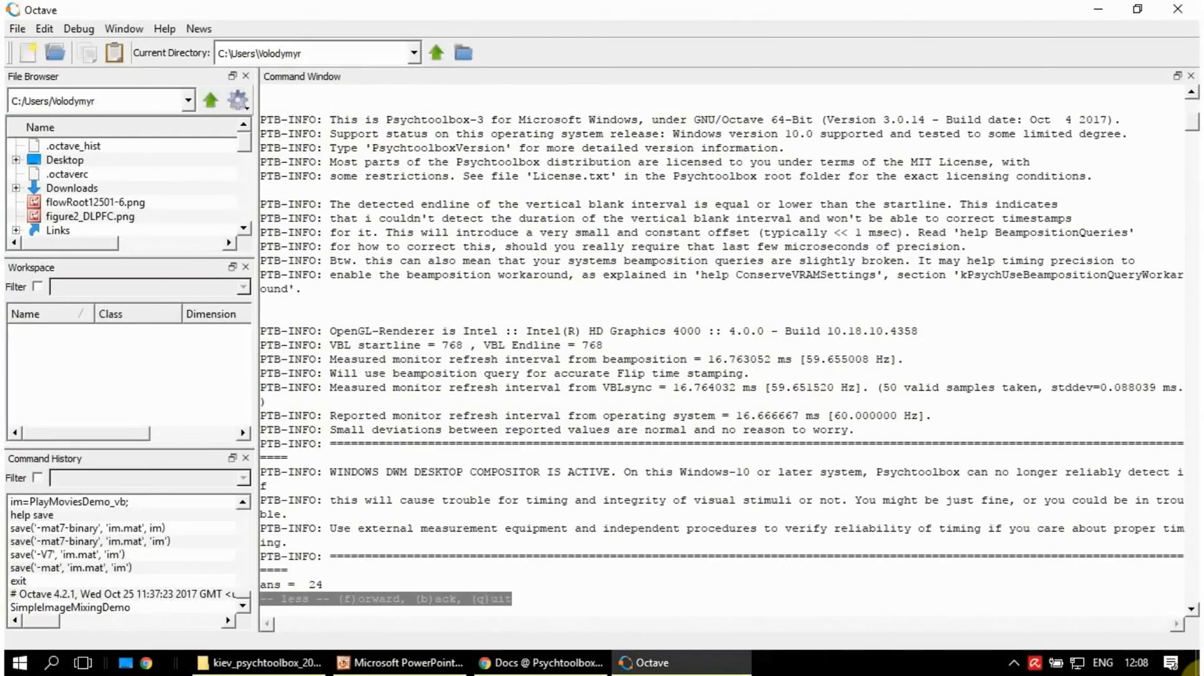
{"action": "mouse_move", "coordinate": [848, 666]}
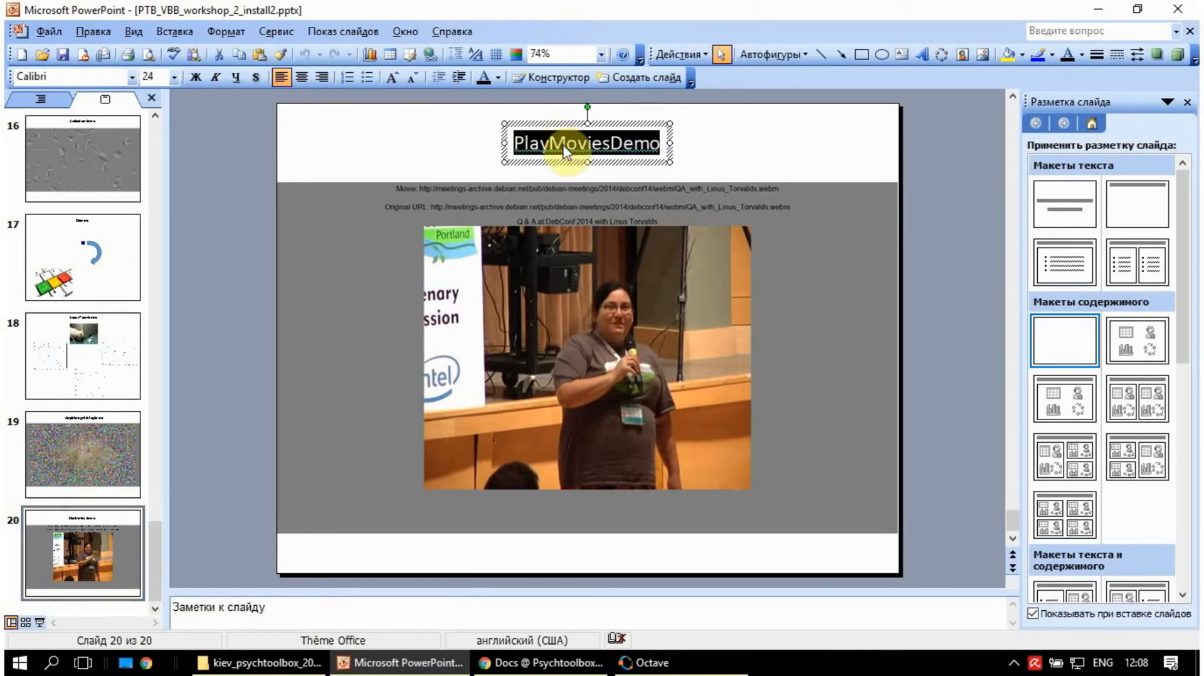
In Octave, answer PlayMoviesDemo's prompt with 'c' to play the movies with timing.
{"action": "left_click", "coordinate": [647, 662]}
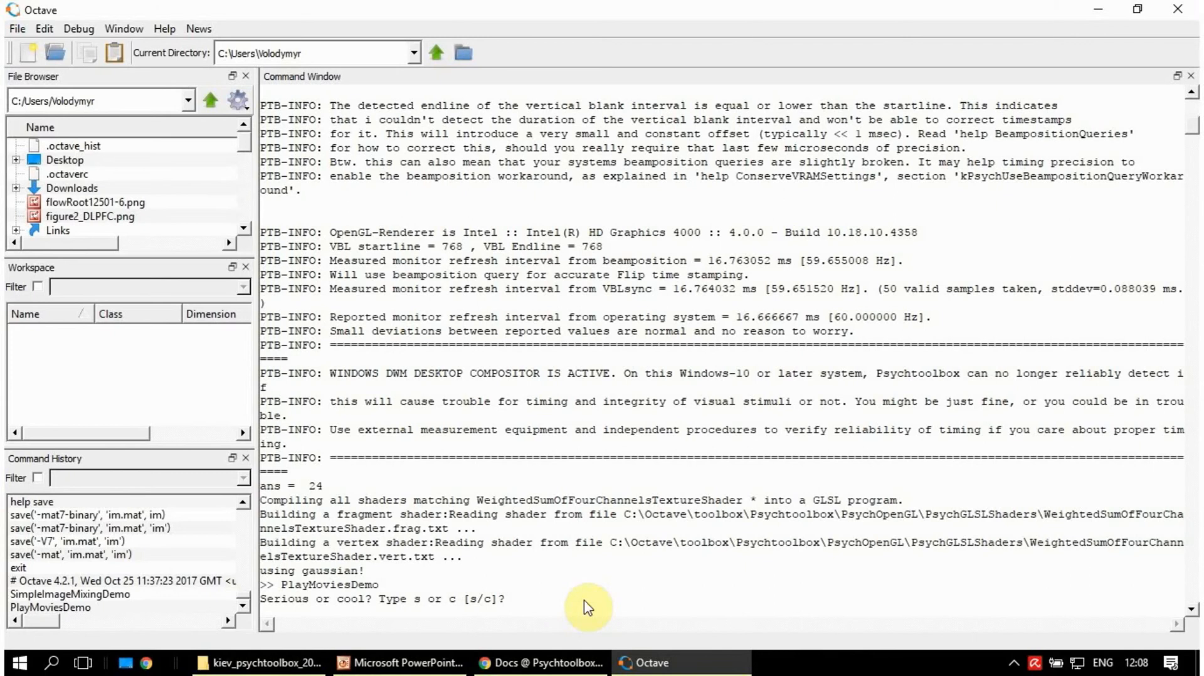
{"action": "mouse_move", "coordinate": [344, 607]}
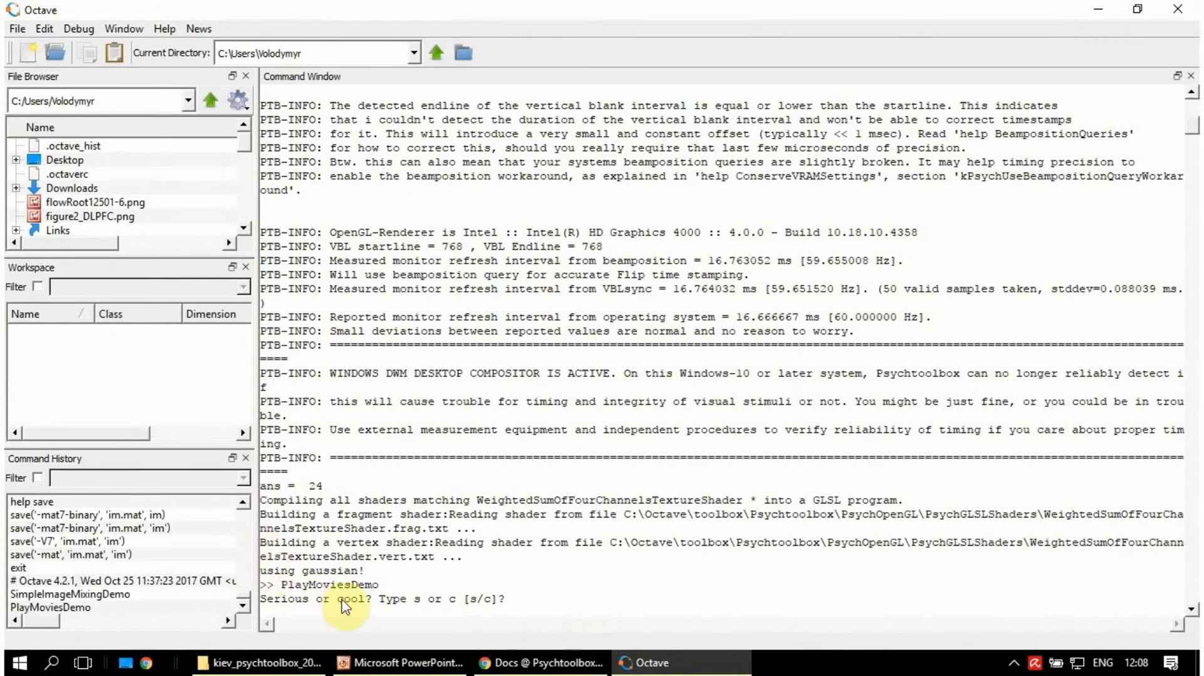
{"action": "mouse_move", "coordinate": [547, 647]}
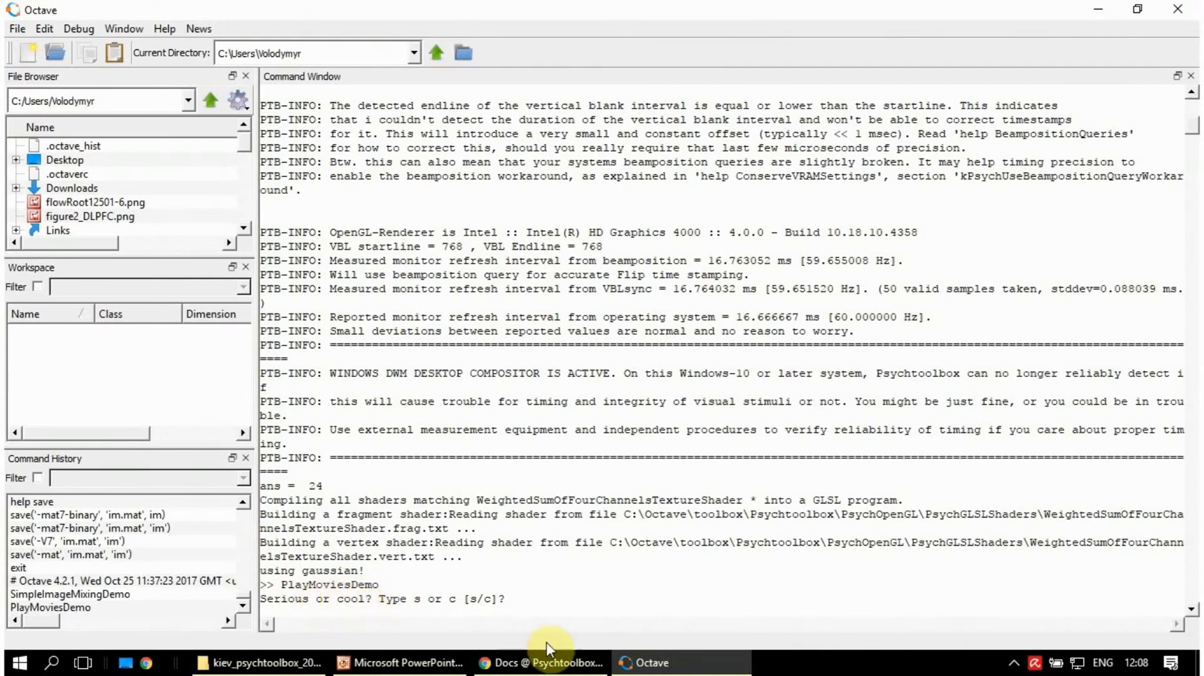
{"action": "mouse_move", "coordinate": [554, 601]}
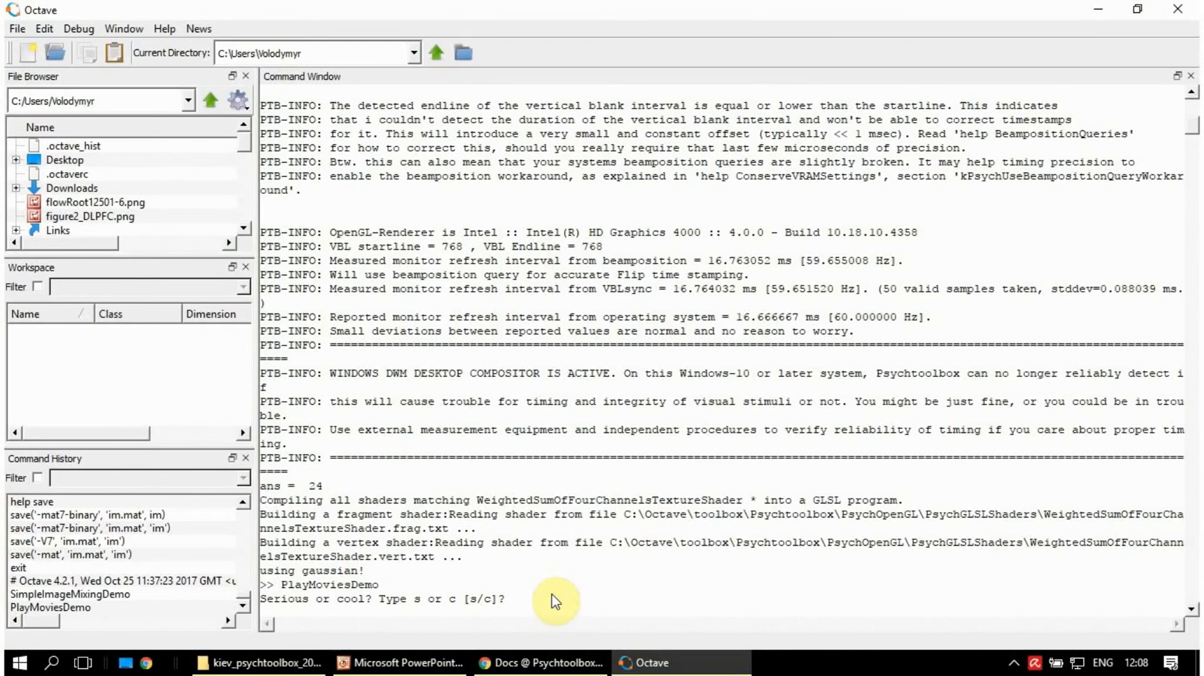
{"action": "type", "text": "c"}
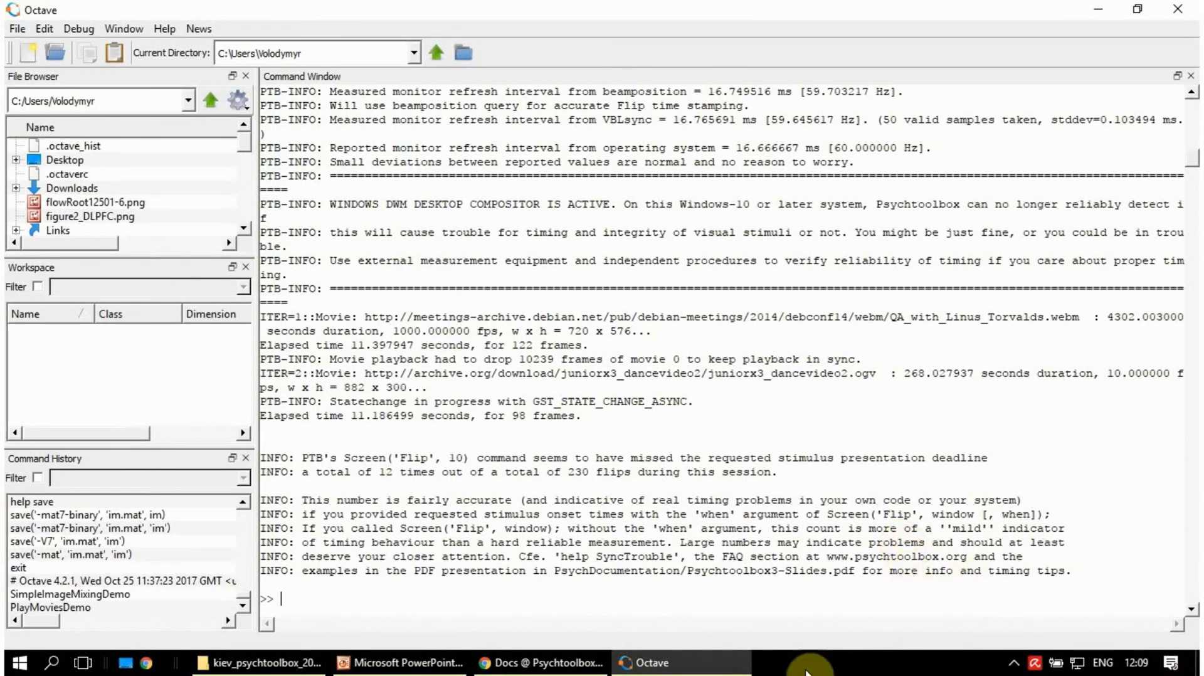
{"action": "mouse_move", "coordinate": [541, 662]}
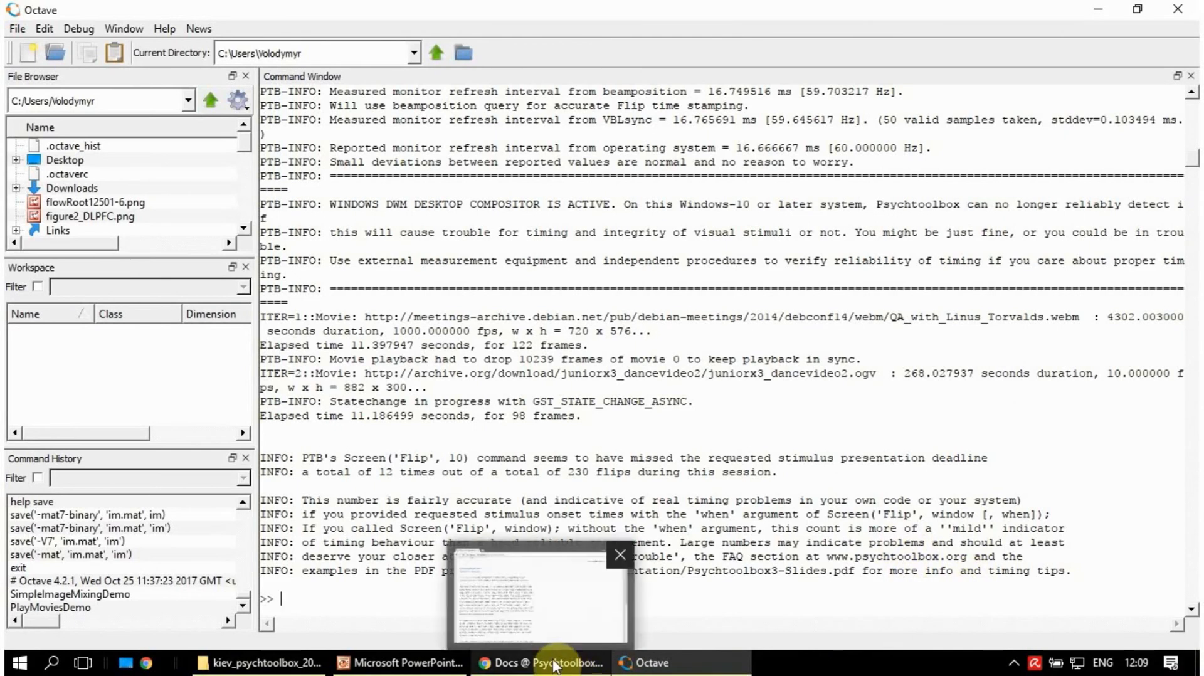
{"action": "mouse_move", "coordinate": [403, 662]}
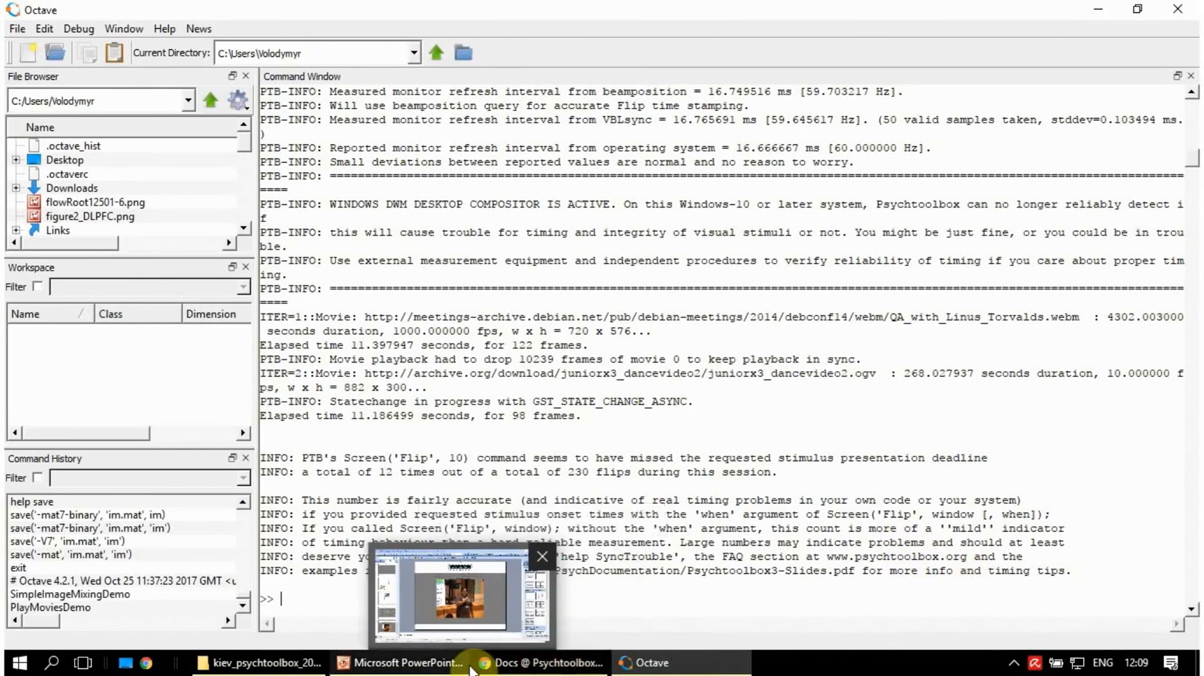
{"action": "mouse_move", "coordinate": [547, 662]}
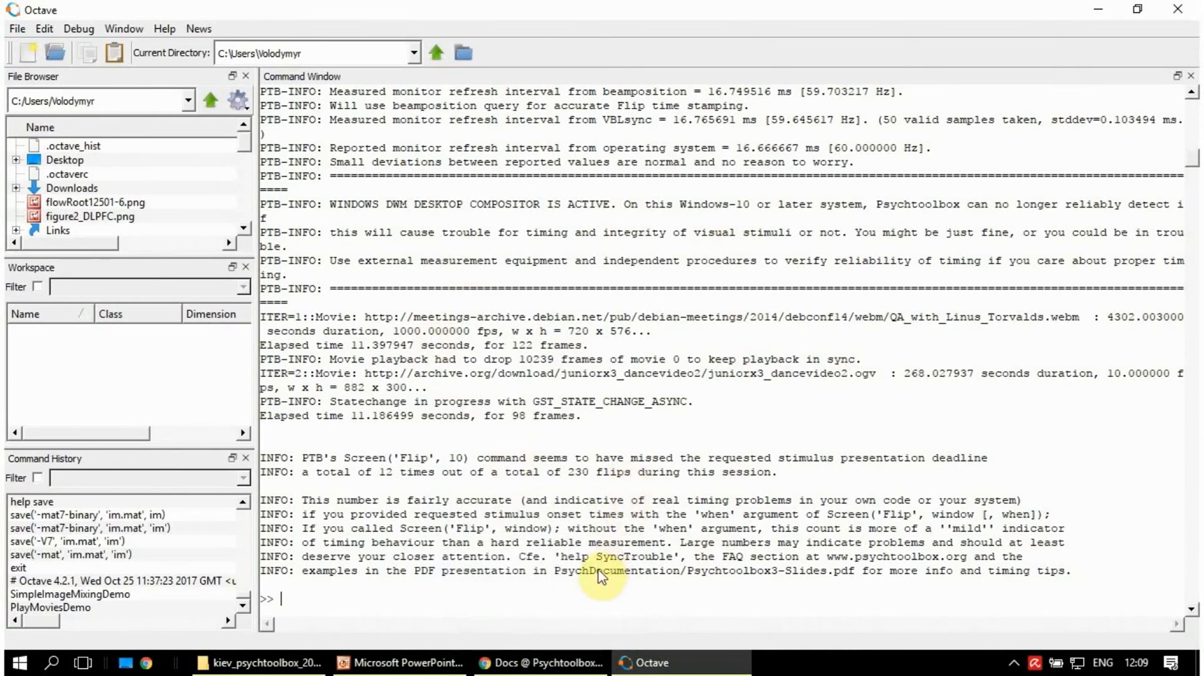
{"action": "mouse_move", "coordinate": [434, 499]}
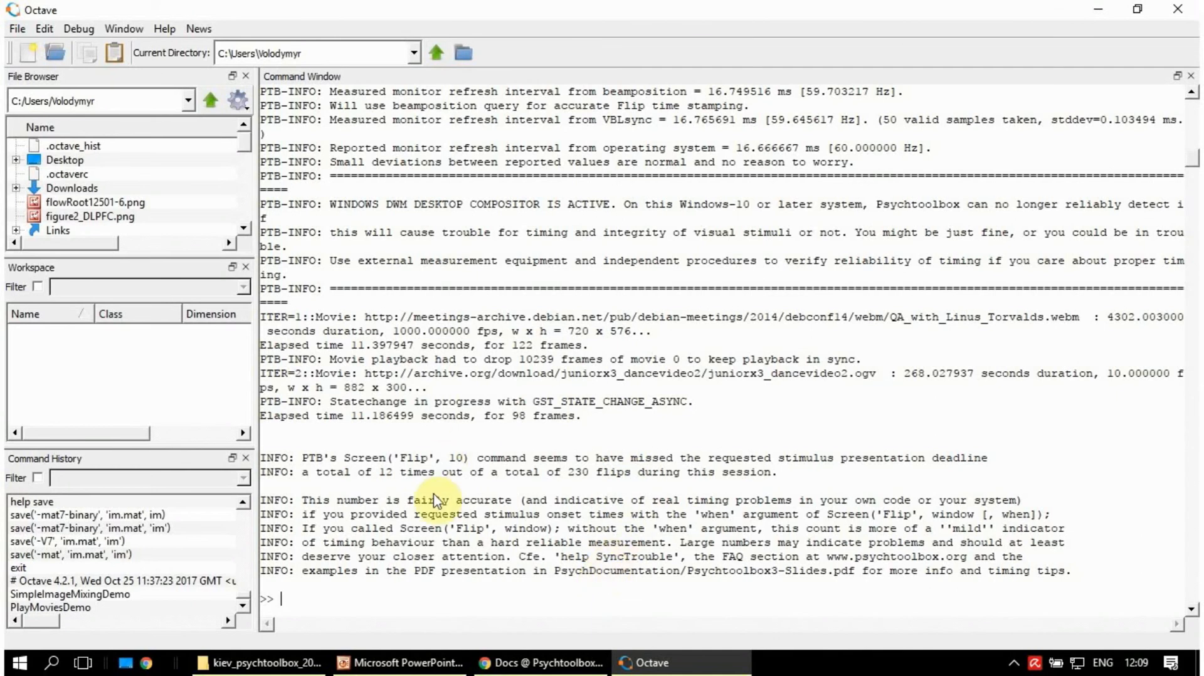
{"action": "mouse_move", "coordinate": [480, 557]}
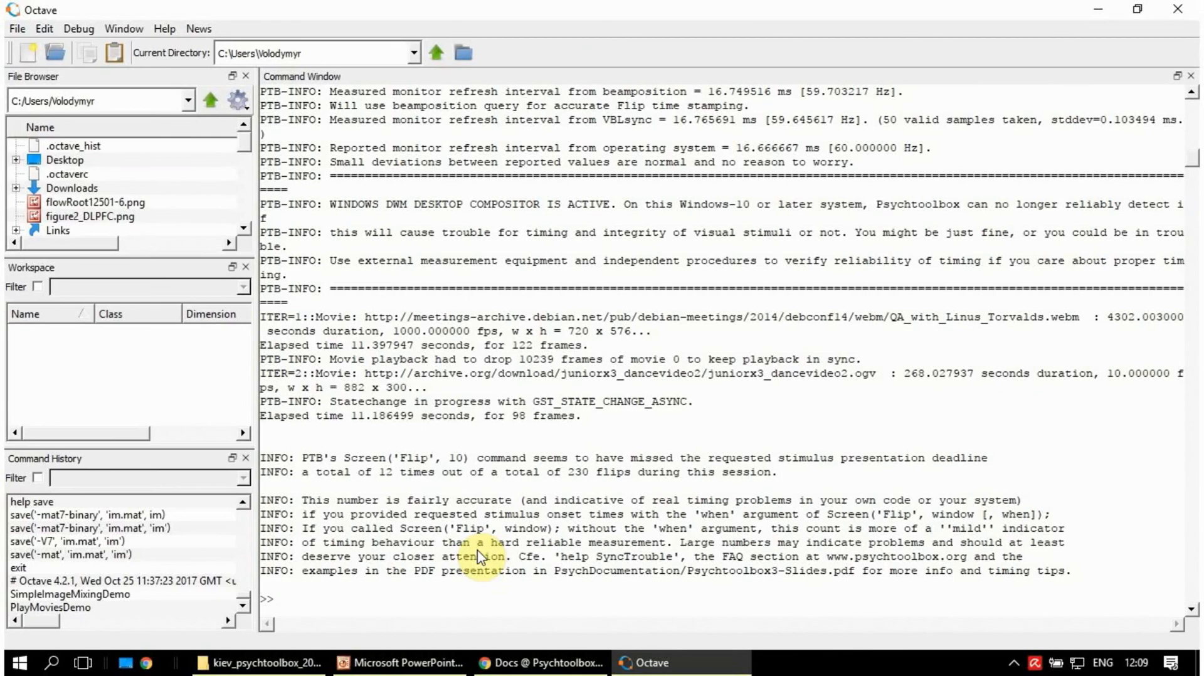
Drag Octave's side-panel divider left to widen the Command Window.
{"action": "left_click", "coordinate": [281, 598]}
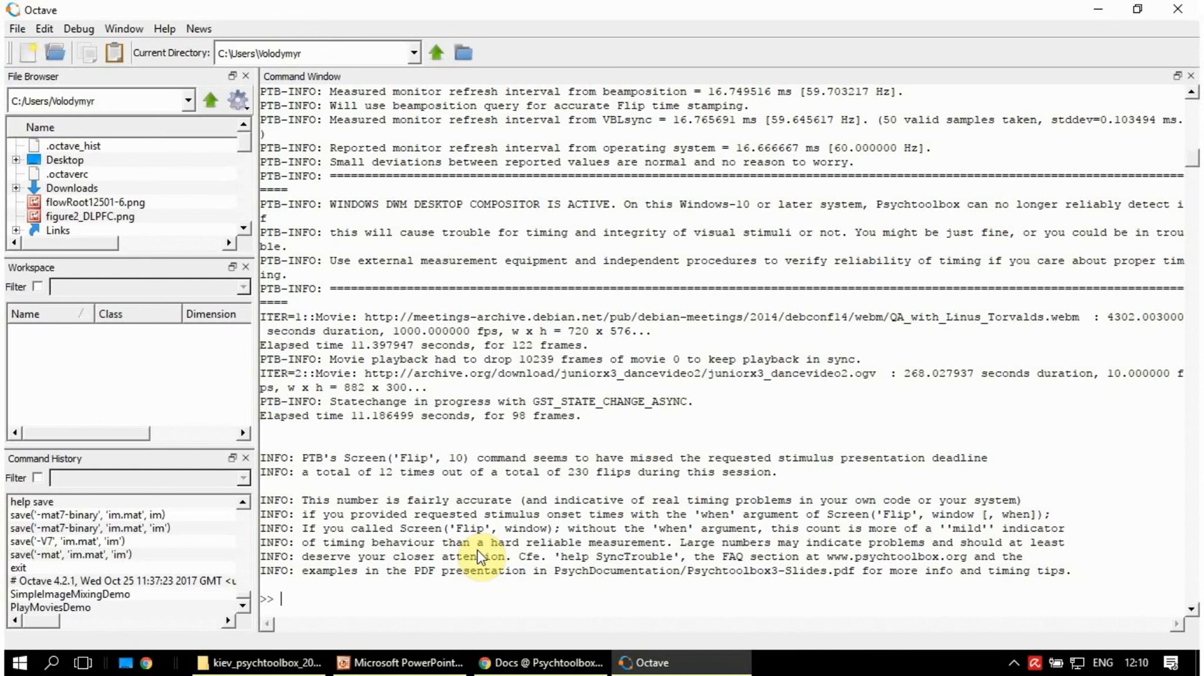
{"action": "mouse_move", "coordinate": [636, 238]}
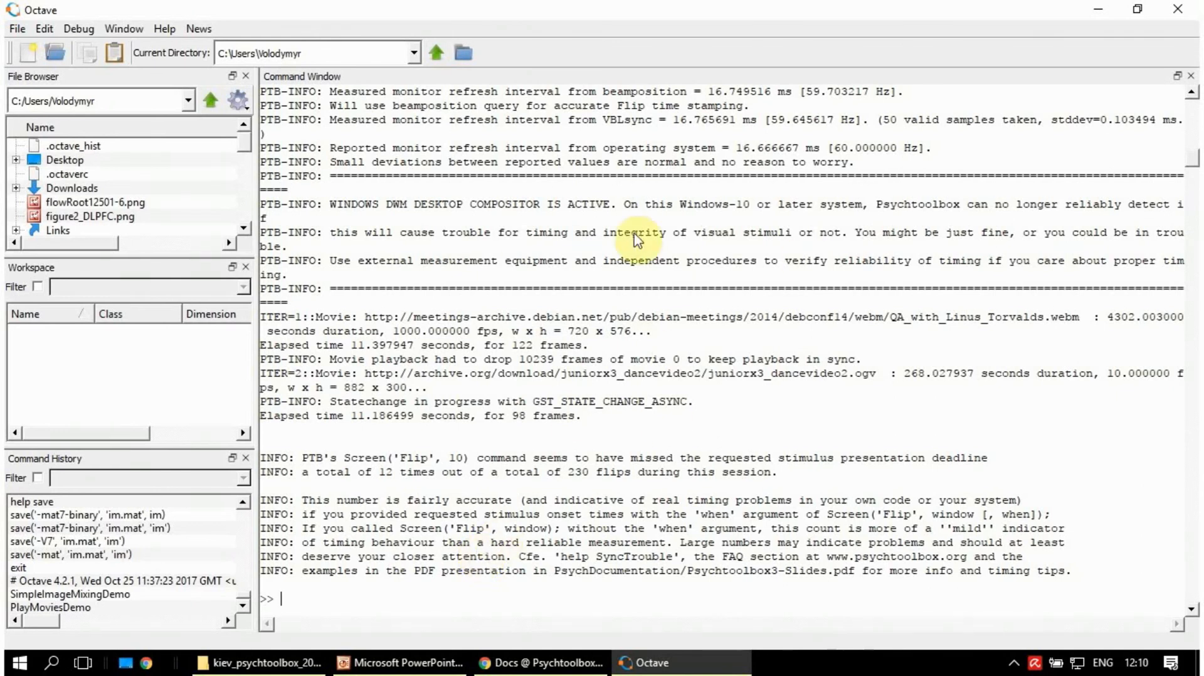
{"action": "mouse_move", "coordinate": [541, 662]}
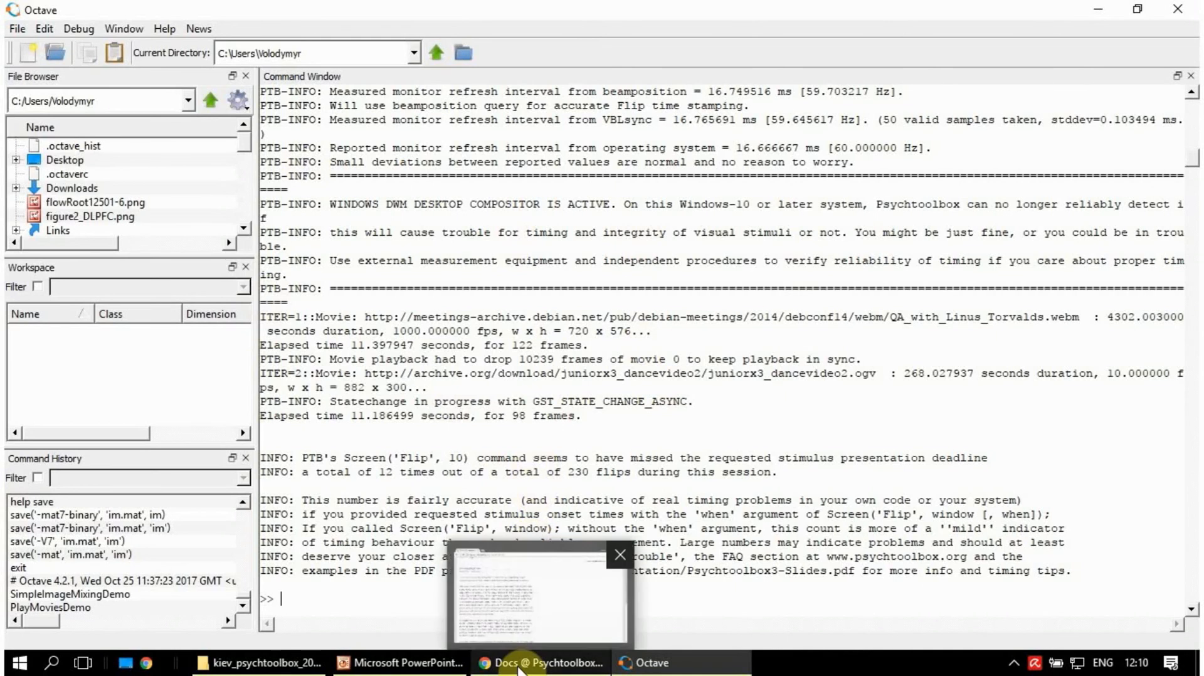
{"action": "mouse_move", "coordinate": [541, 663]}
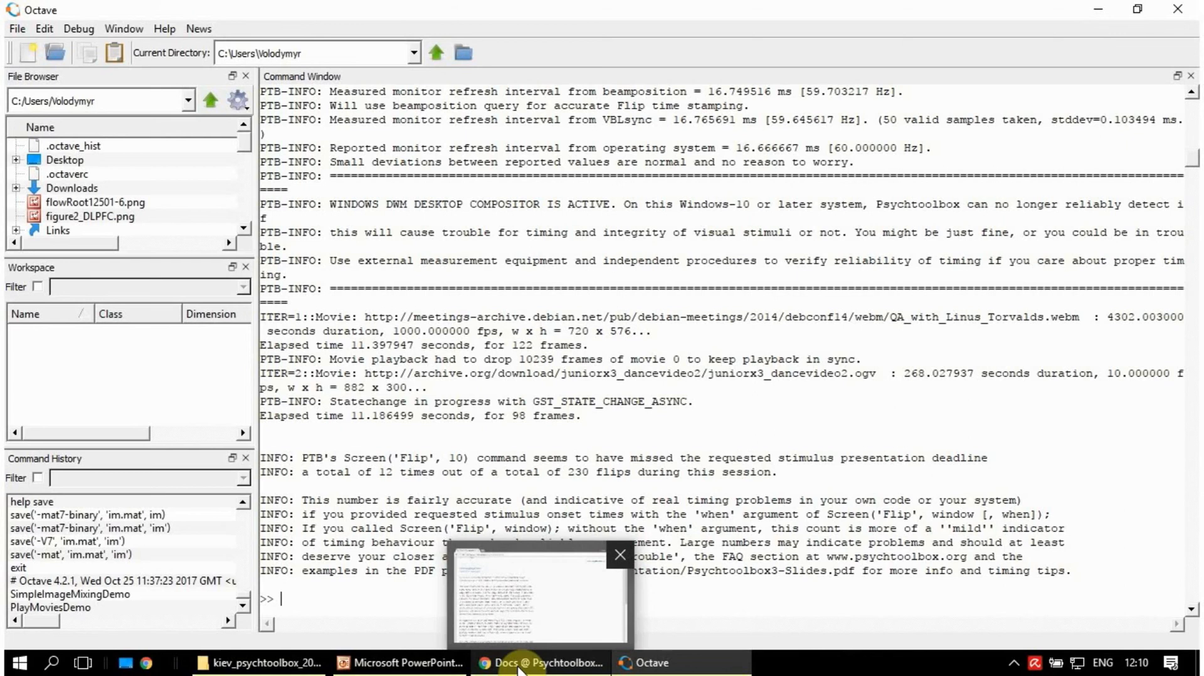
{"action": "mouse_move", "coordinate": [422, 619]}
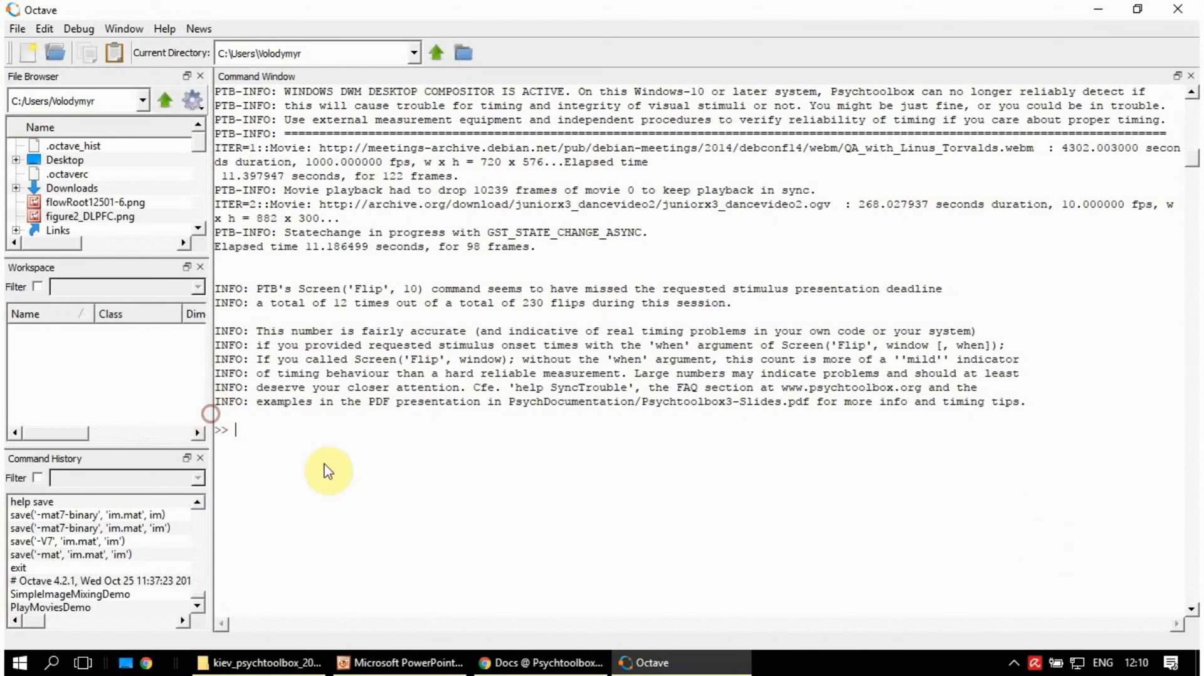
{"action": "mouse_move", "coordinate": [363, 509]}
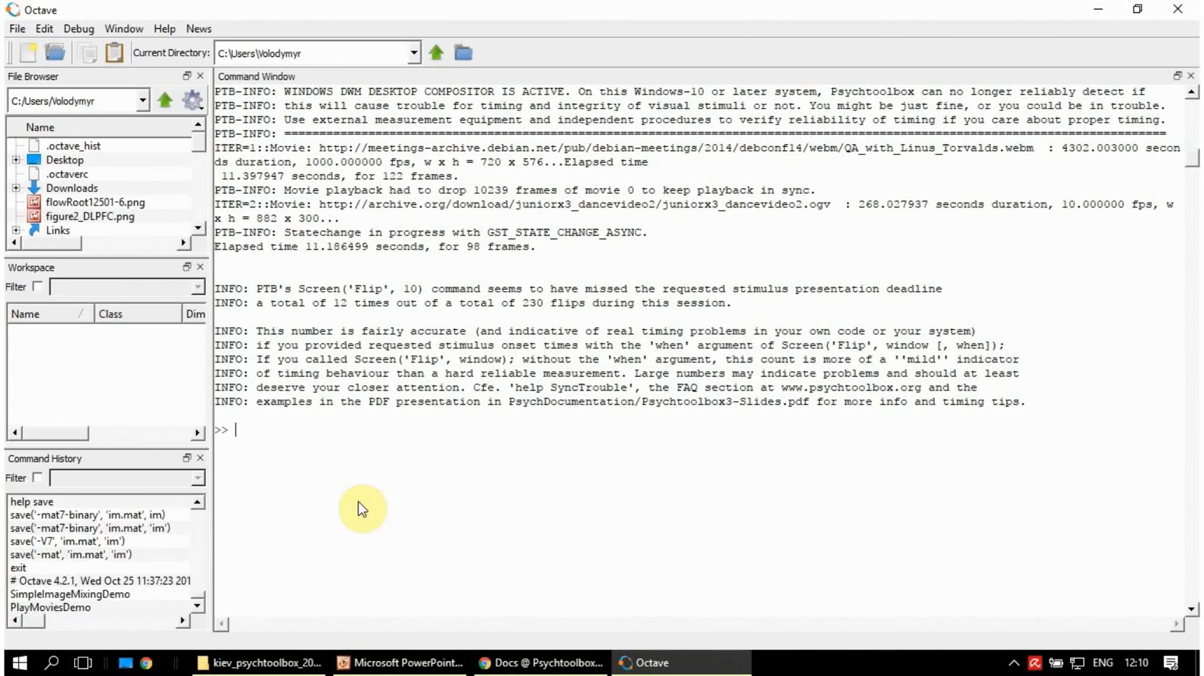
{"action": "mouse_move", "coordinate": [459, 578]}
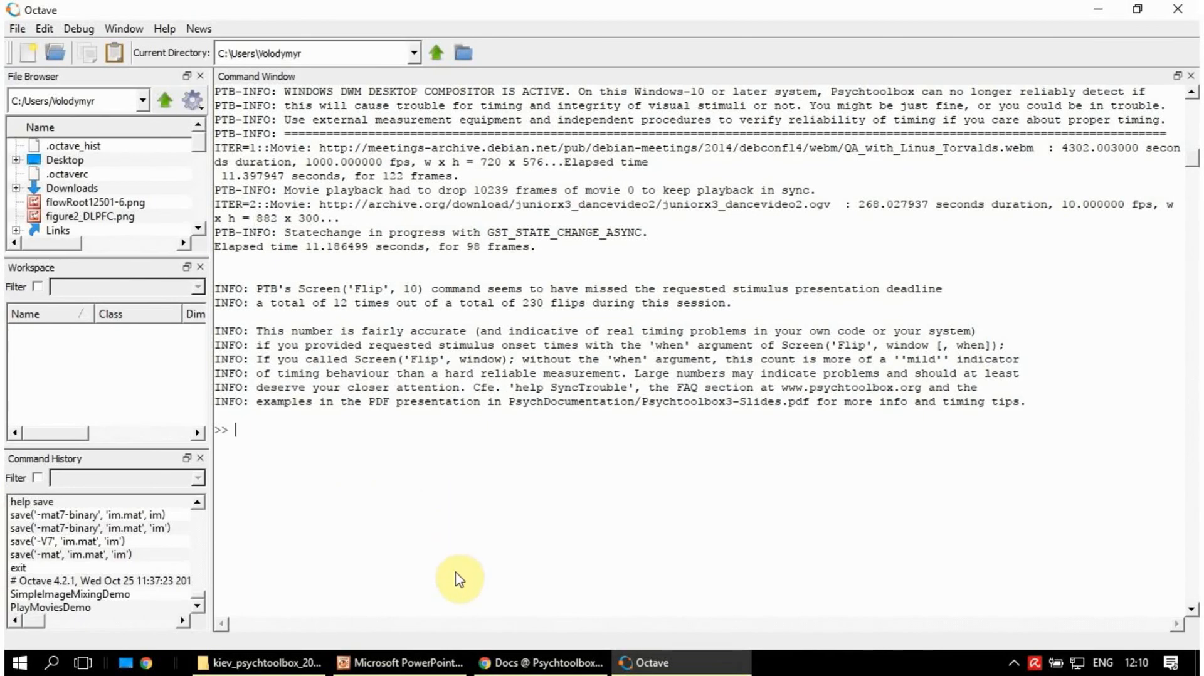
{"action": "mouse_move", "coordinate": [468, 590]}
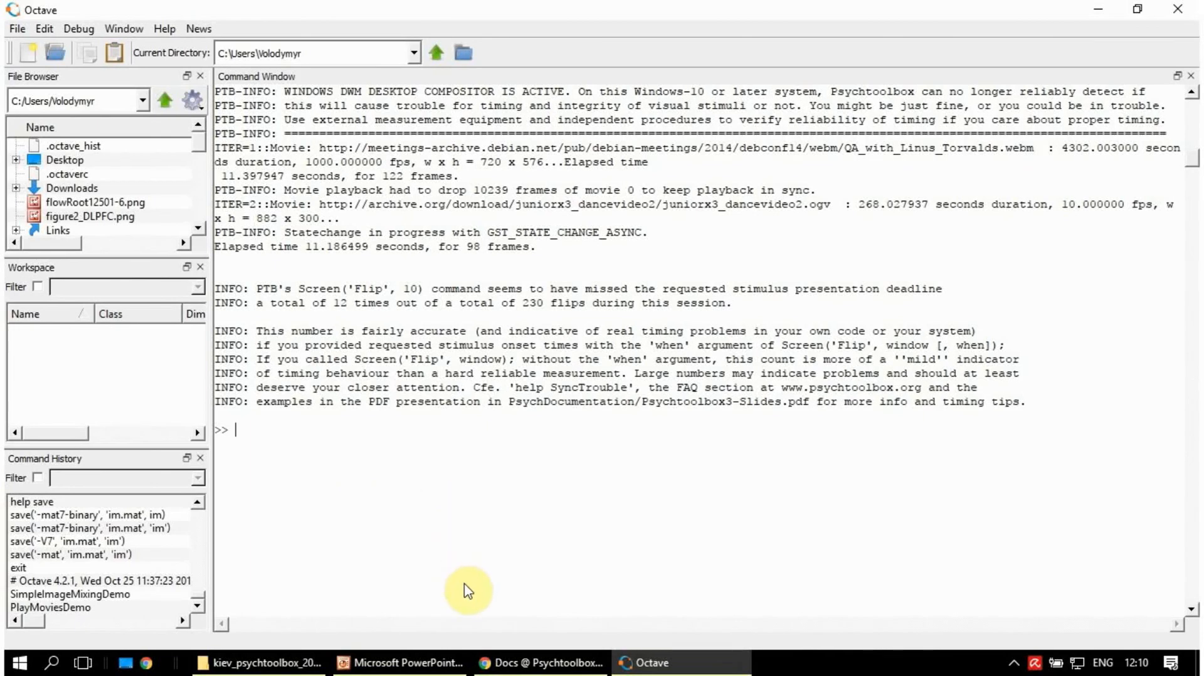